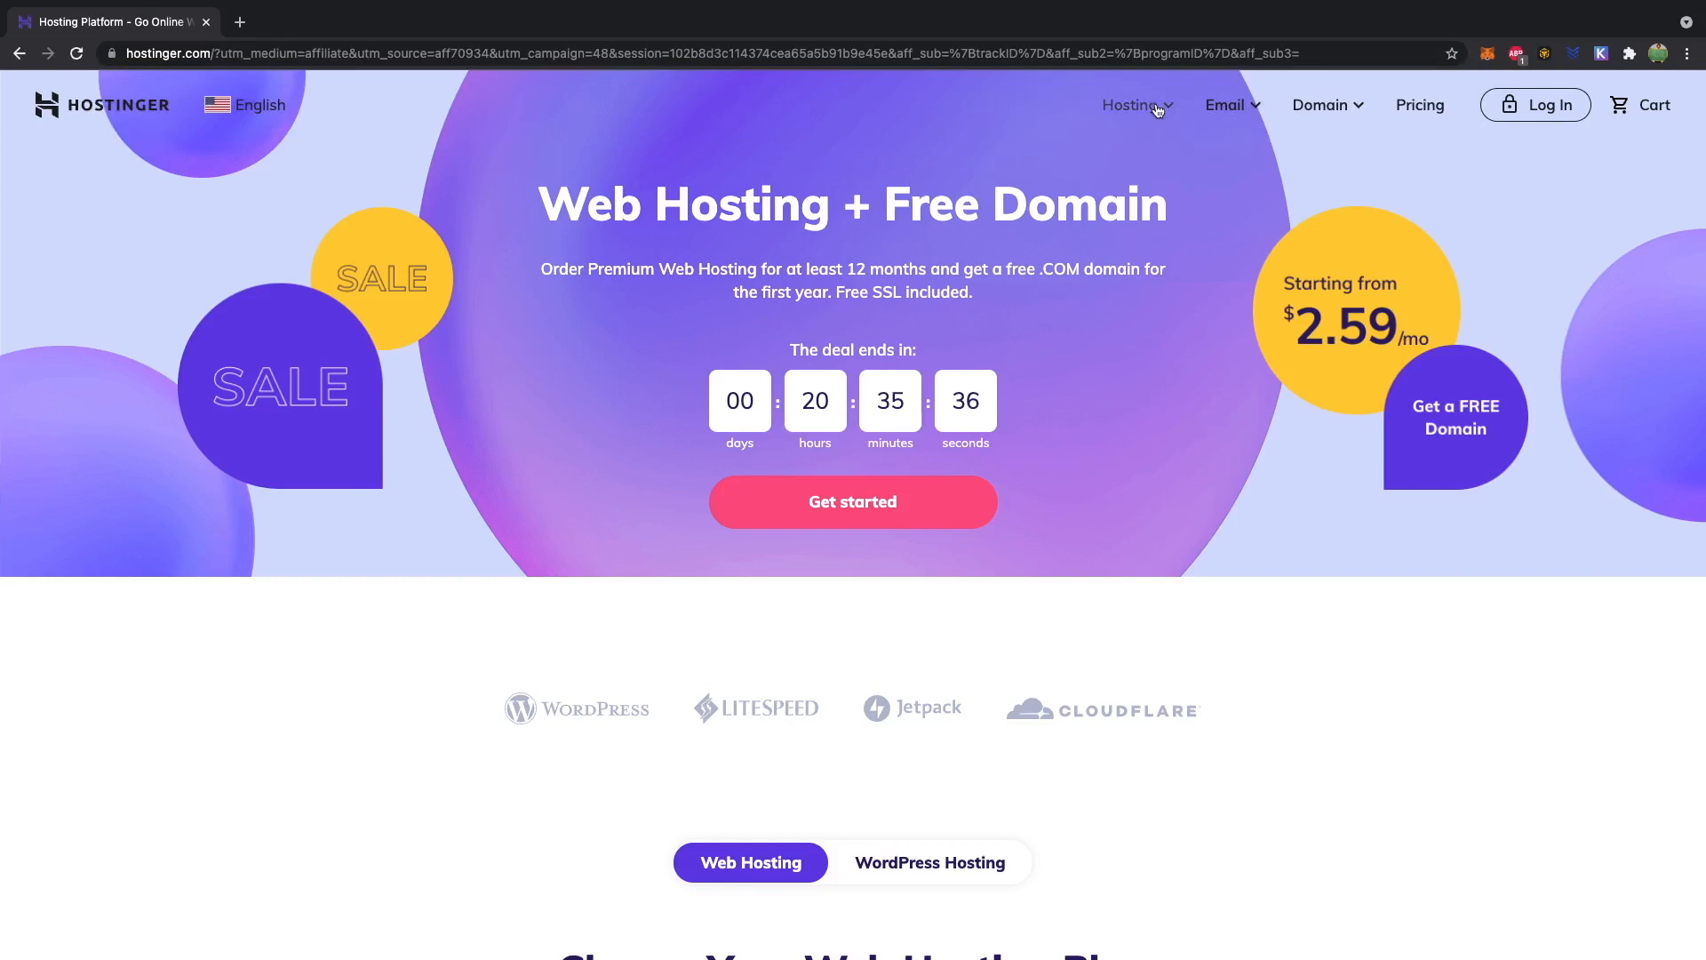
Navigate from the Hosting menu to the Minecraft Hosting plans page
left_click(1133, 105)
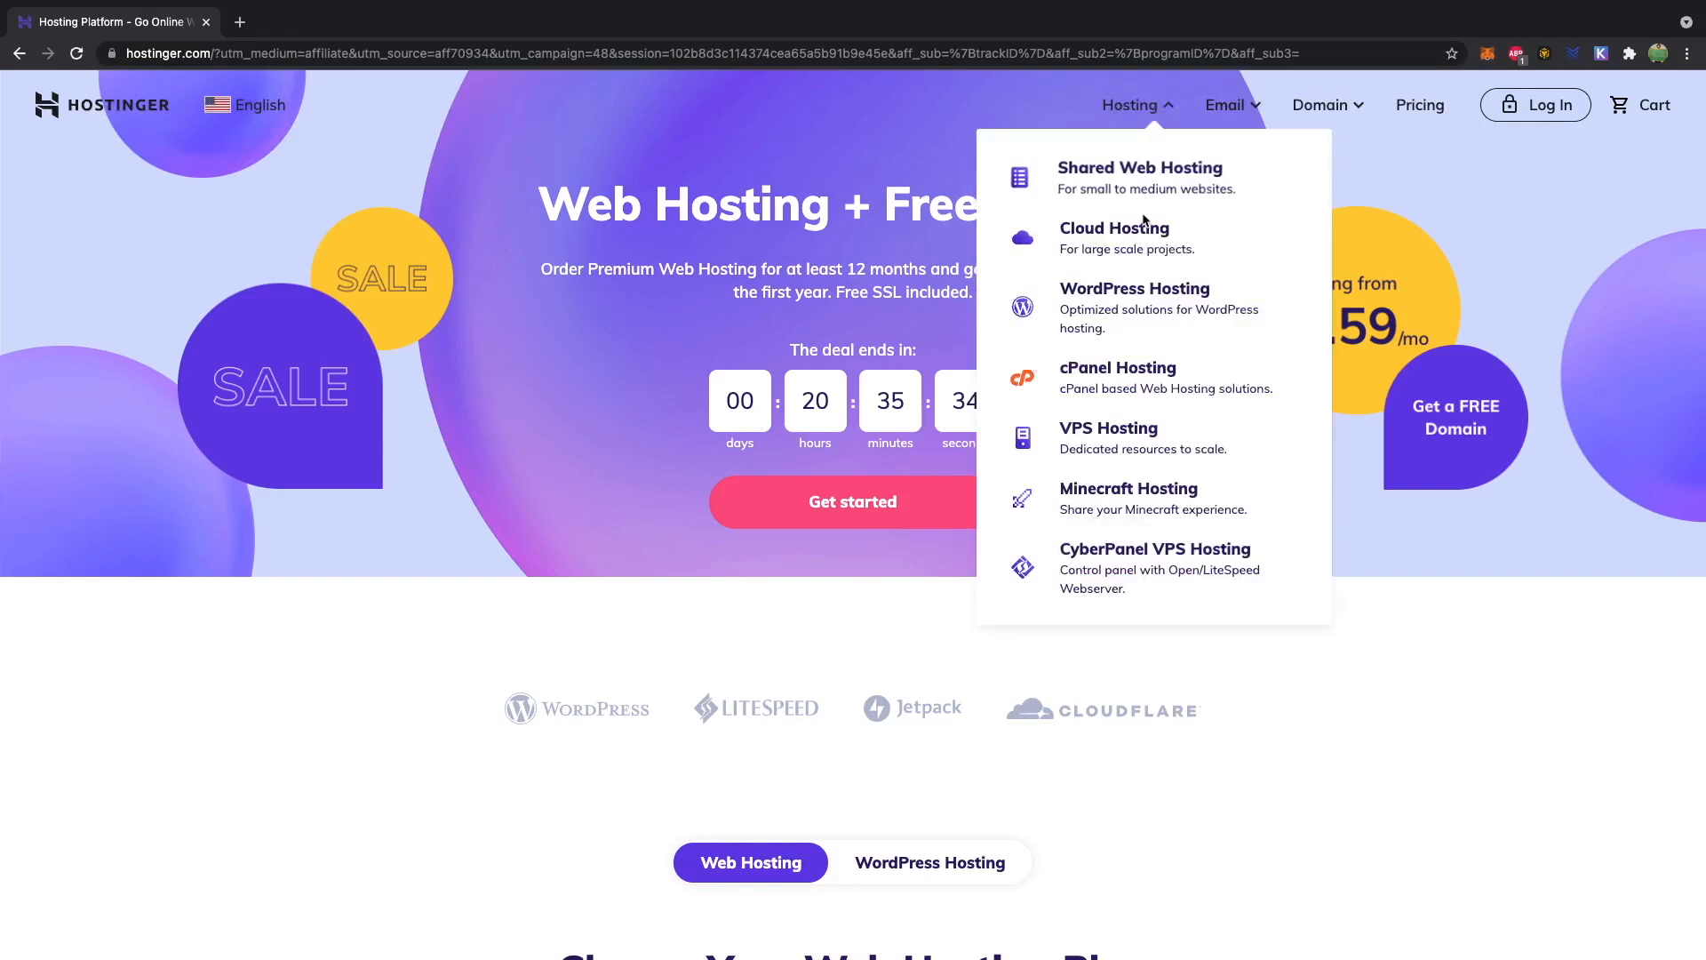
mouse_move(1128, 489)
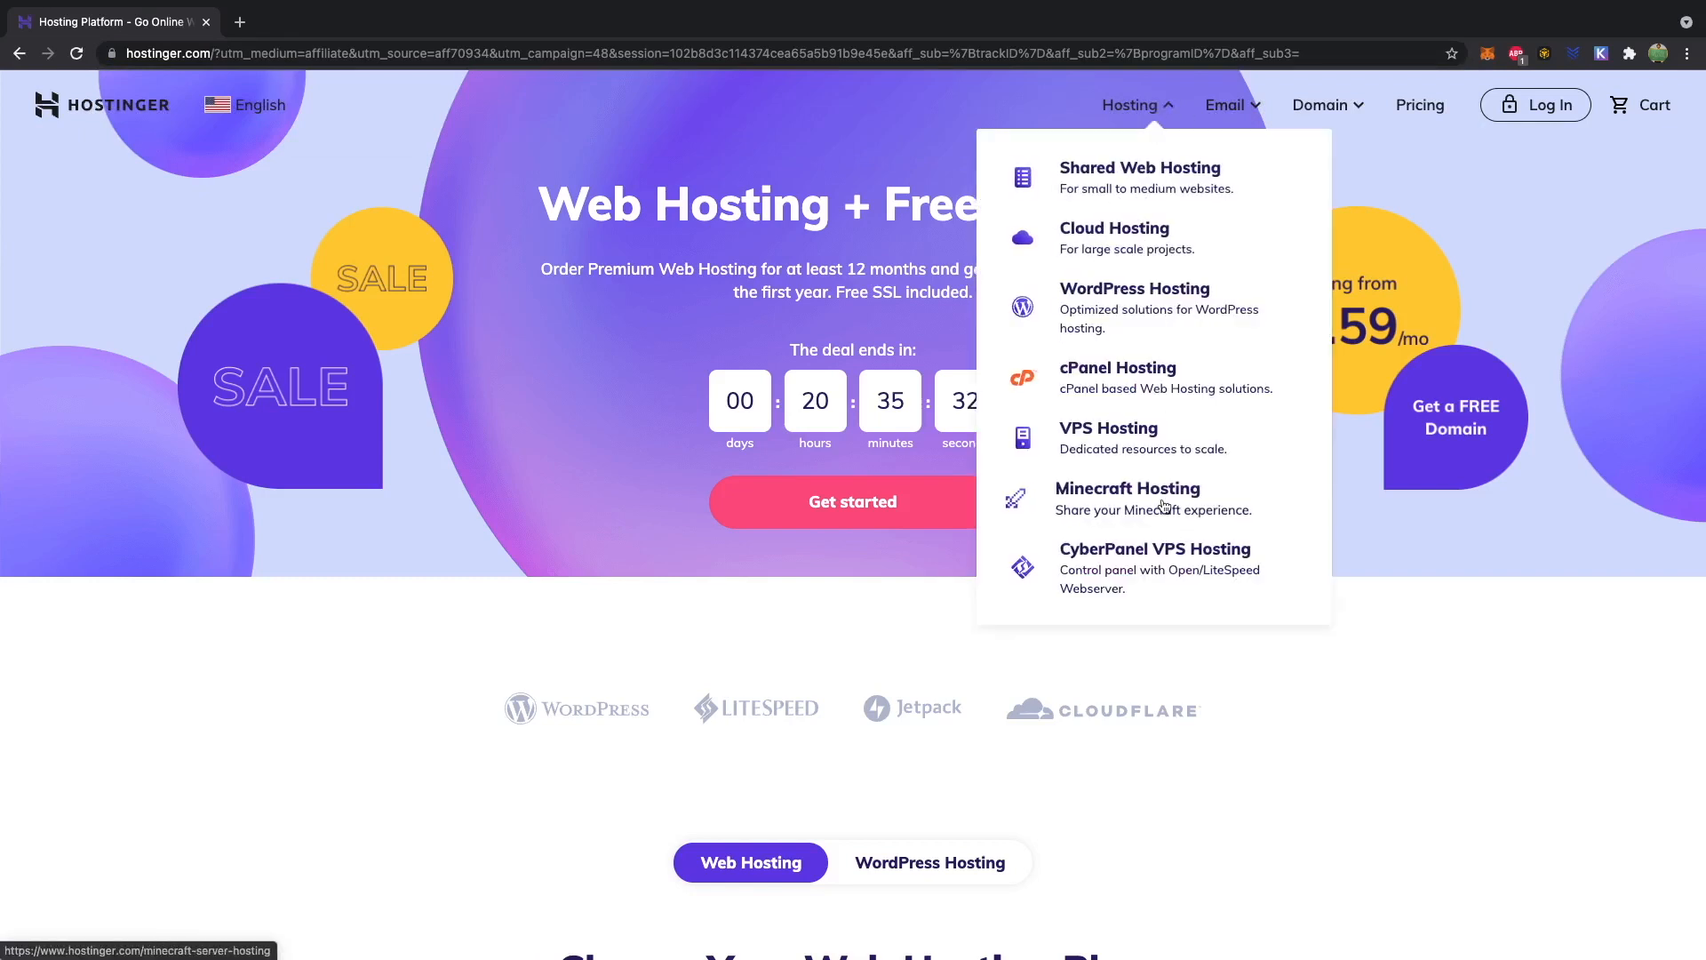
left_click(1127, 487)
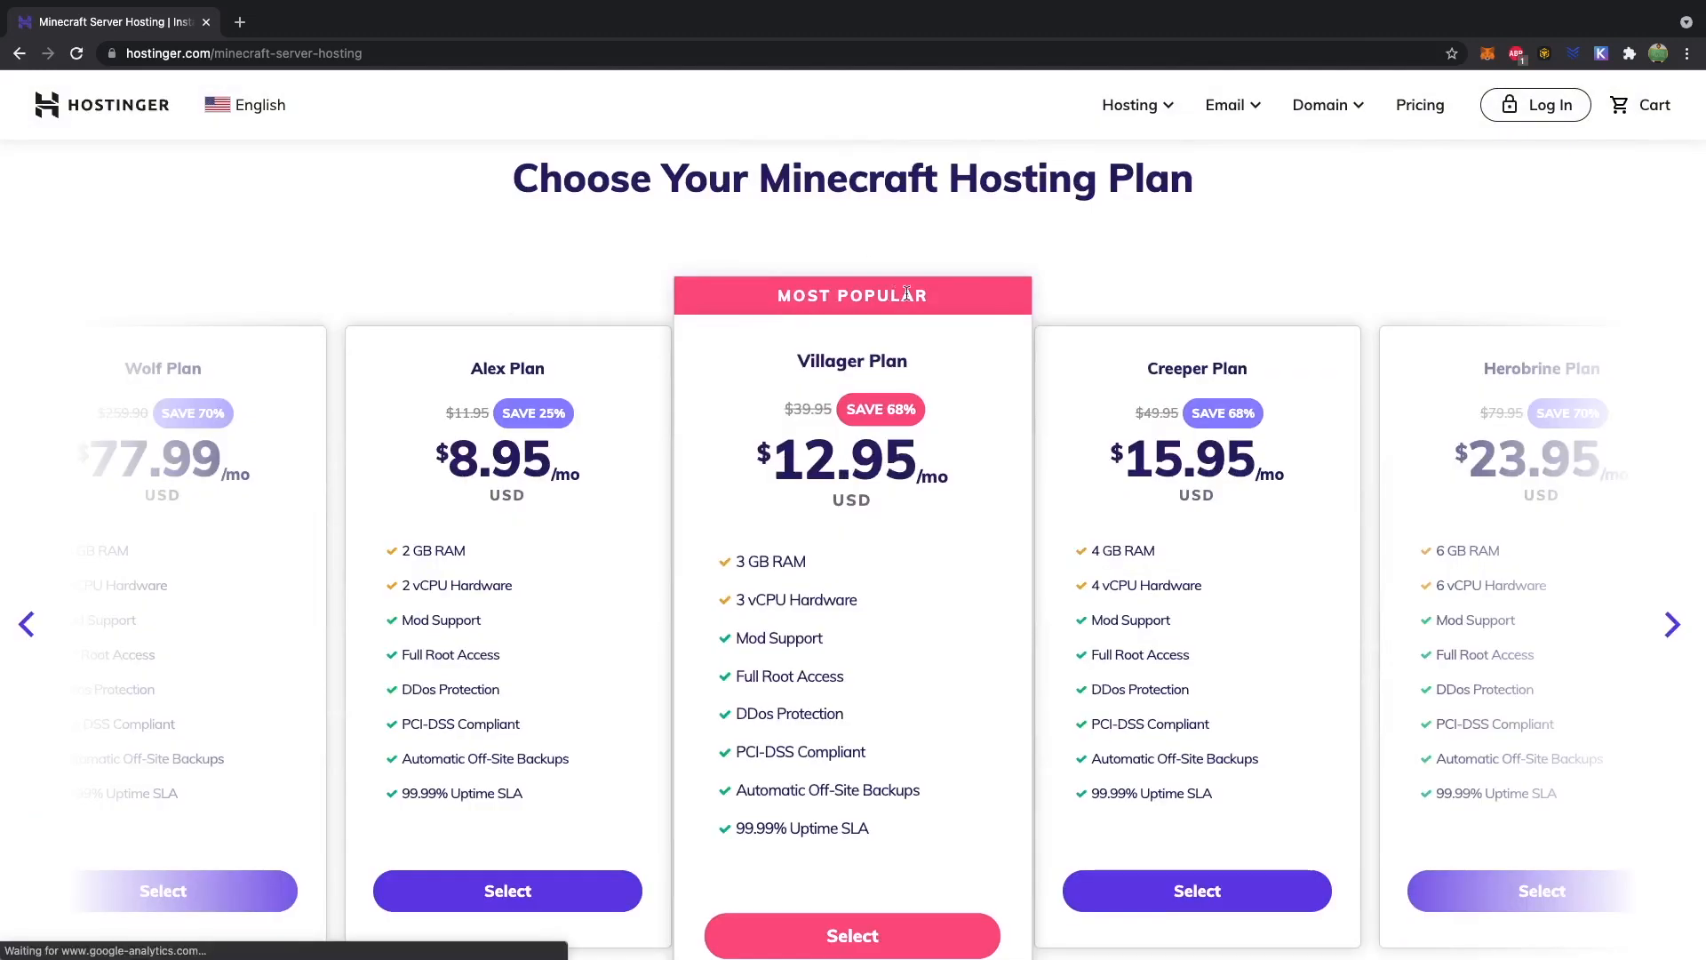
mouse_move(400, 272)
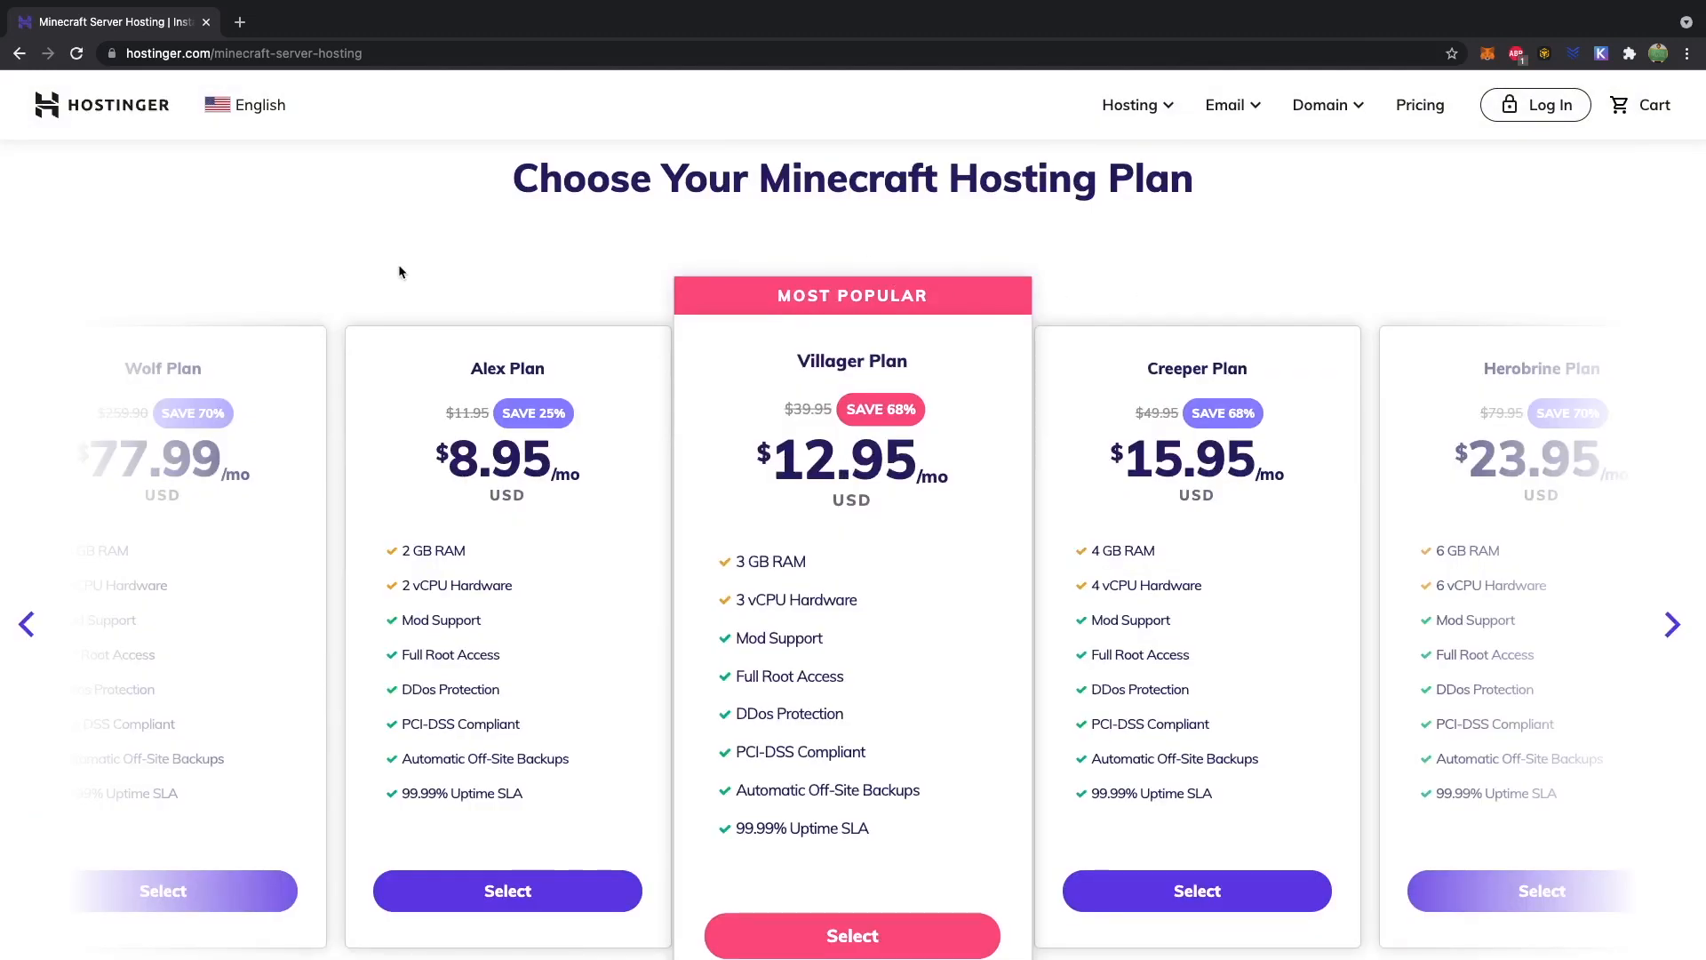
mouse_move(69, 597)
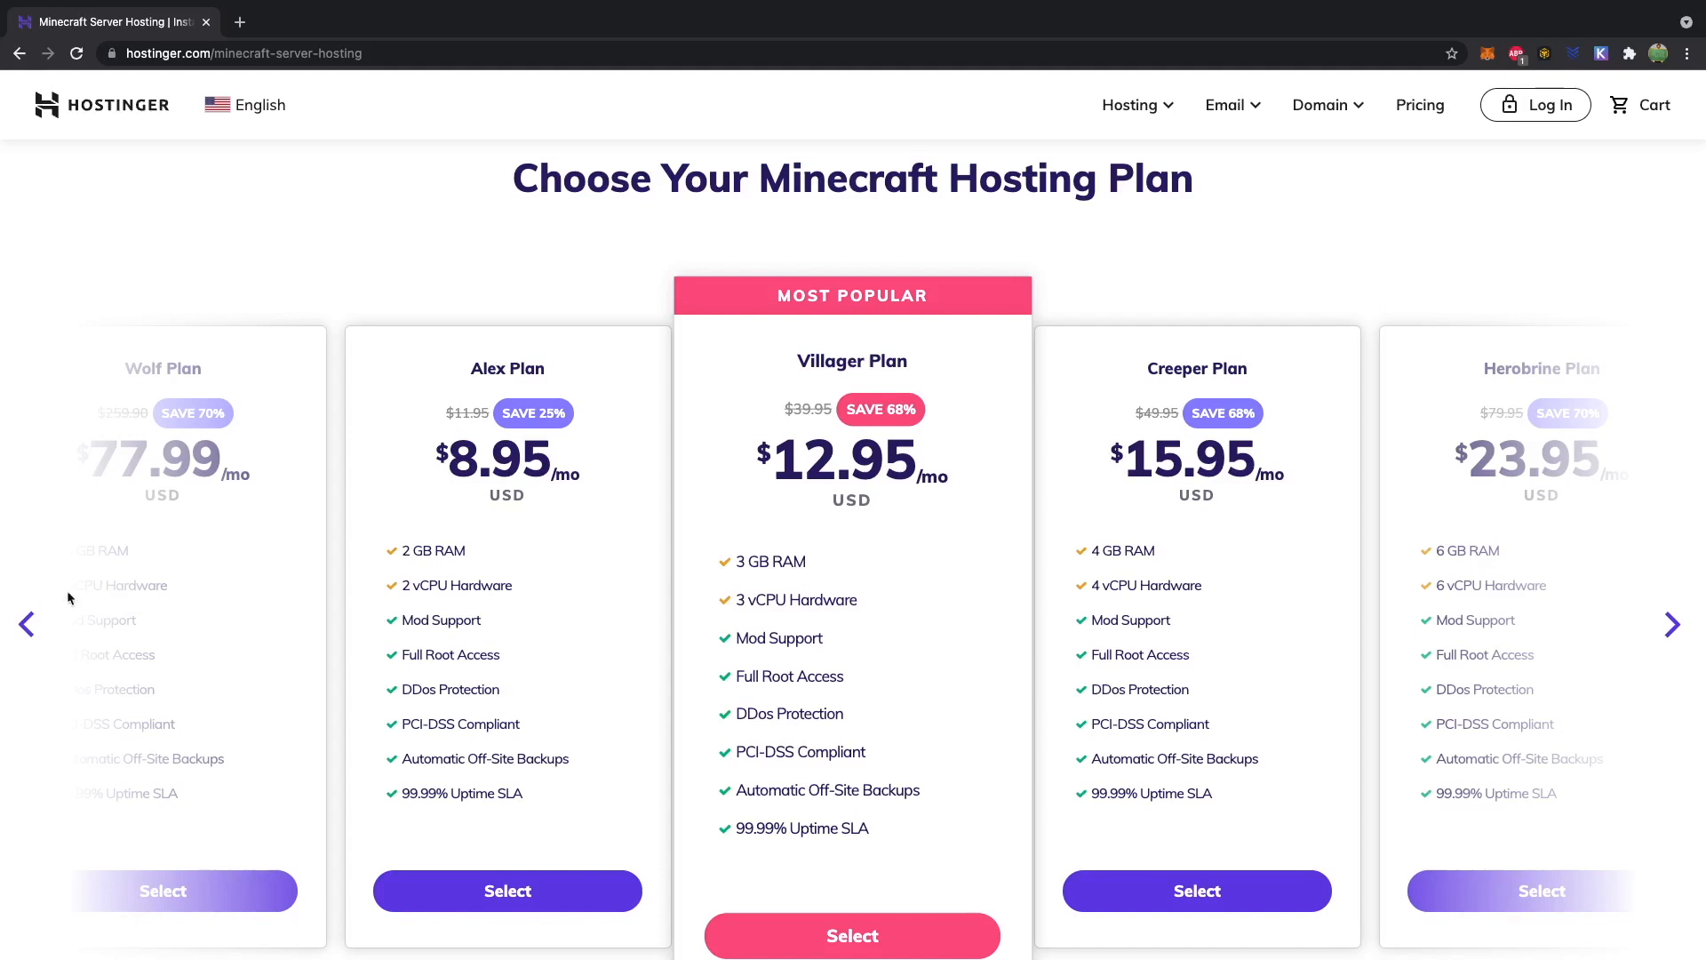
Cycle the plan carousel through every card and back to the Alex Plan
left_click(27, 624)
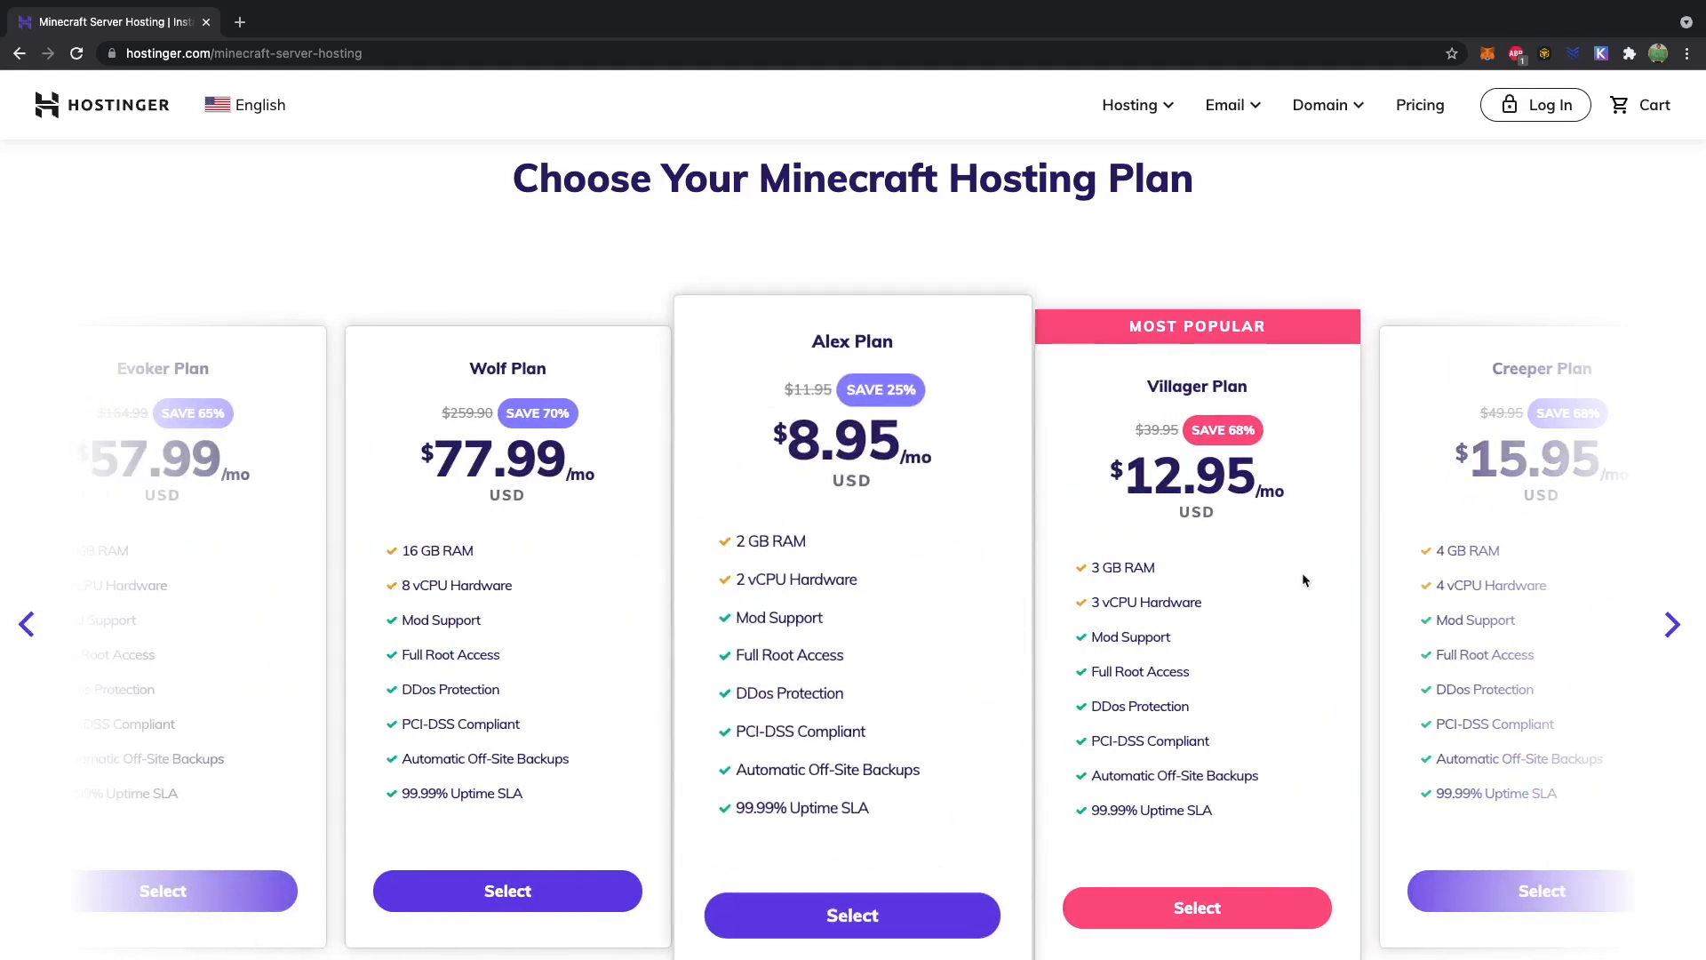
mouse_move(1239, 364)
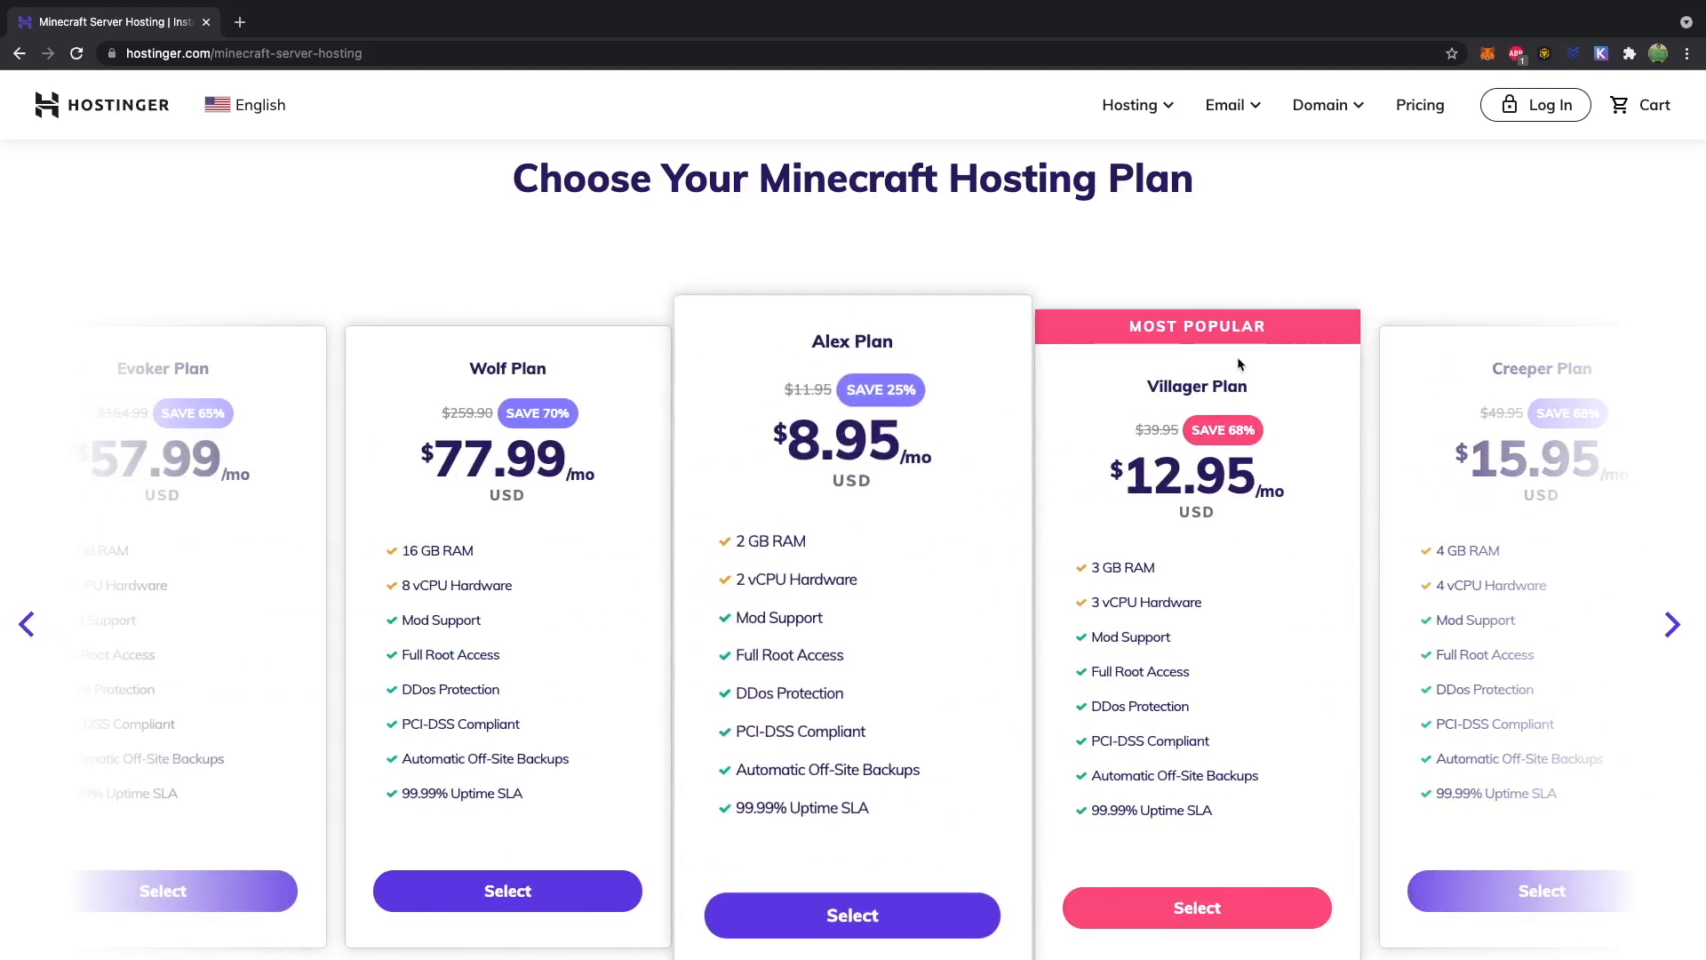
left_click(1674, 623)
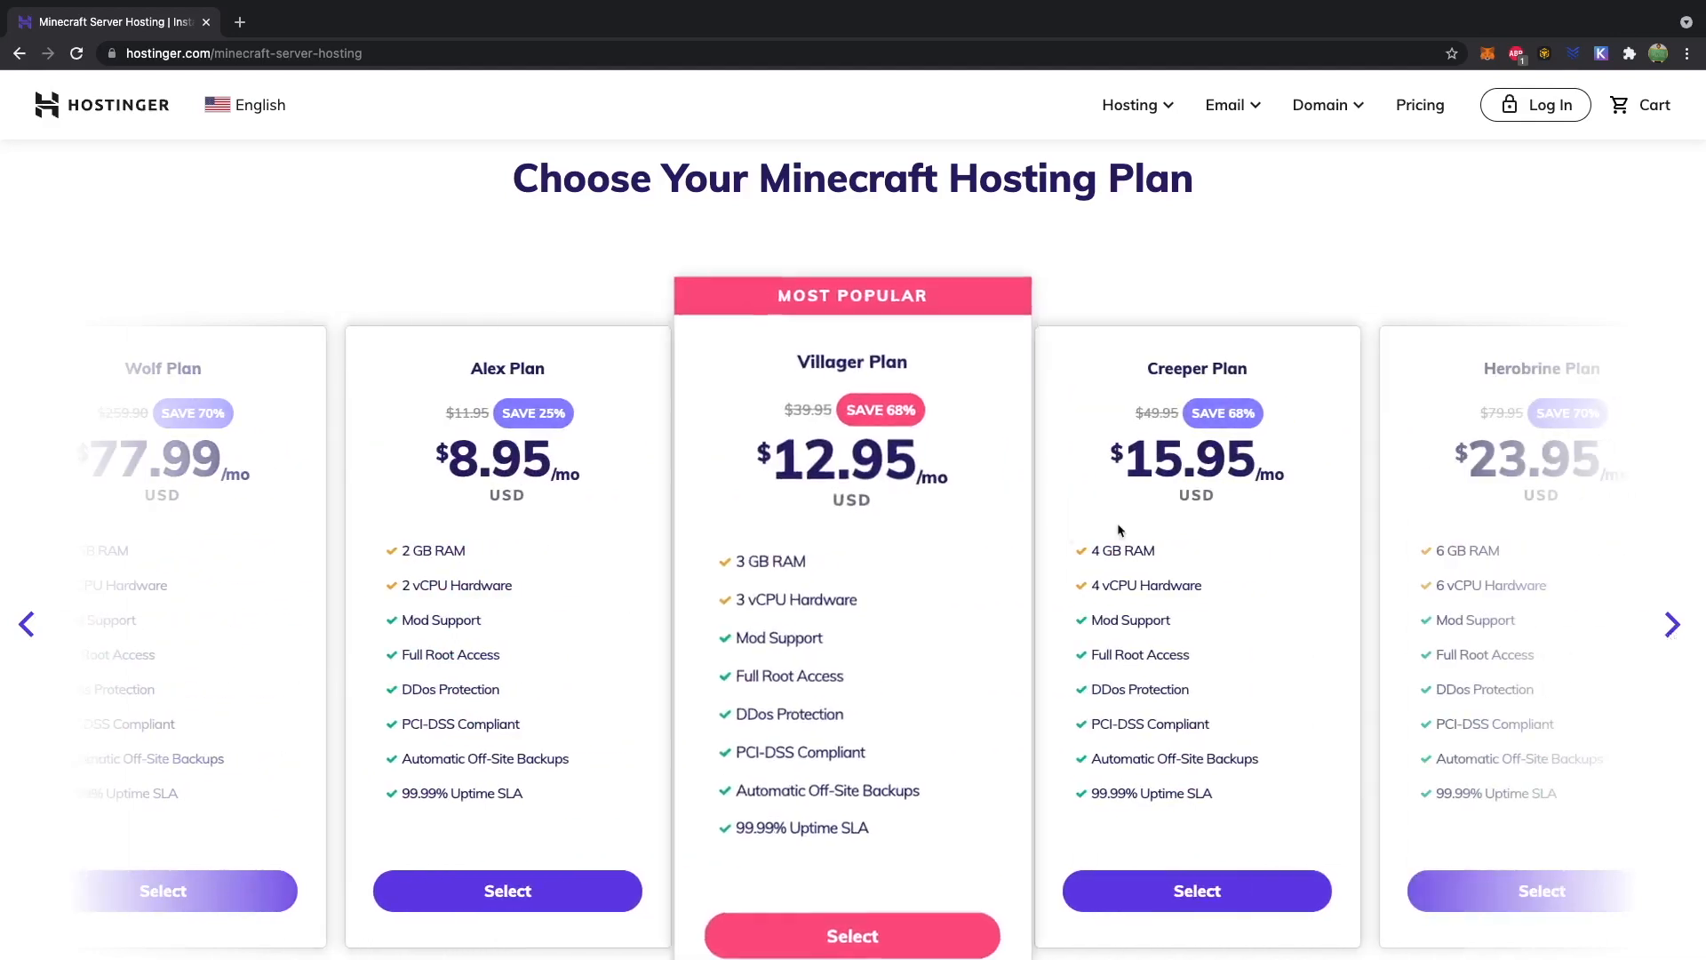
left_click(1675, 624)
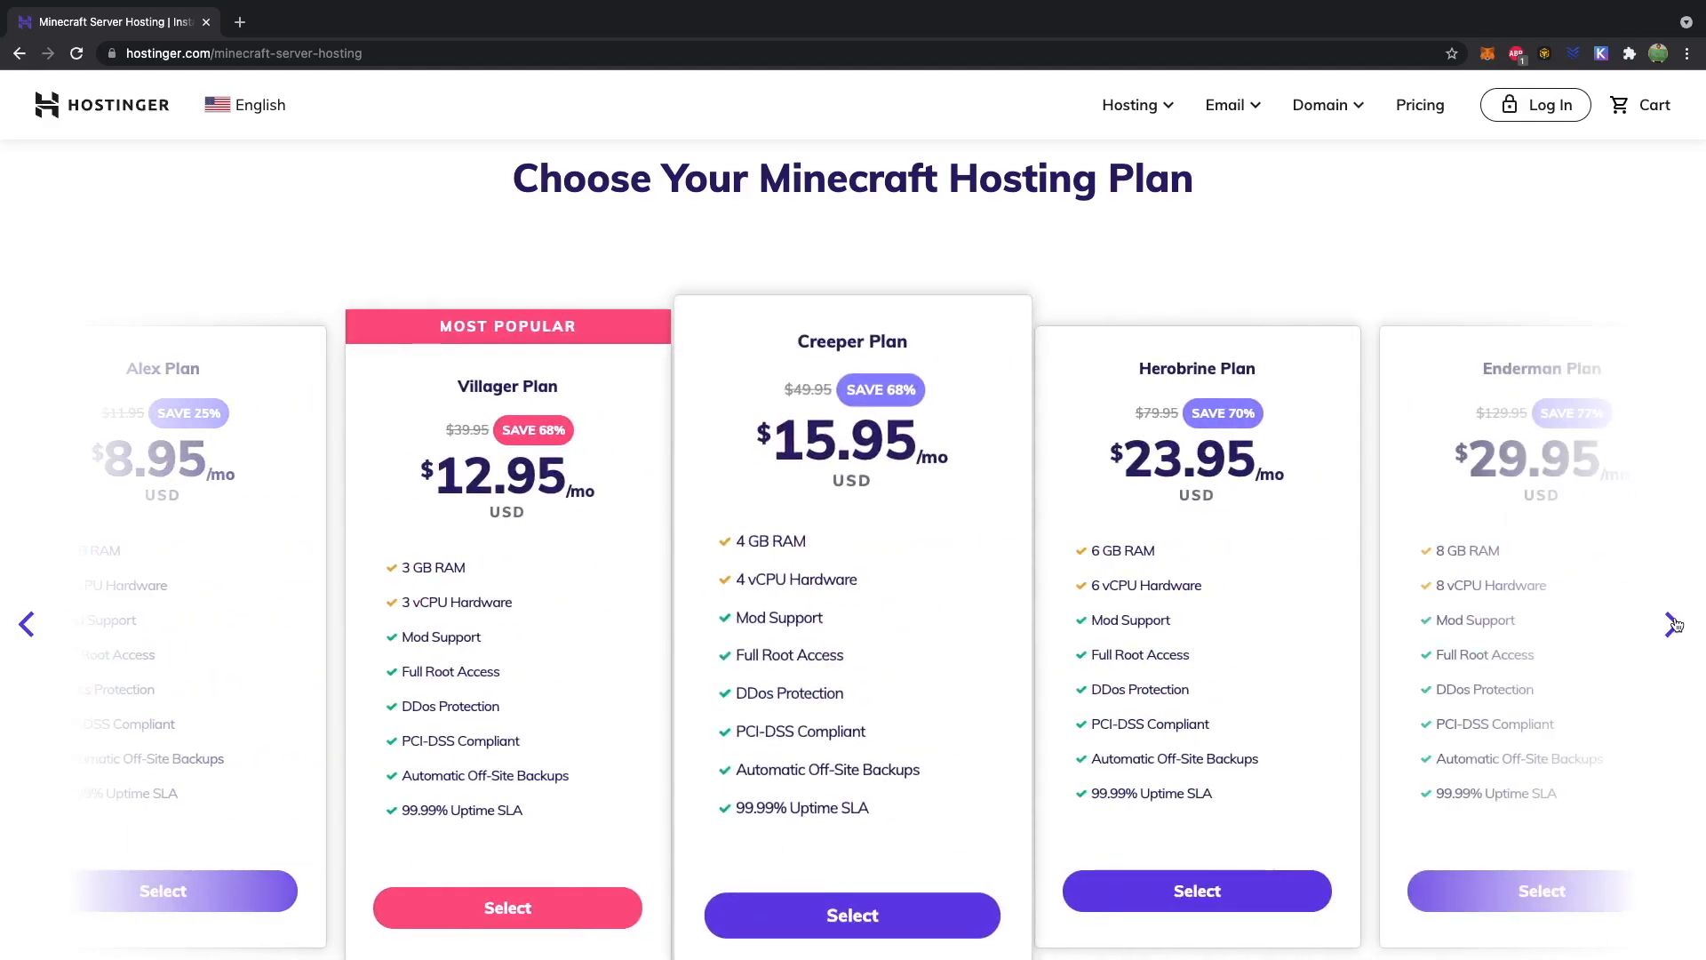
left_click(1674, 624)
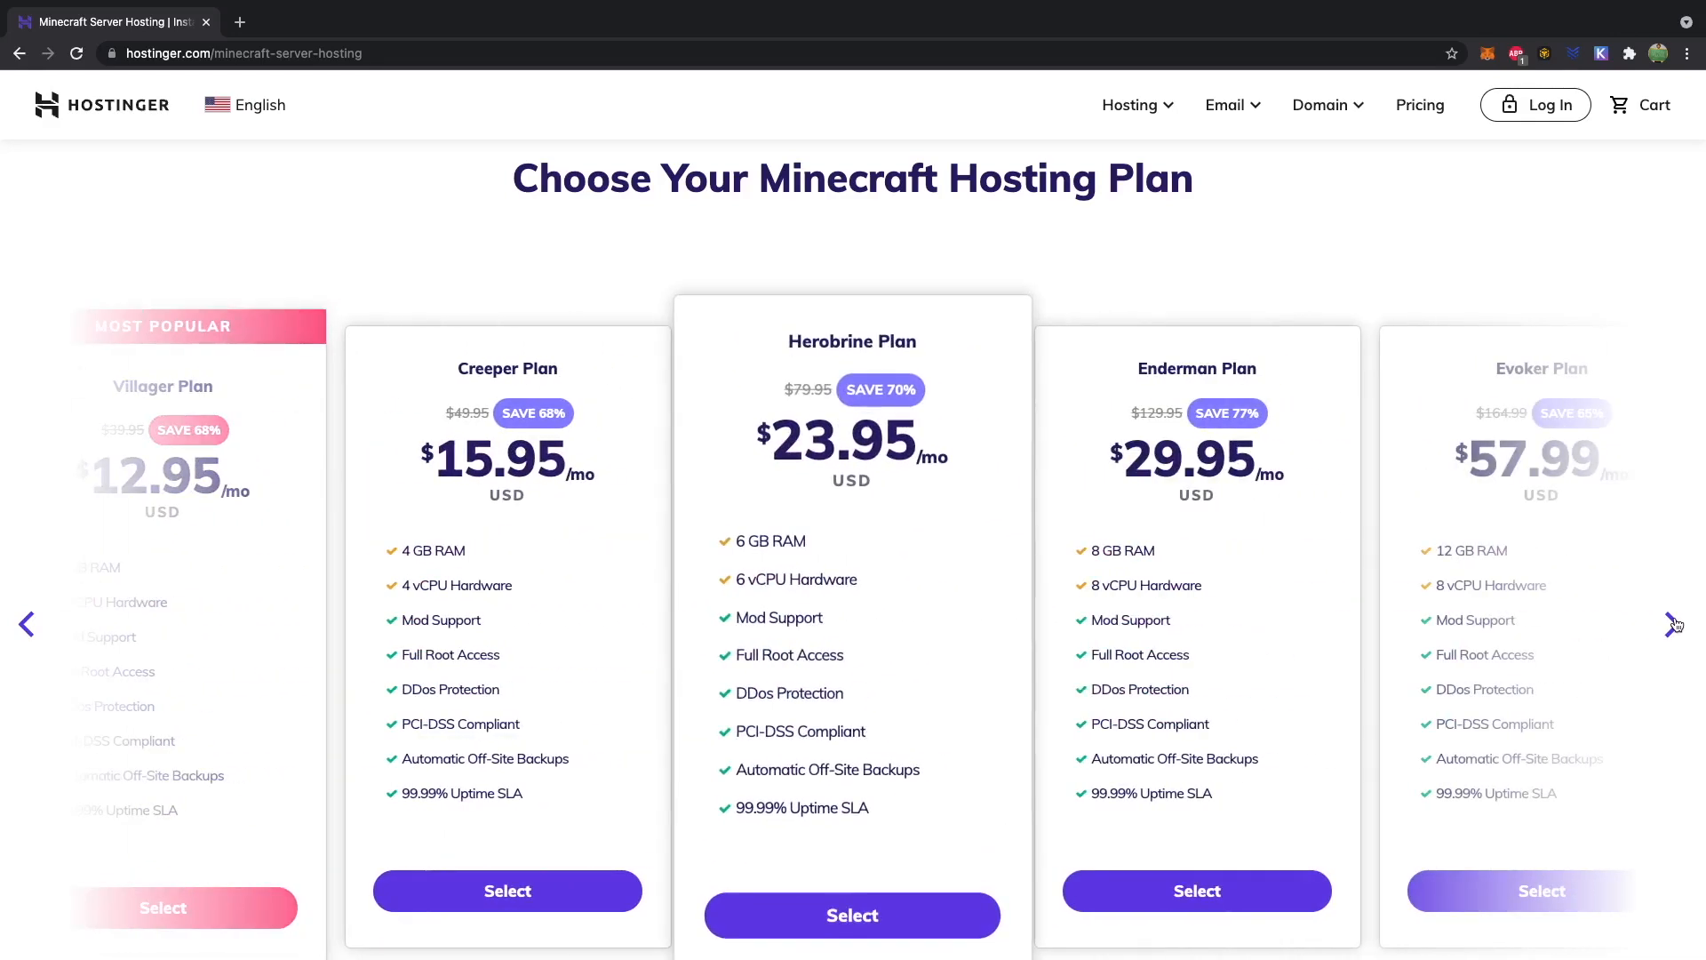
left_click(1674, 624)
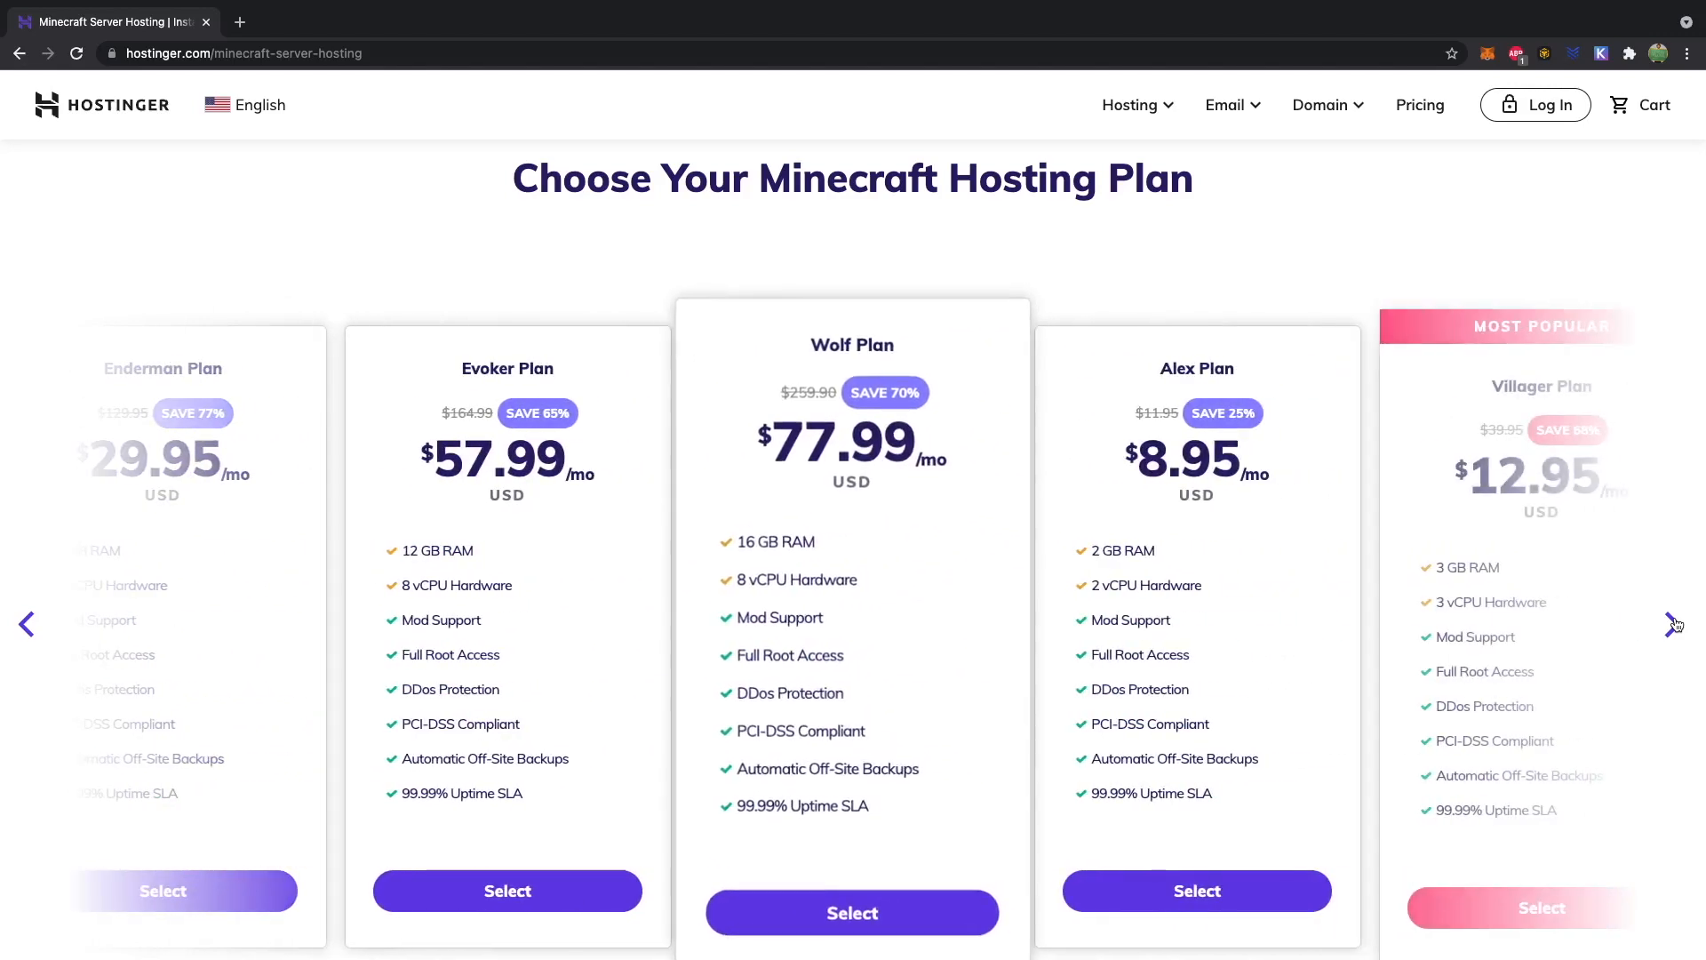
left_click(1675, 624)
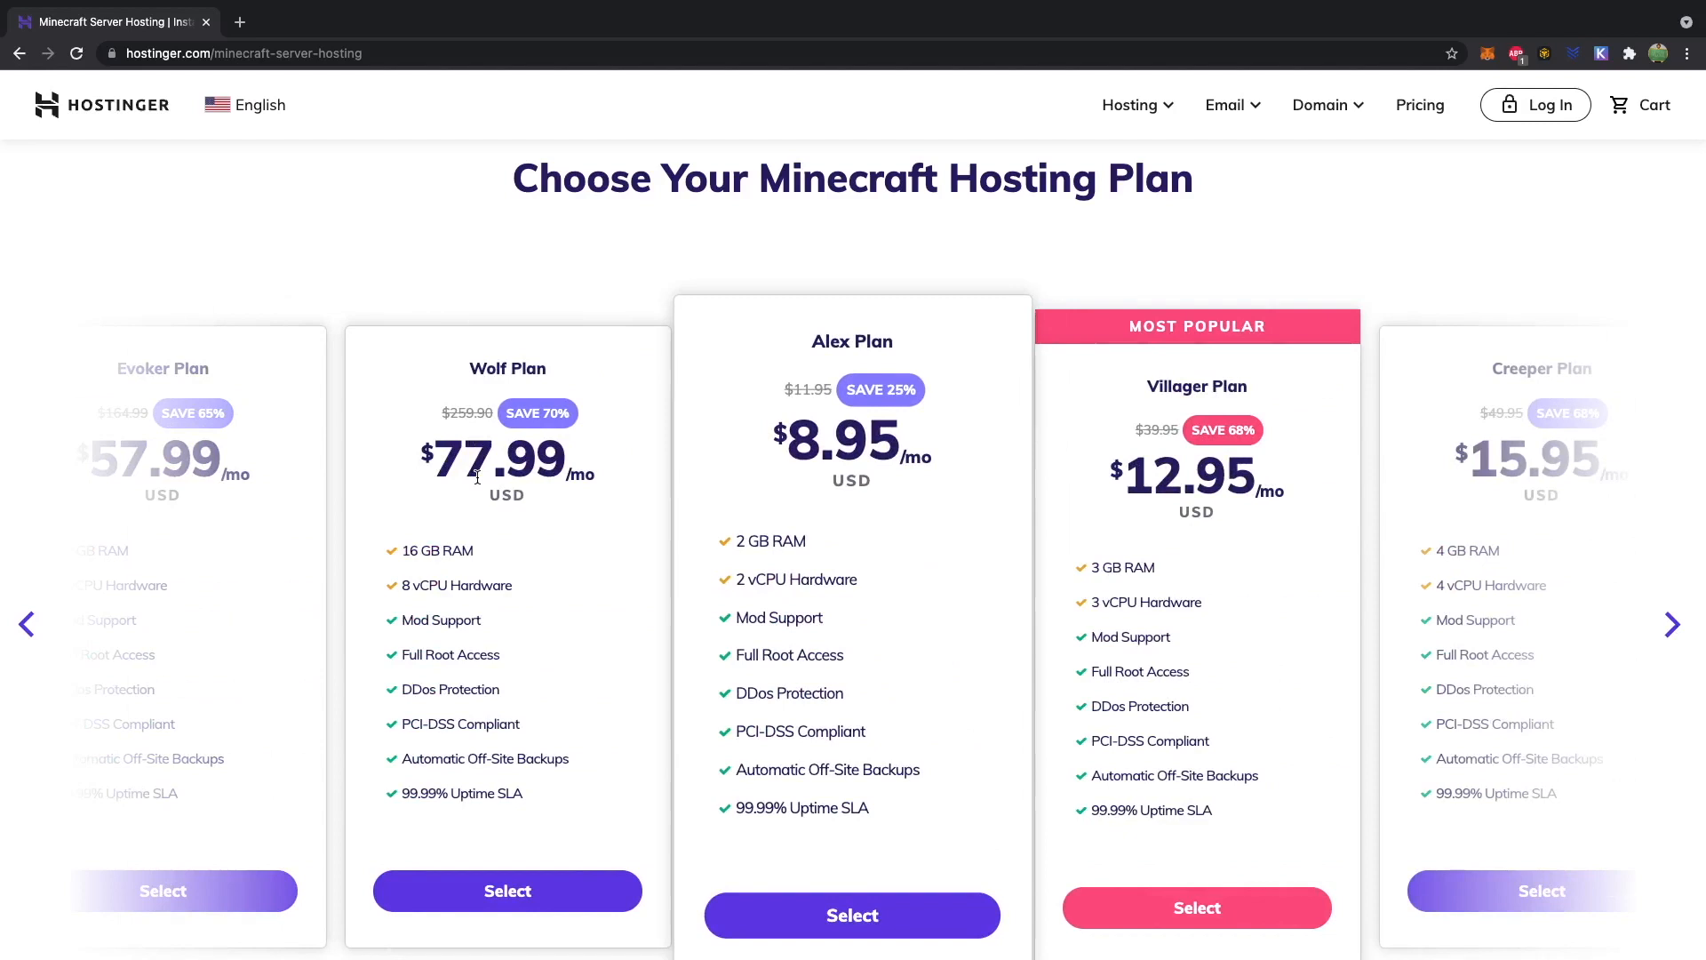
mouse_move(659, 251)
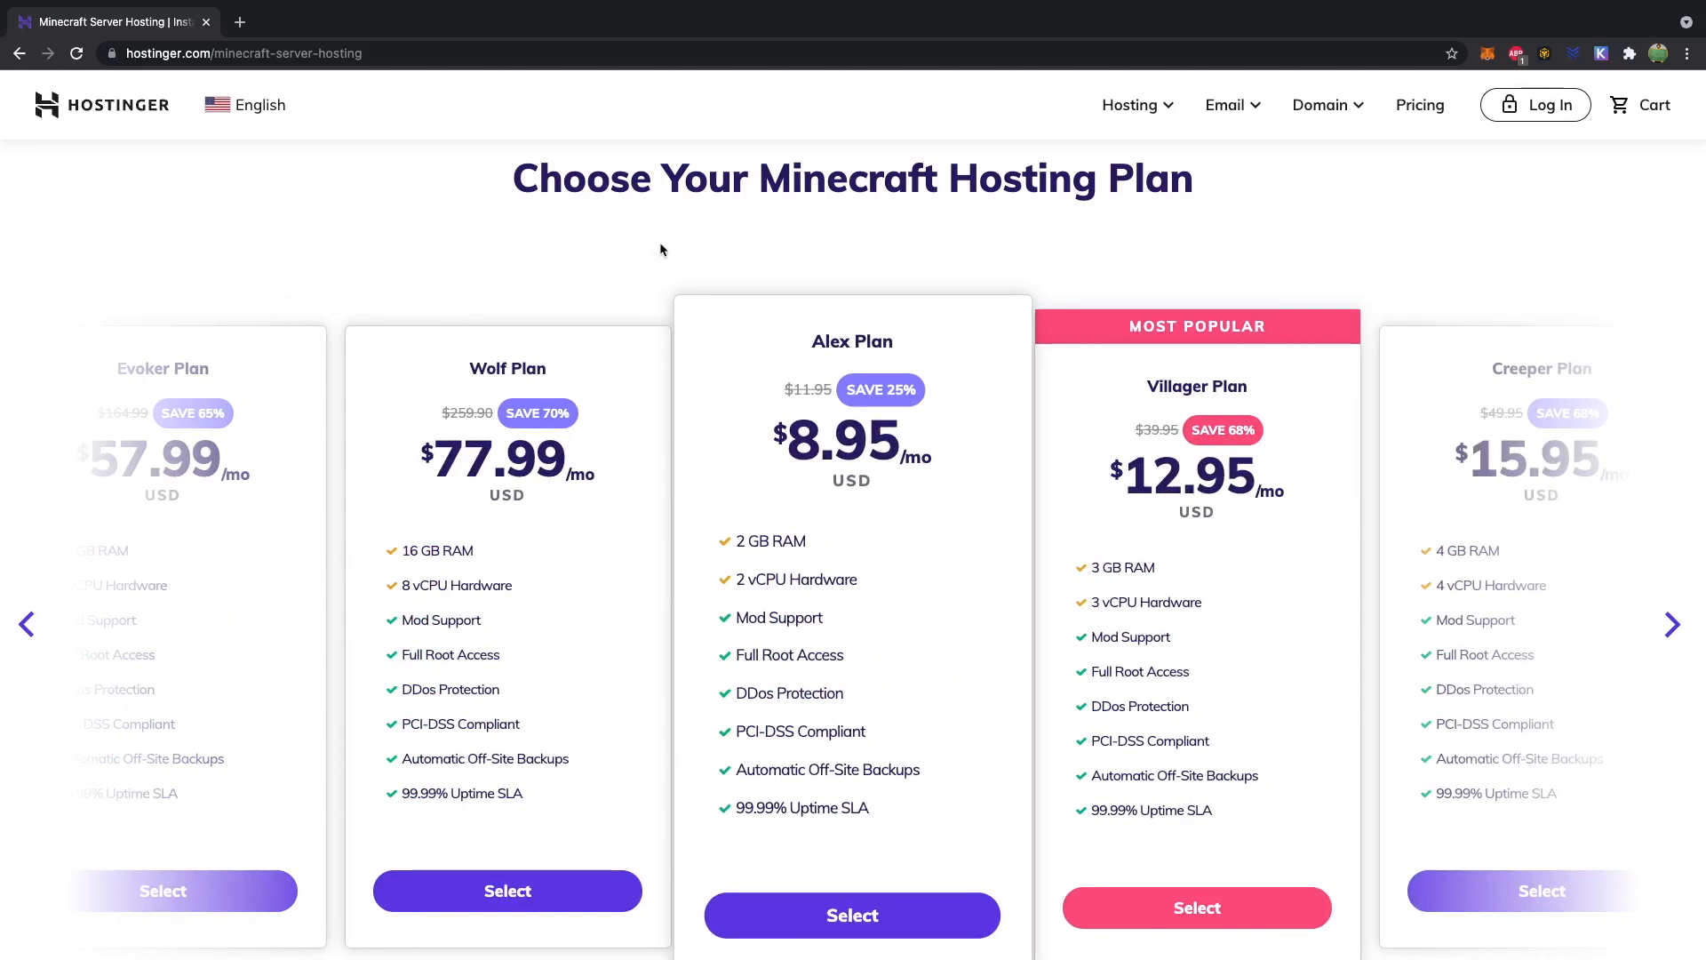
mouse_move(866, 510)
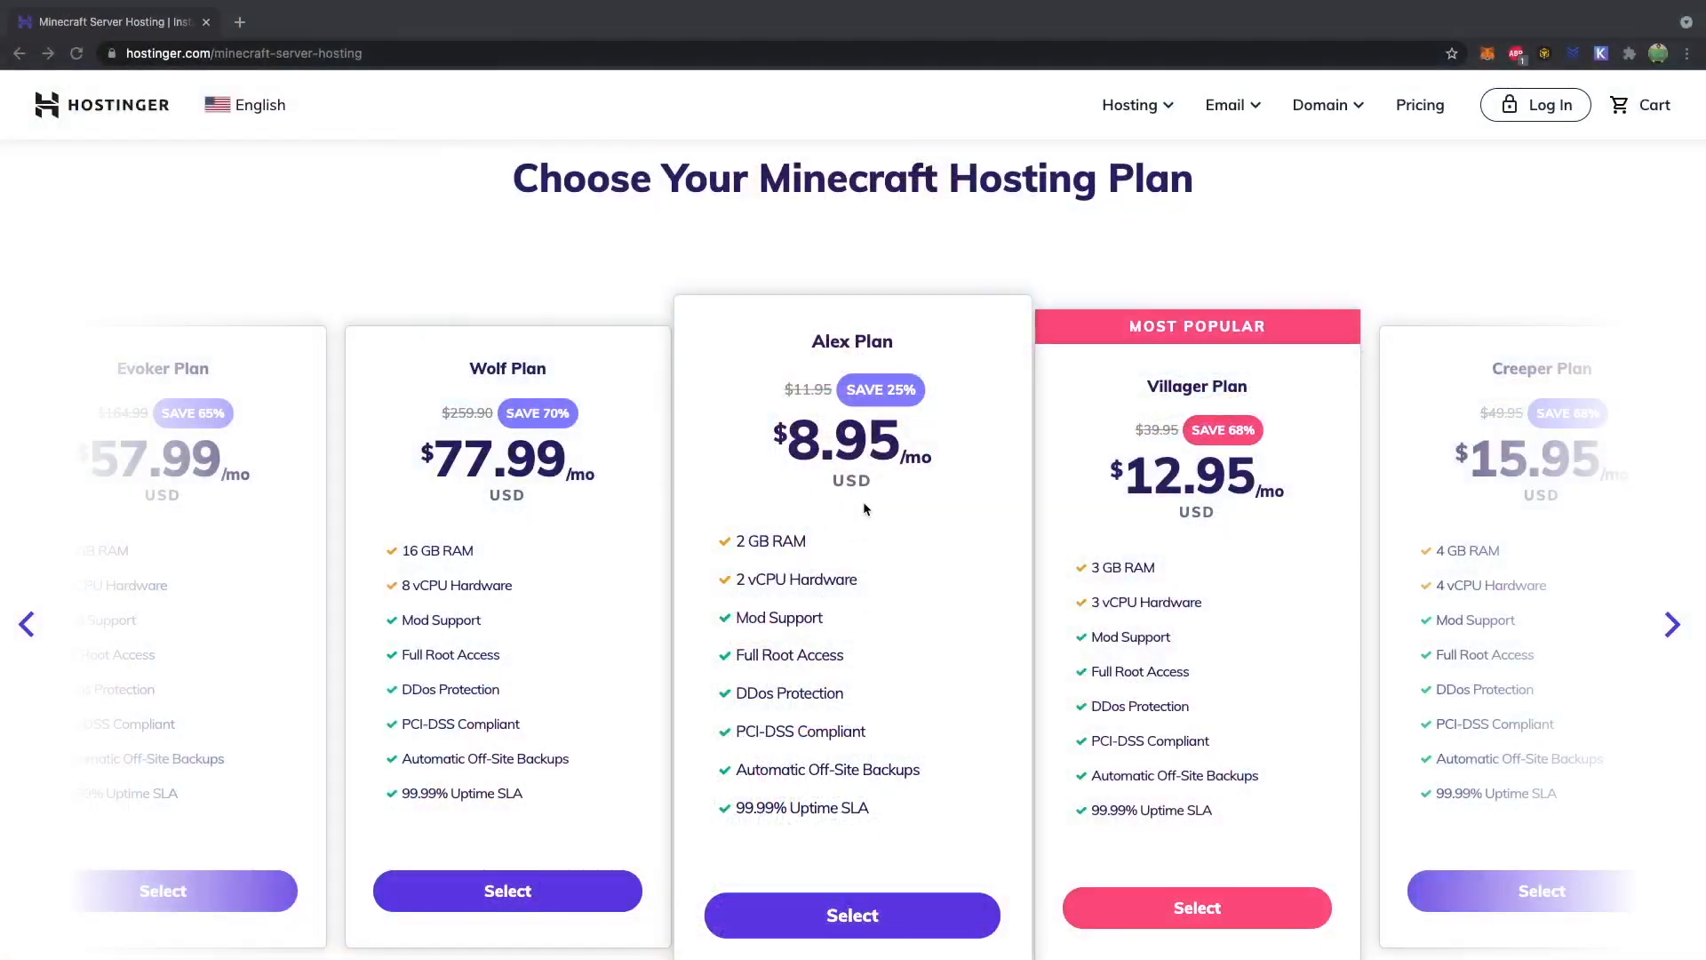
scroll("down", 3)
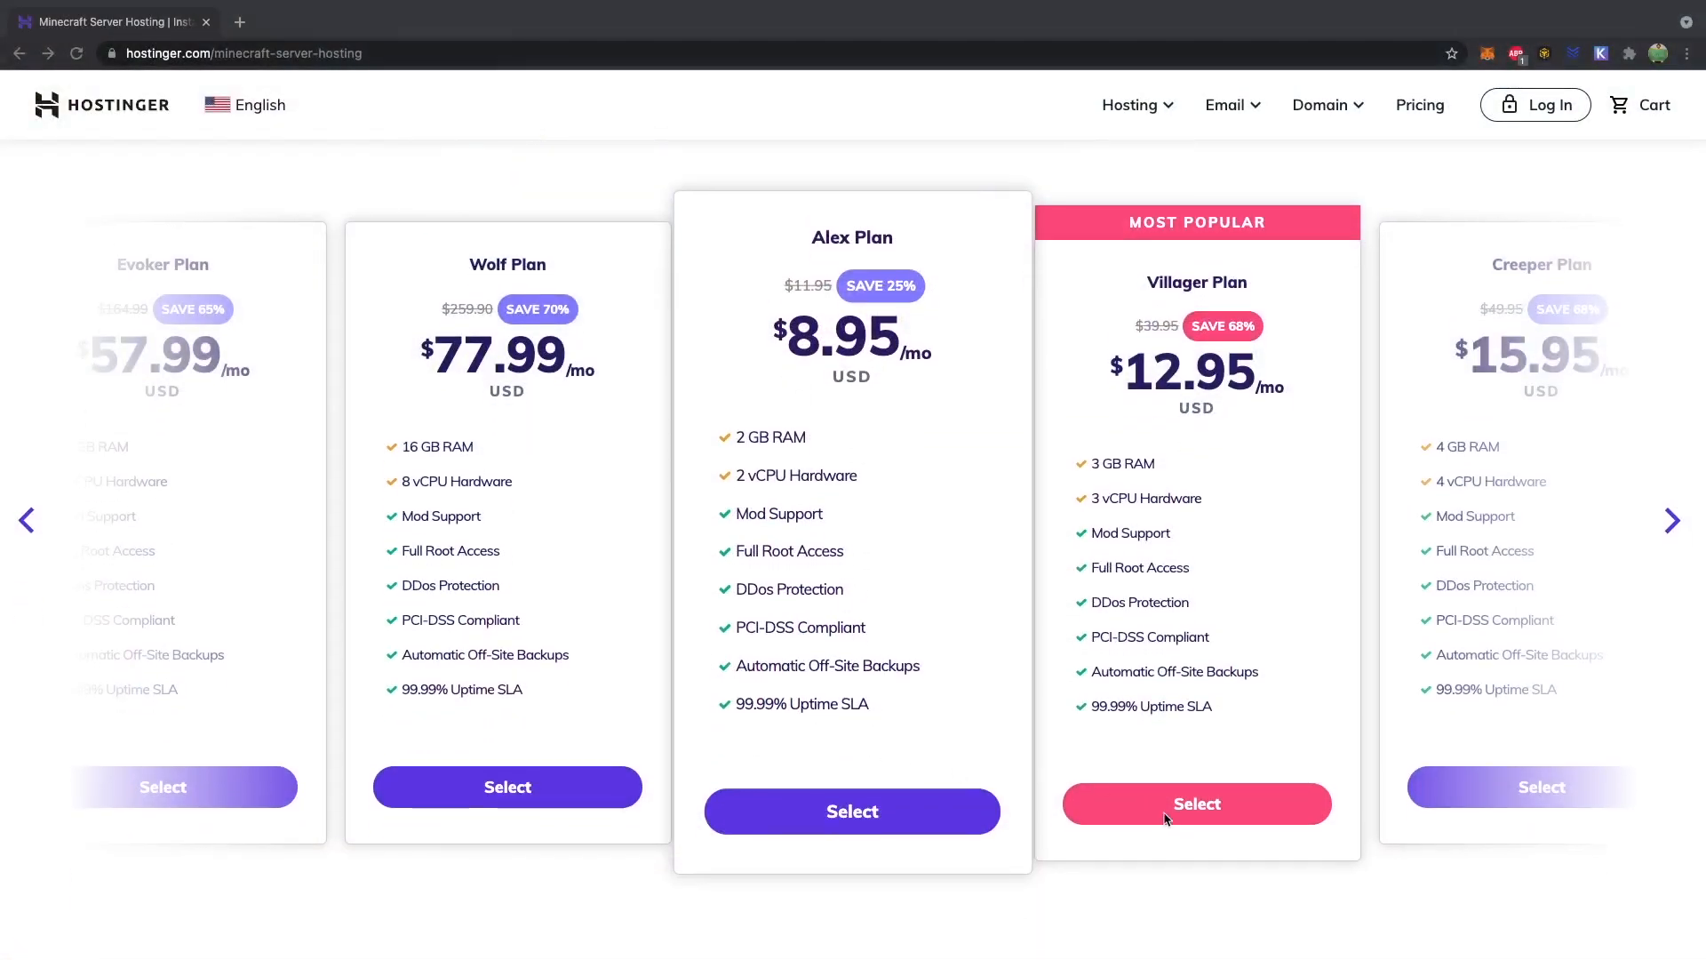
Select the Alex Plan and review the cart: 48 months, PayPal, coupon CALEBCURRY, total $399.36
left_click(852, 811)
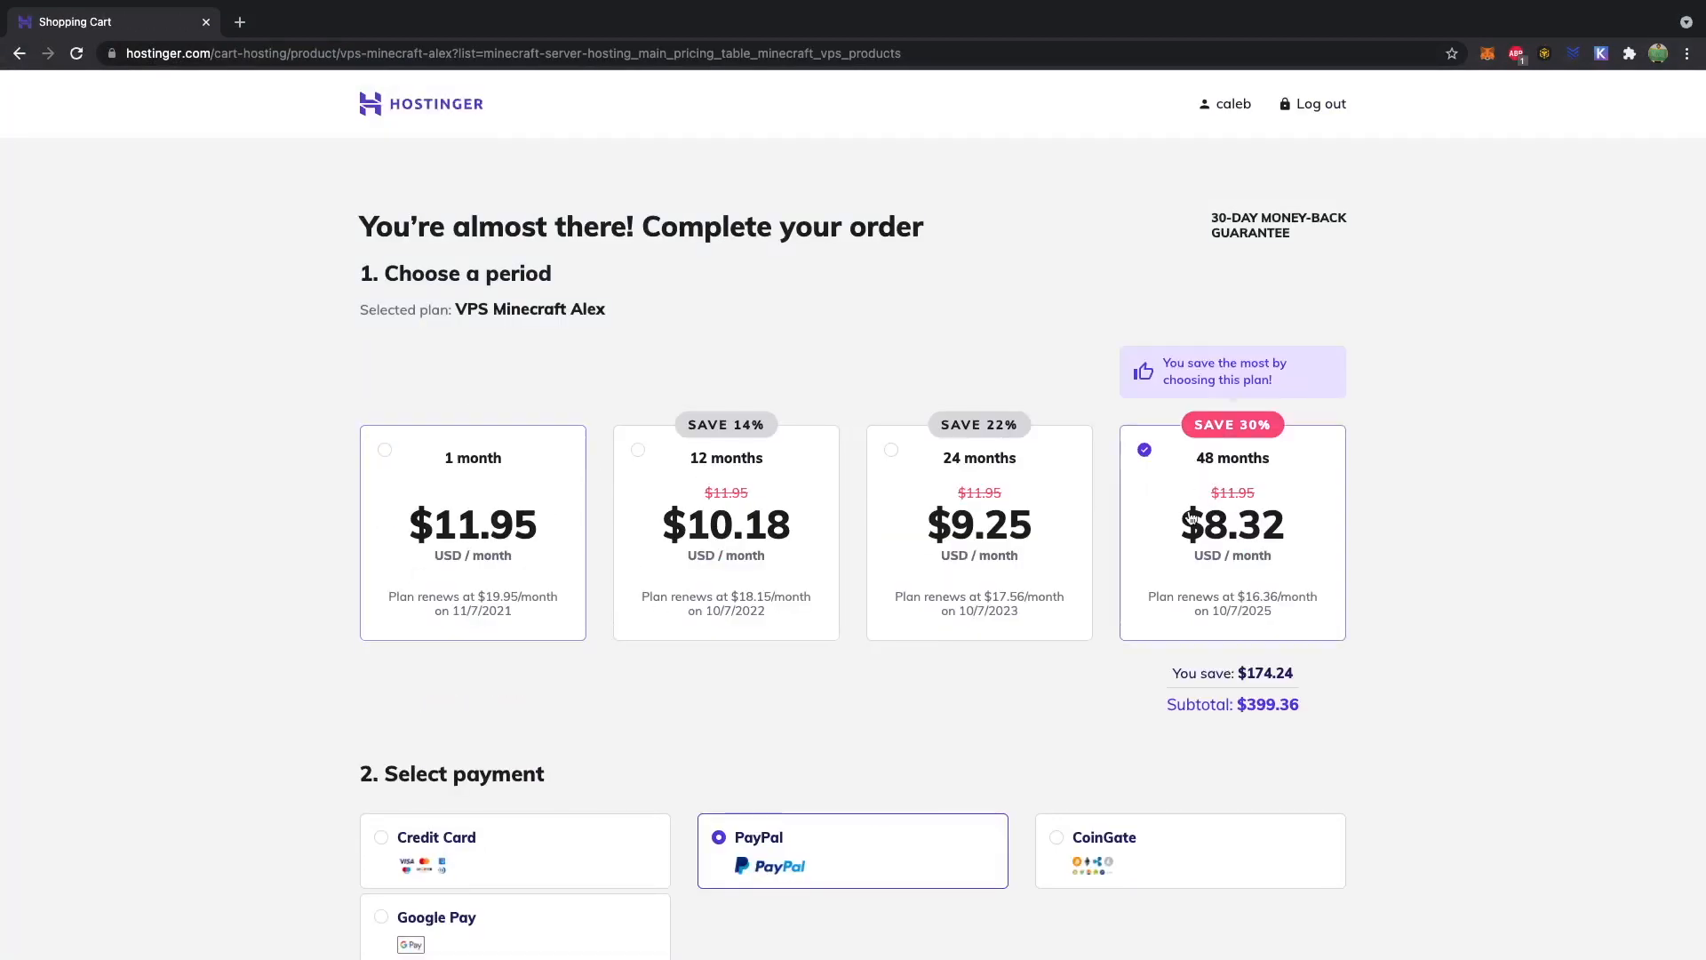
scroll("down", 3)
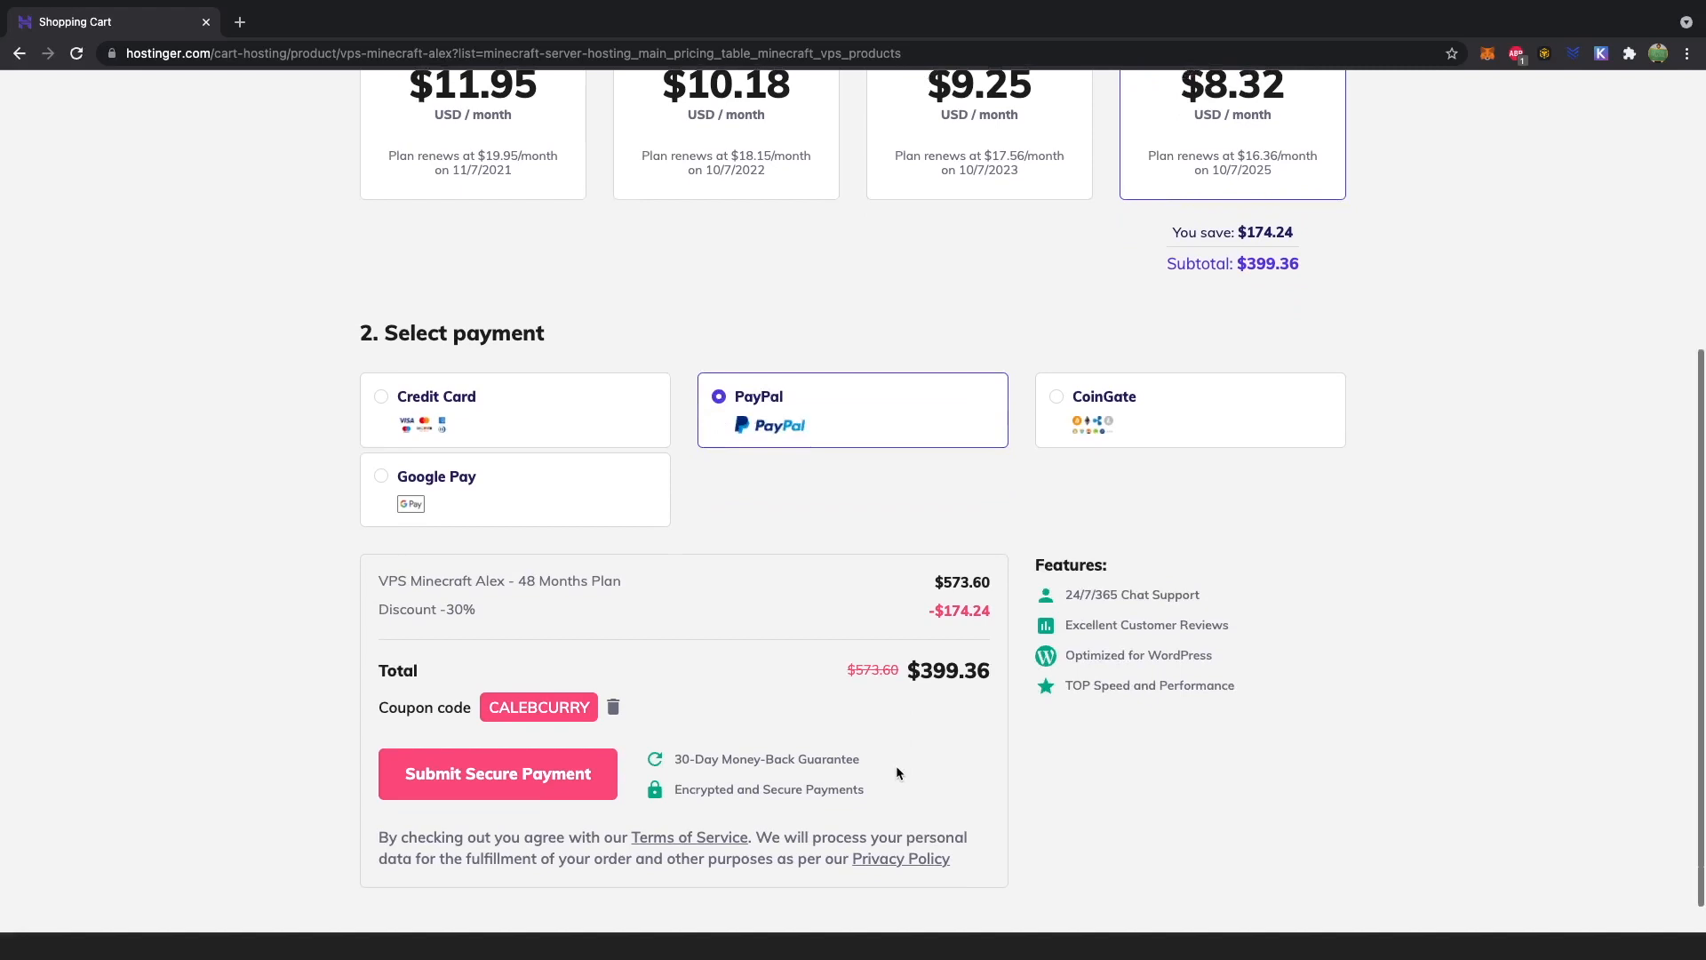
scroll("down", 3)
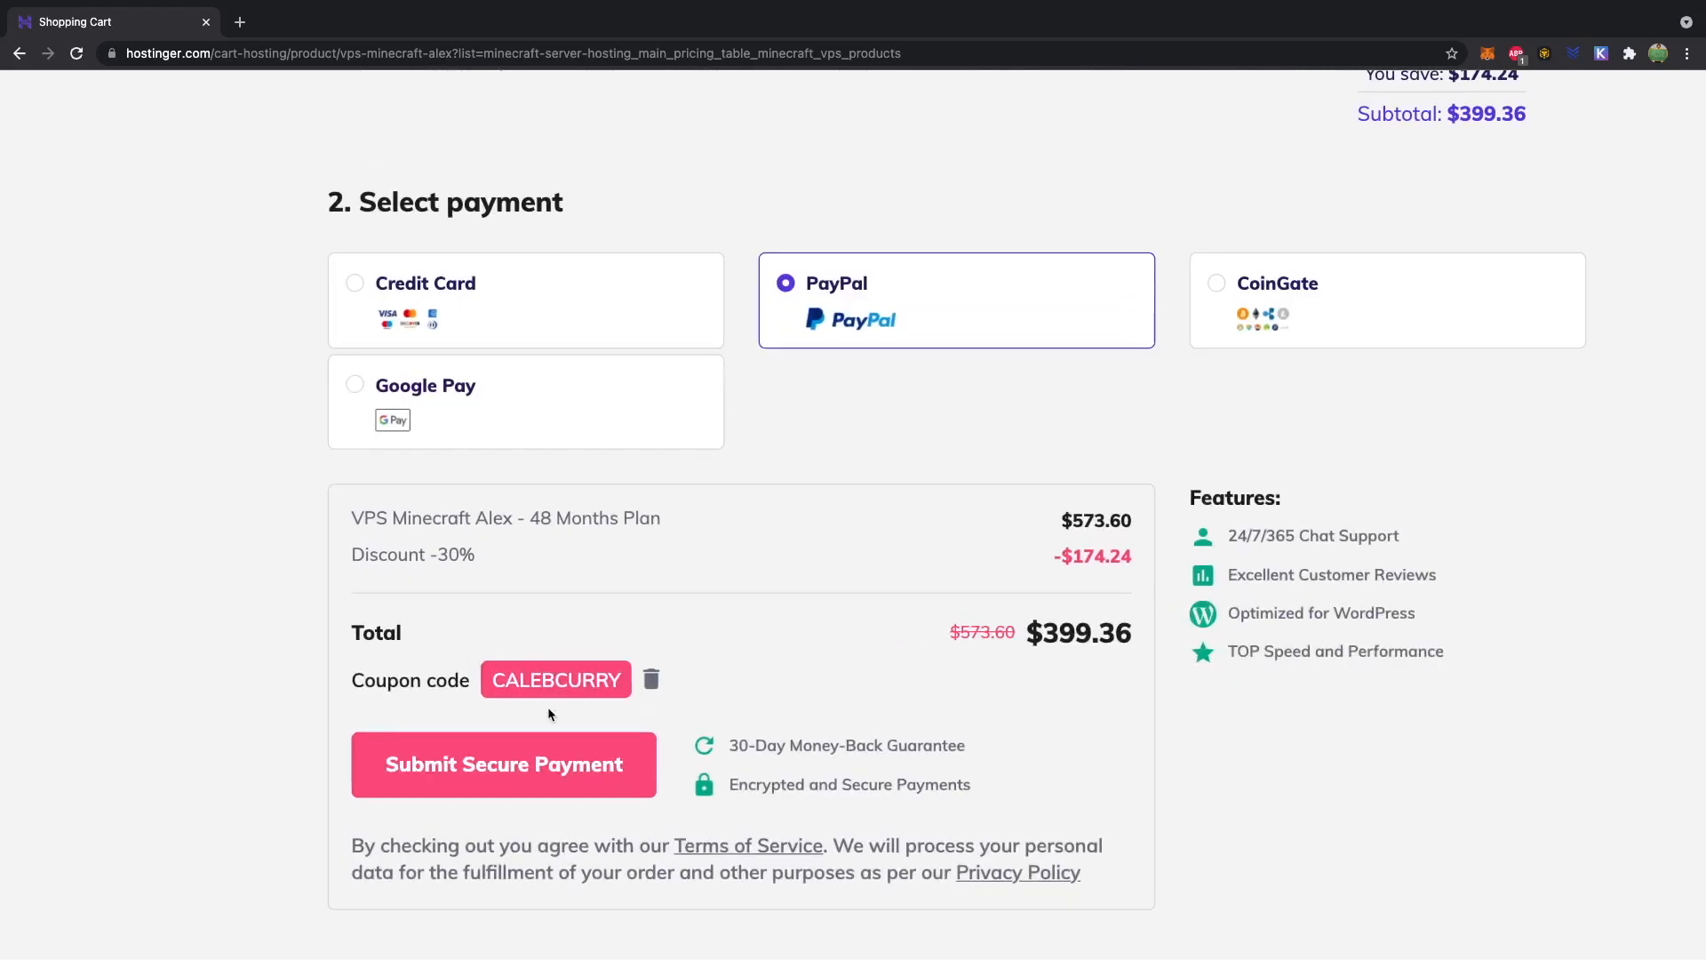
From the hPanel home, go to the instinctive-sheep.com server's management page
left_click(503, 764)
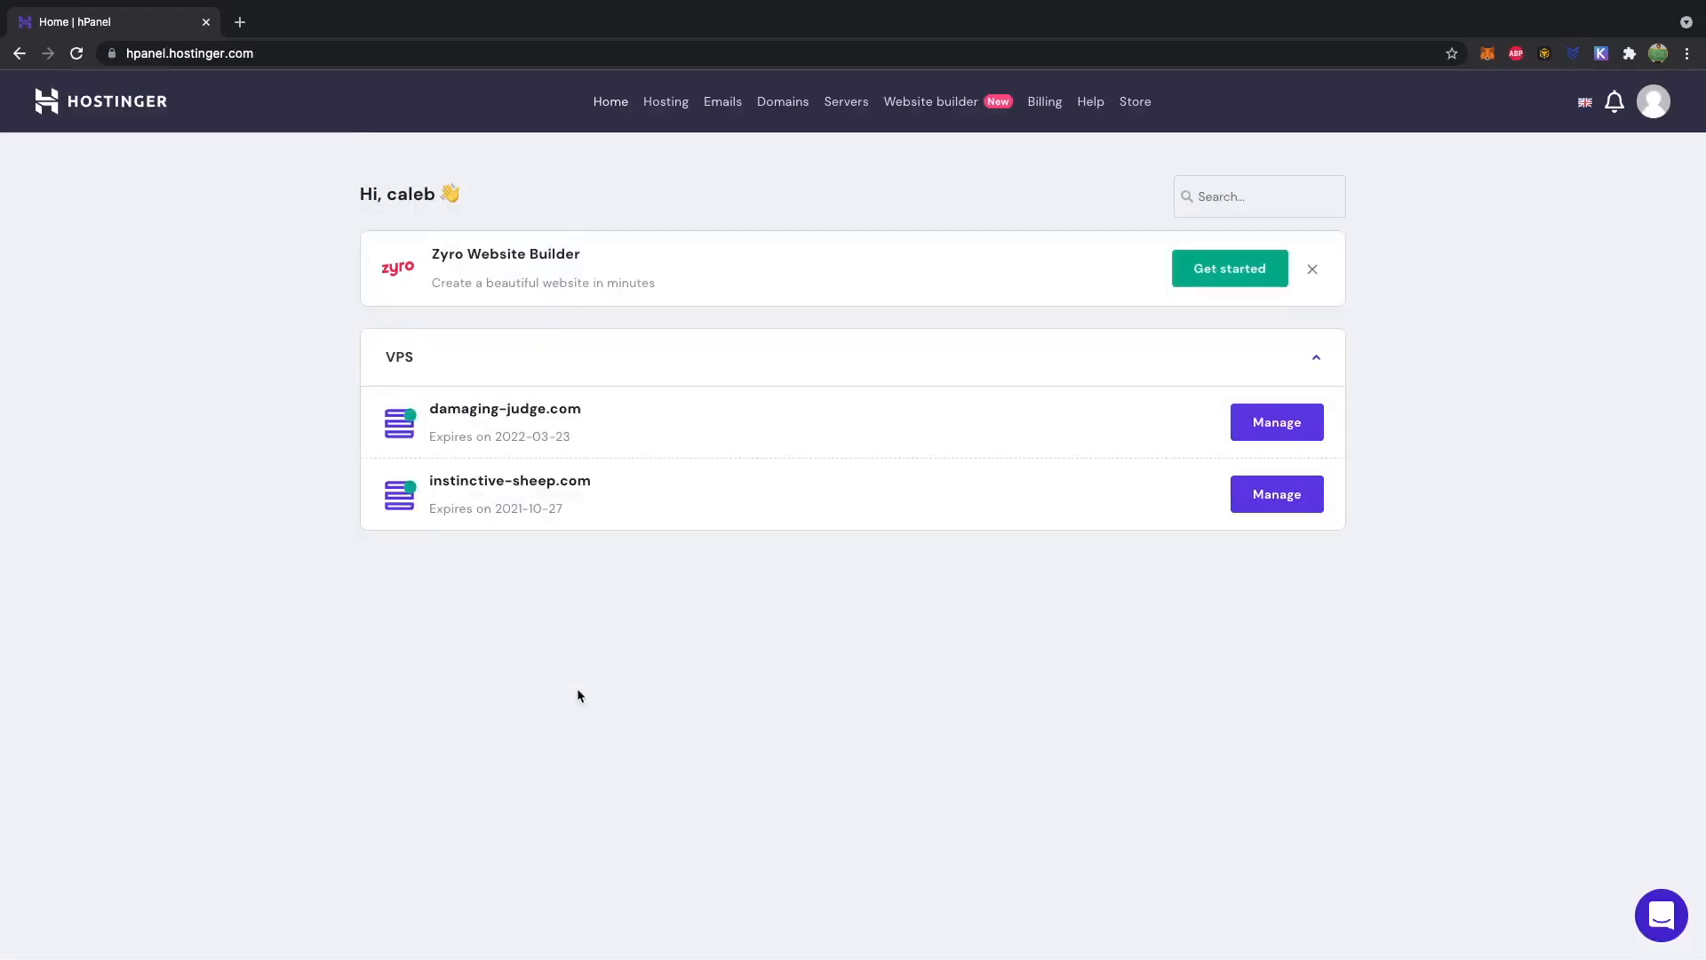
mouse_move(786, 553)
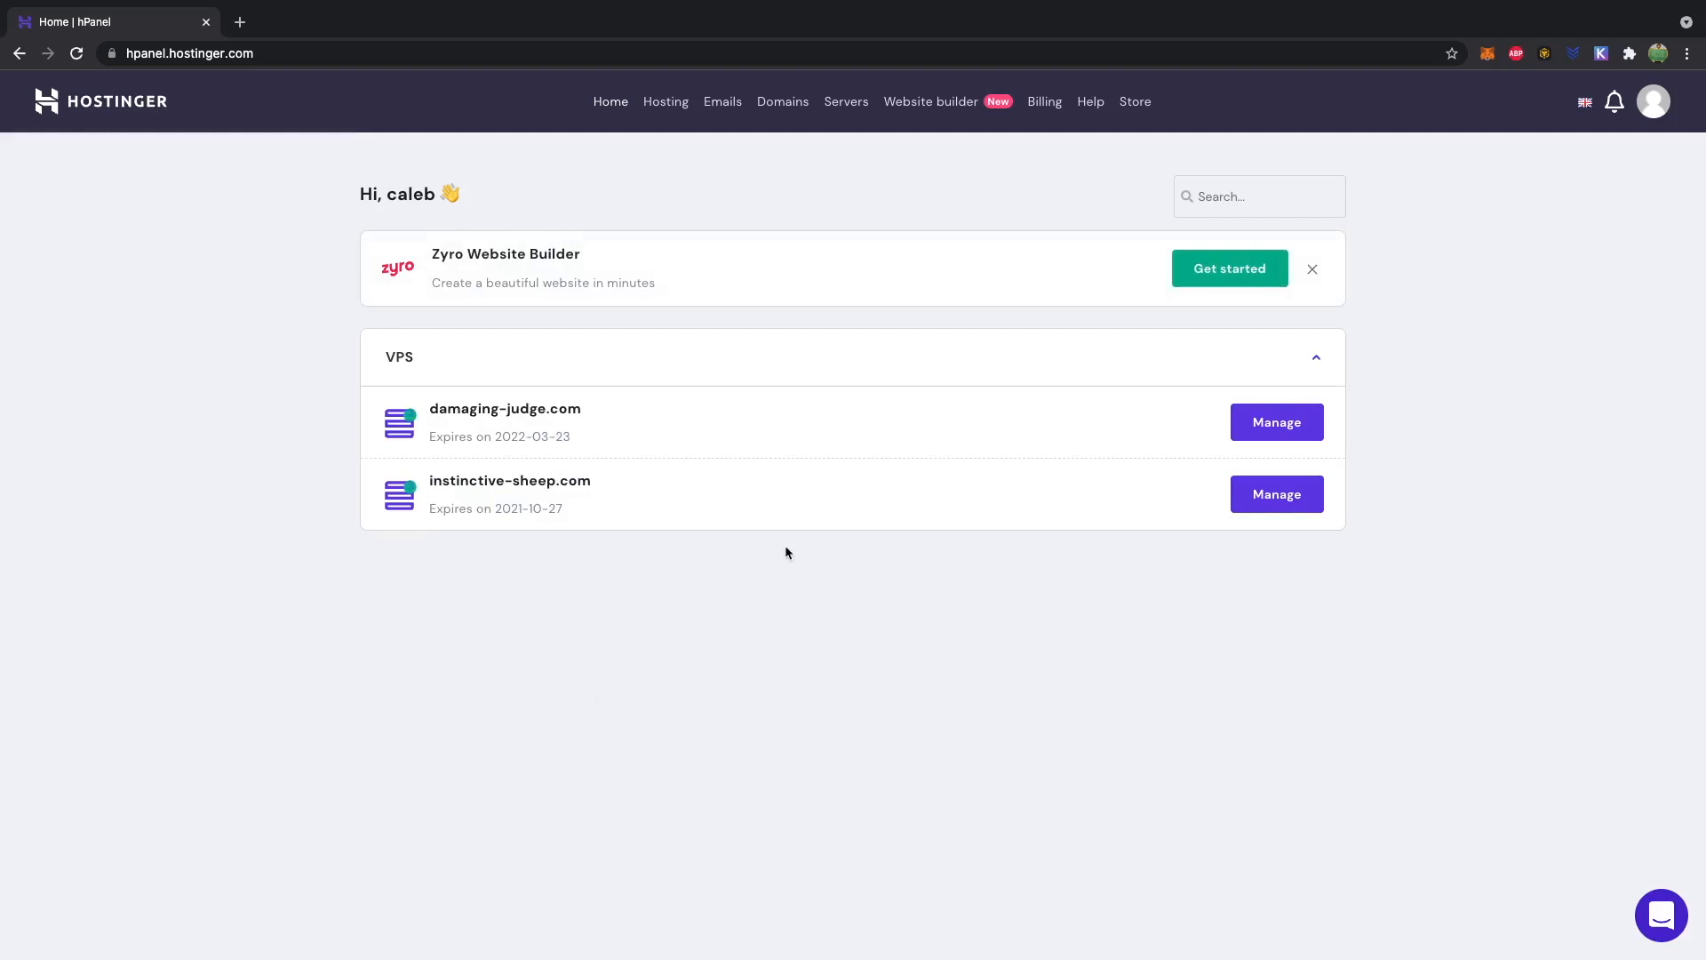
scroll("down", 3)
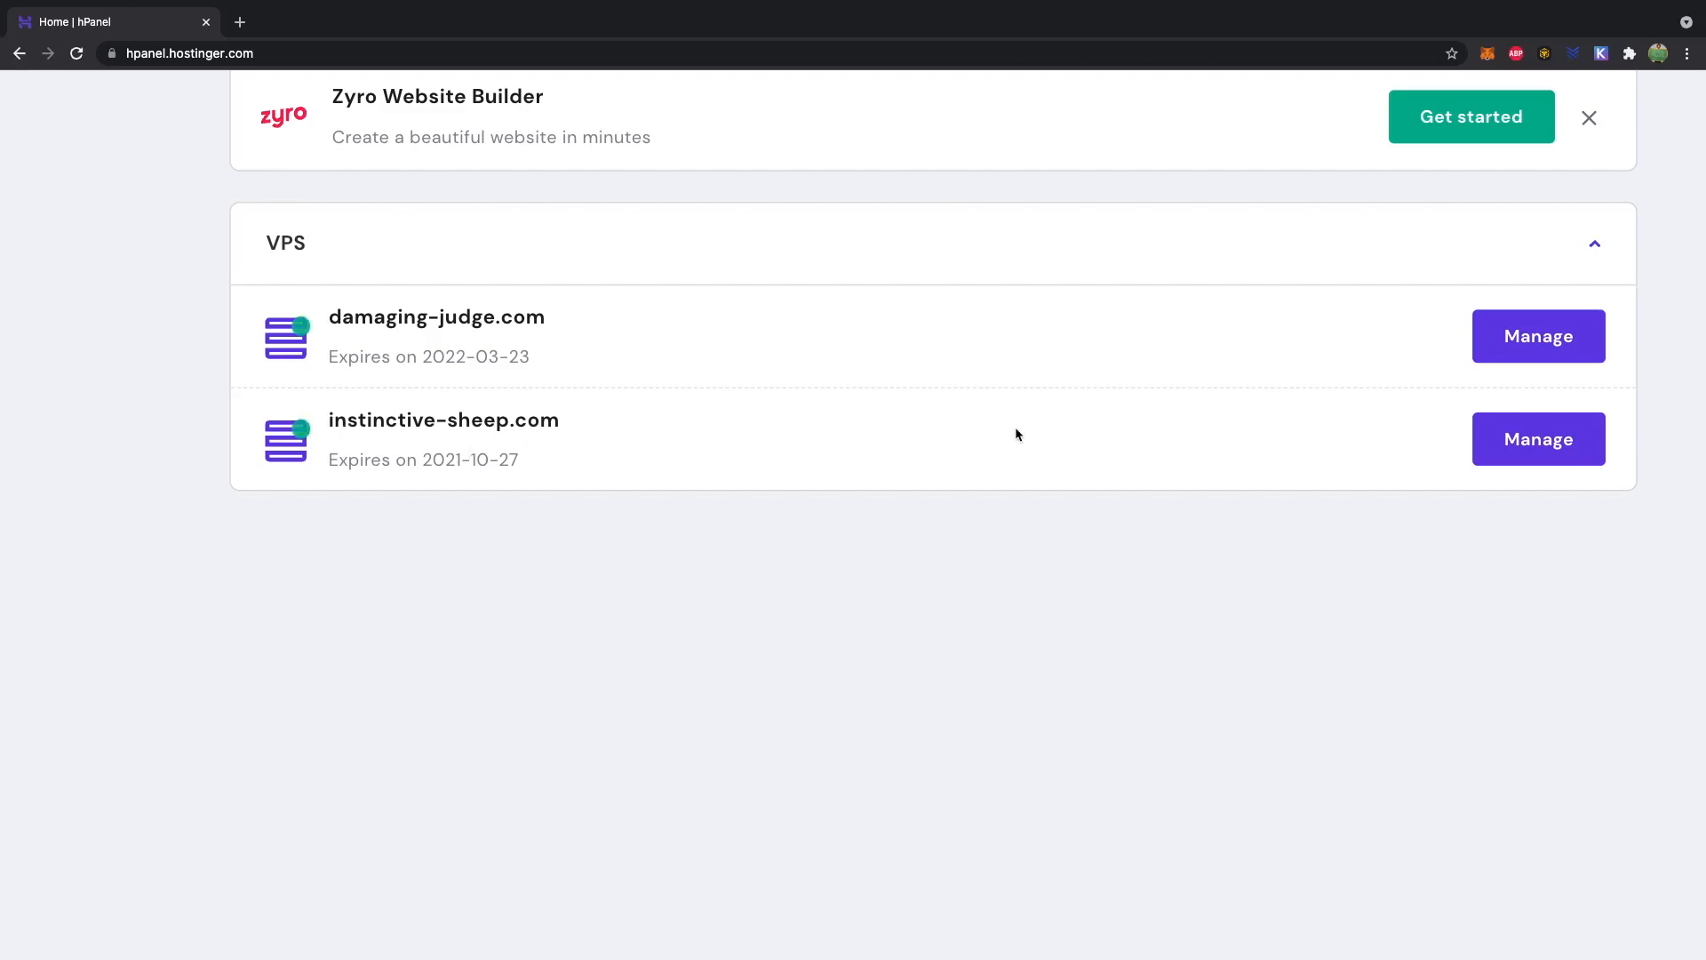
left_click(1537, 439)
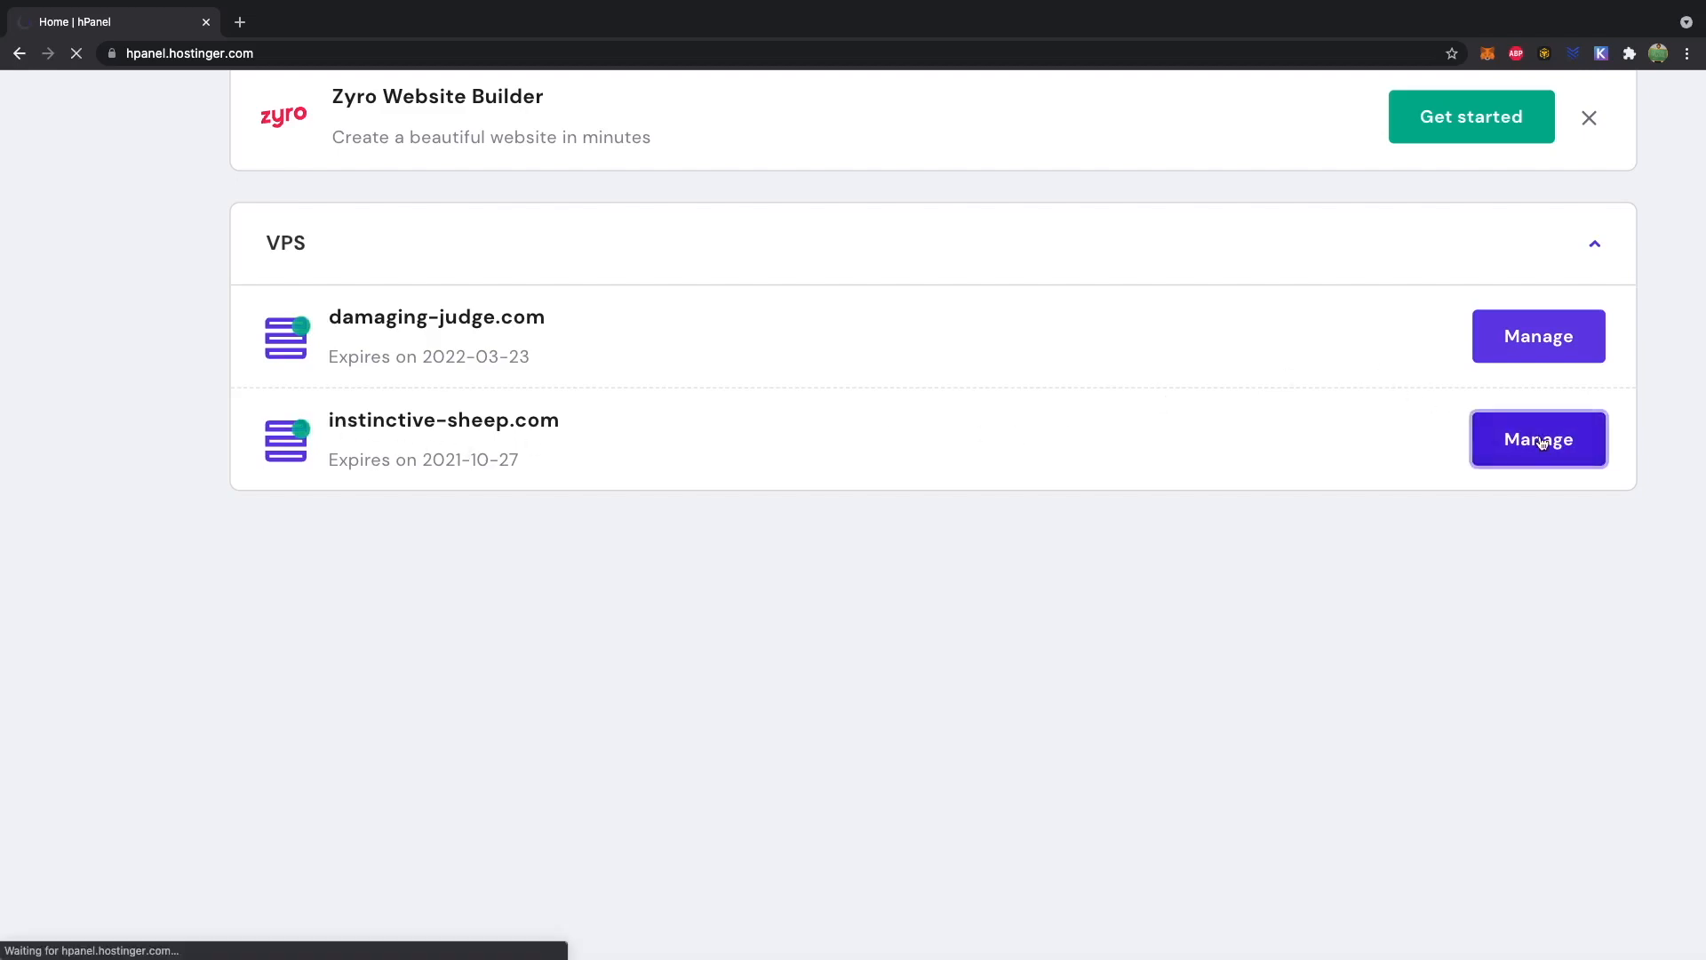
left_click(1537, 439)
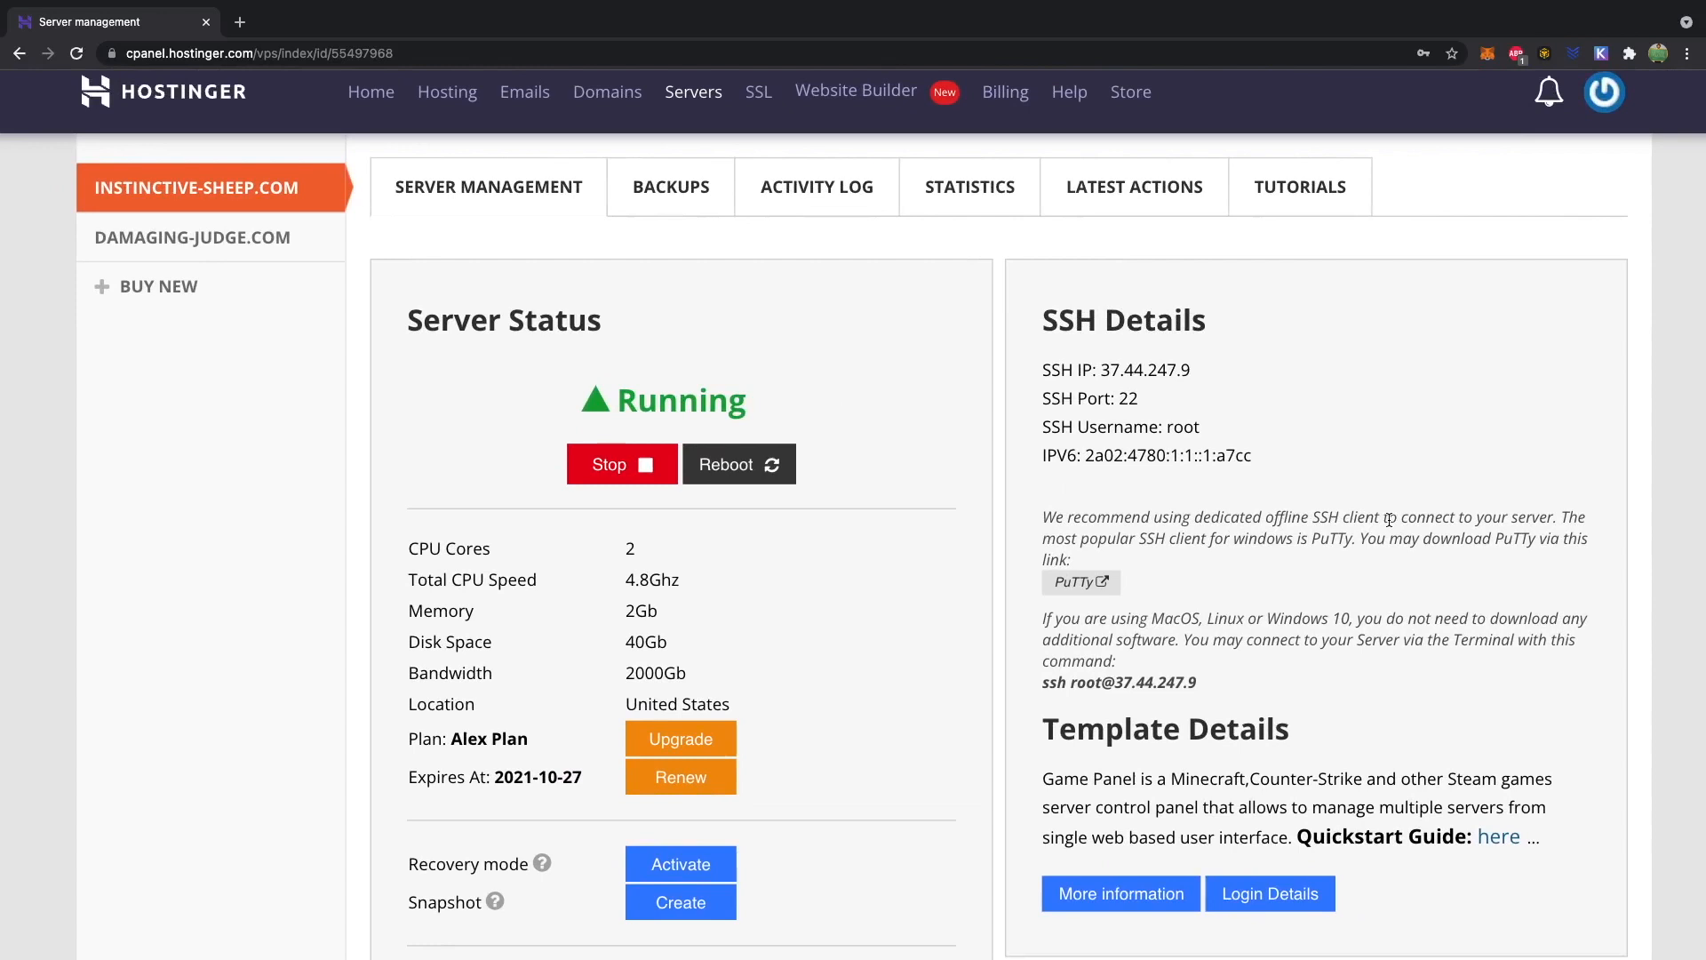
Show the Game Panel login details from the Template Details section
scroll("down", 3)
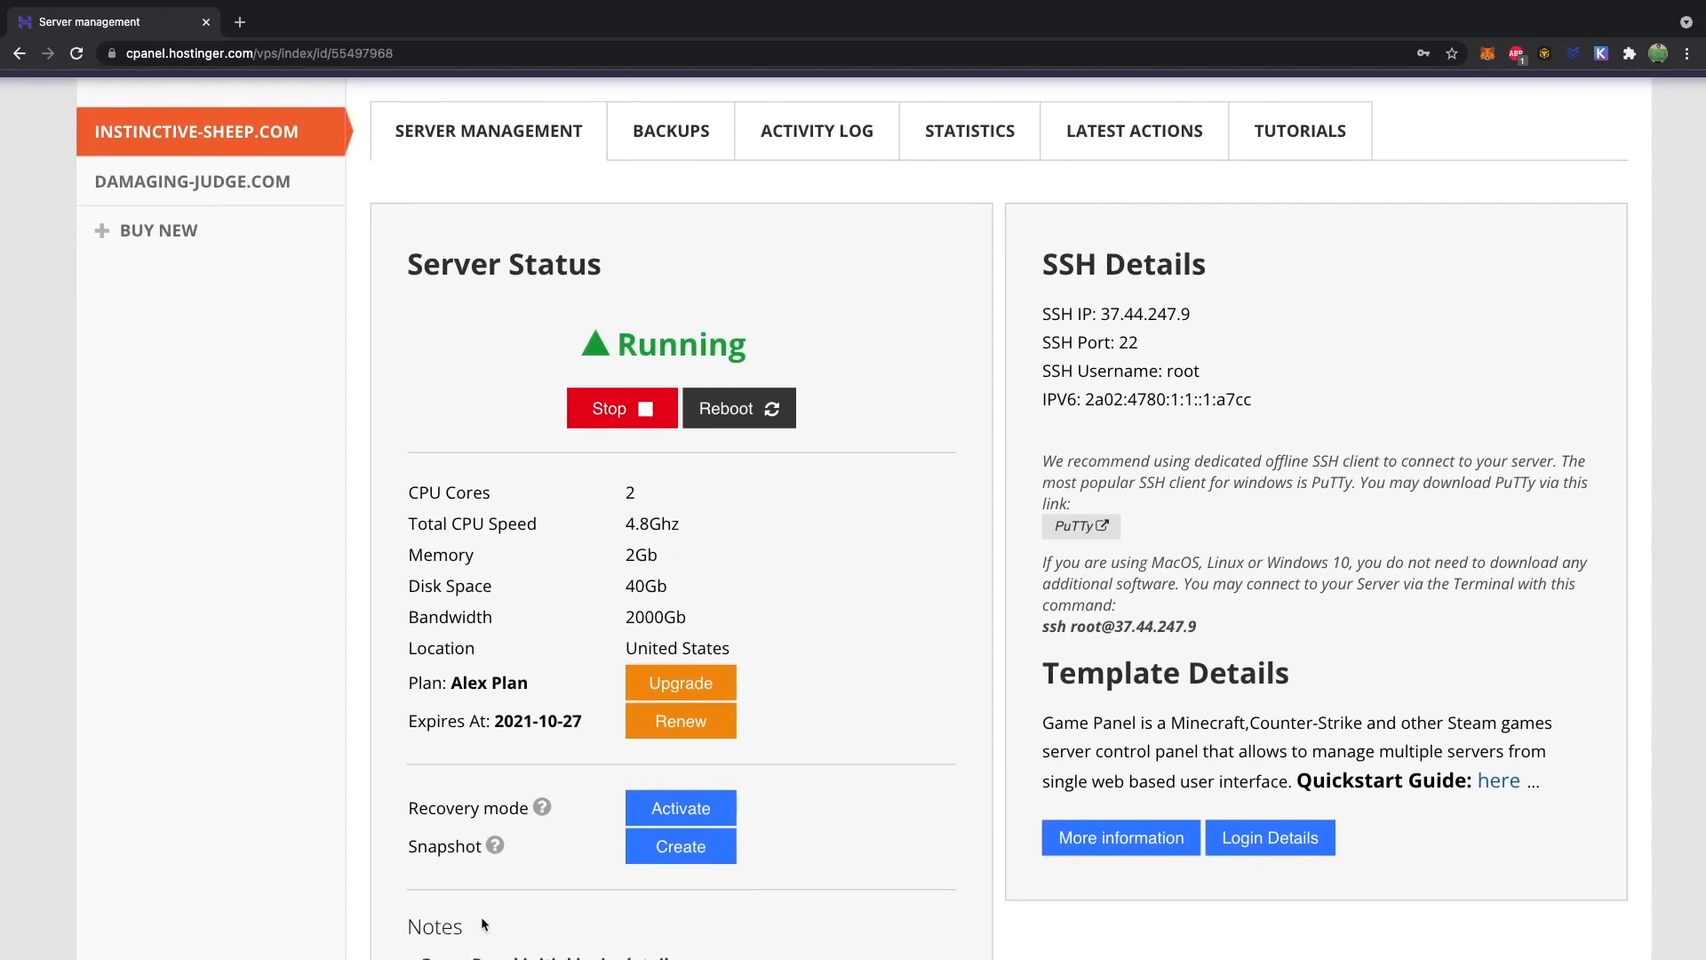
double_click(434, 926)
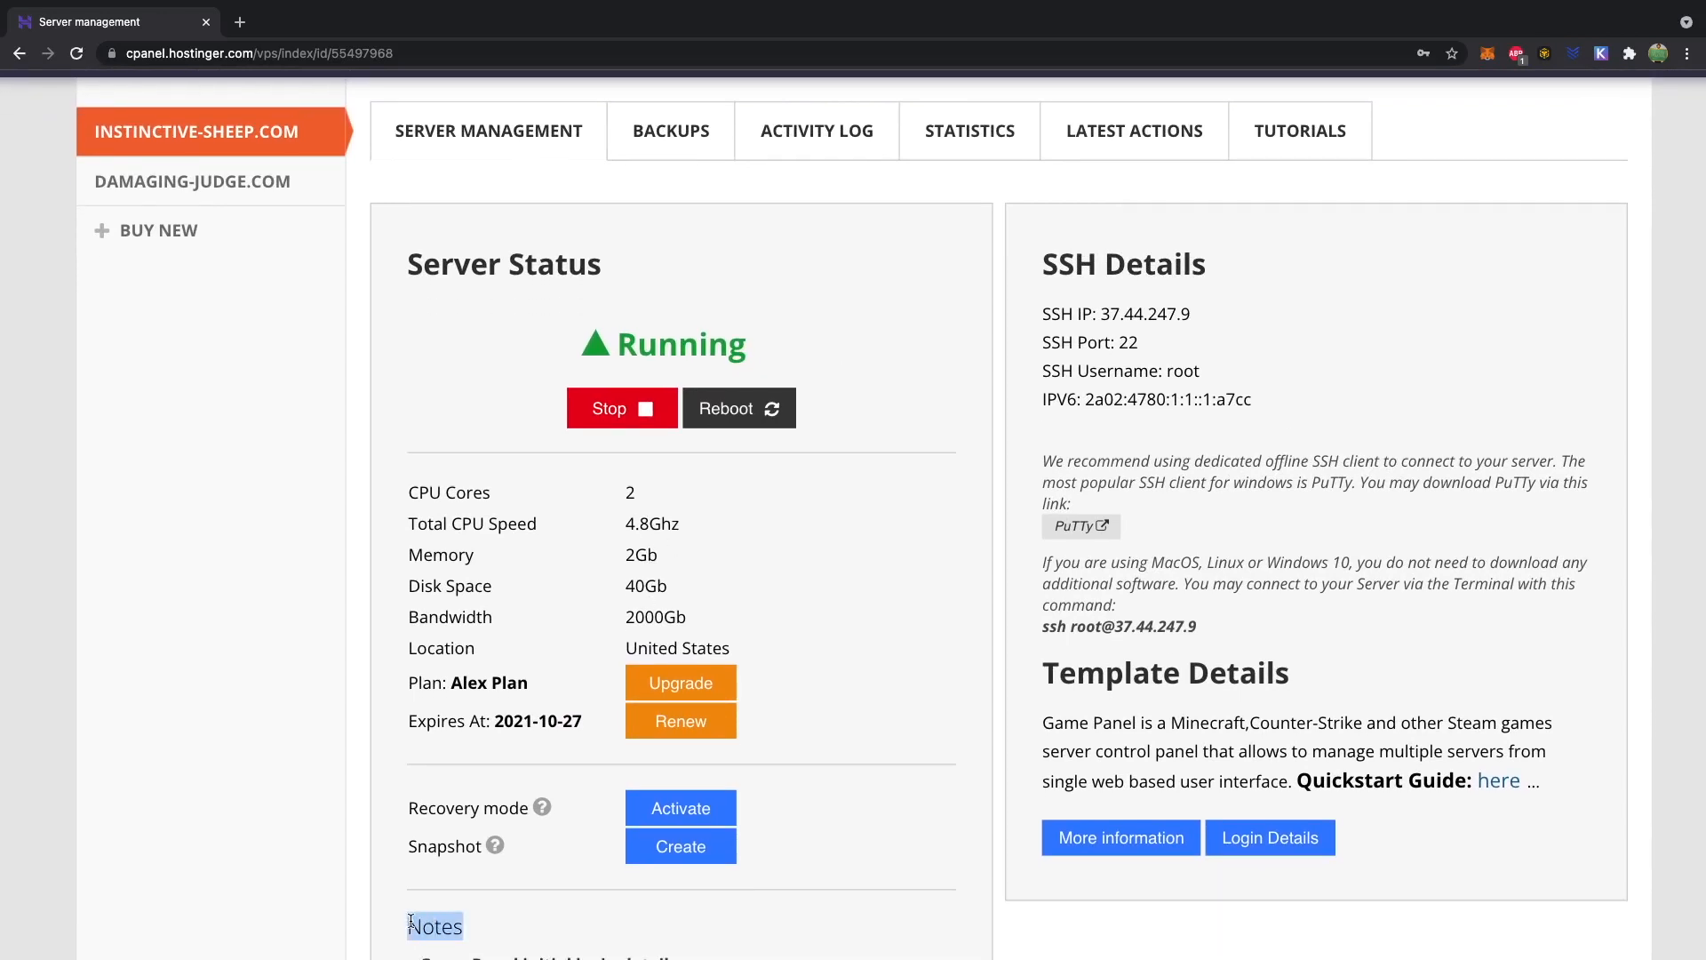
scroll("up", 3)
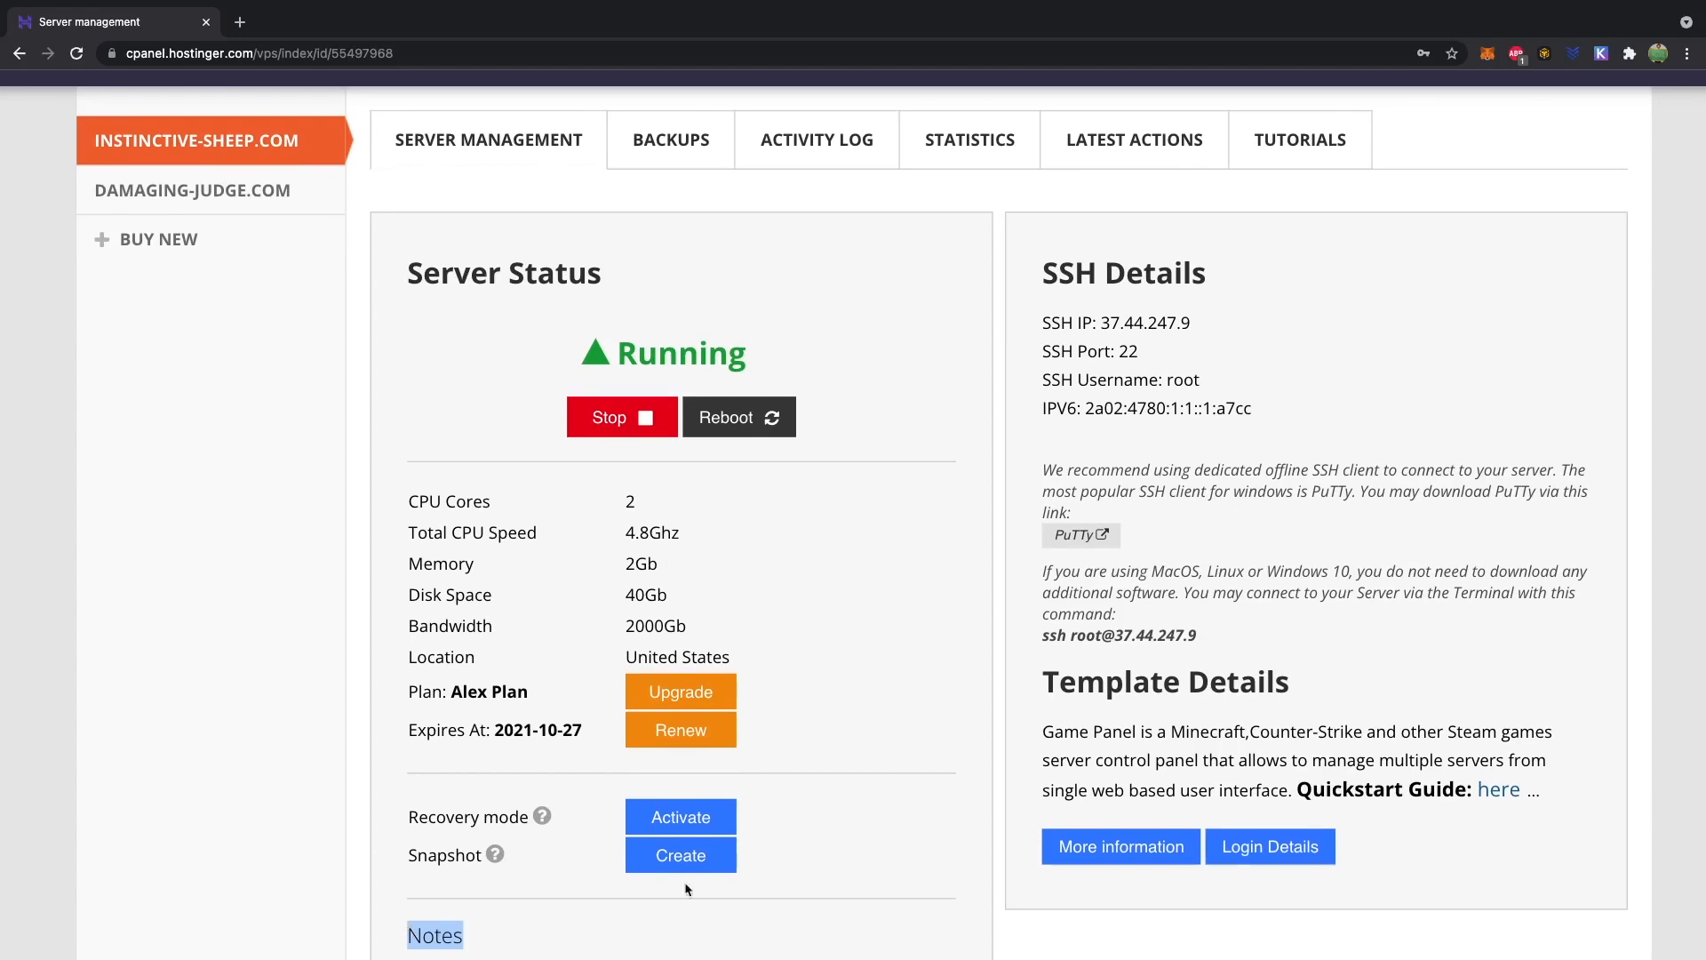
mouse_move(1269, 846)
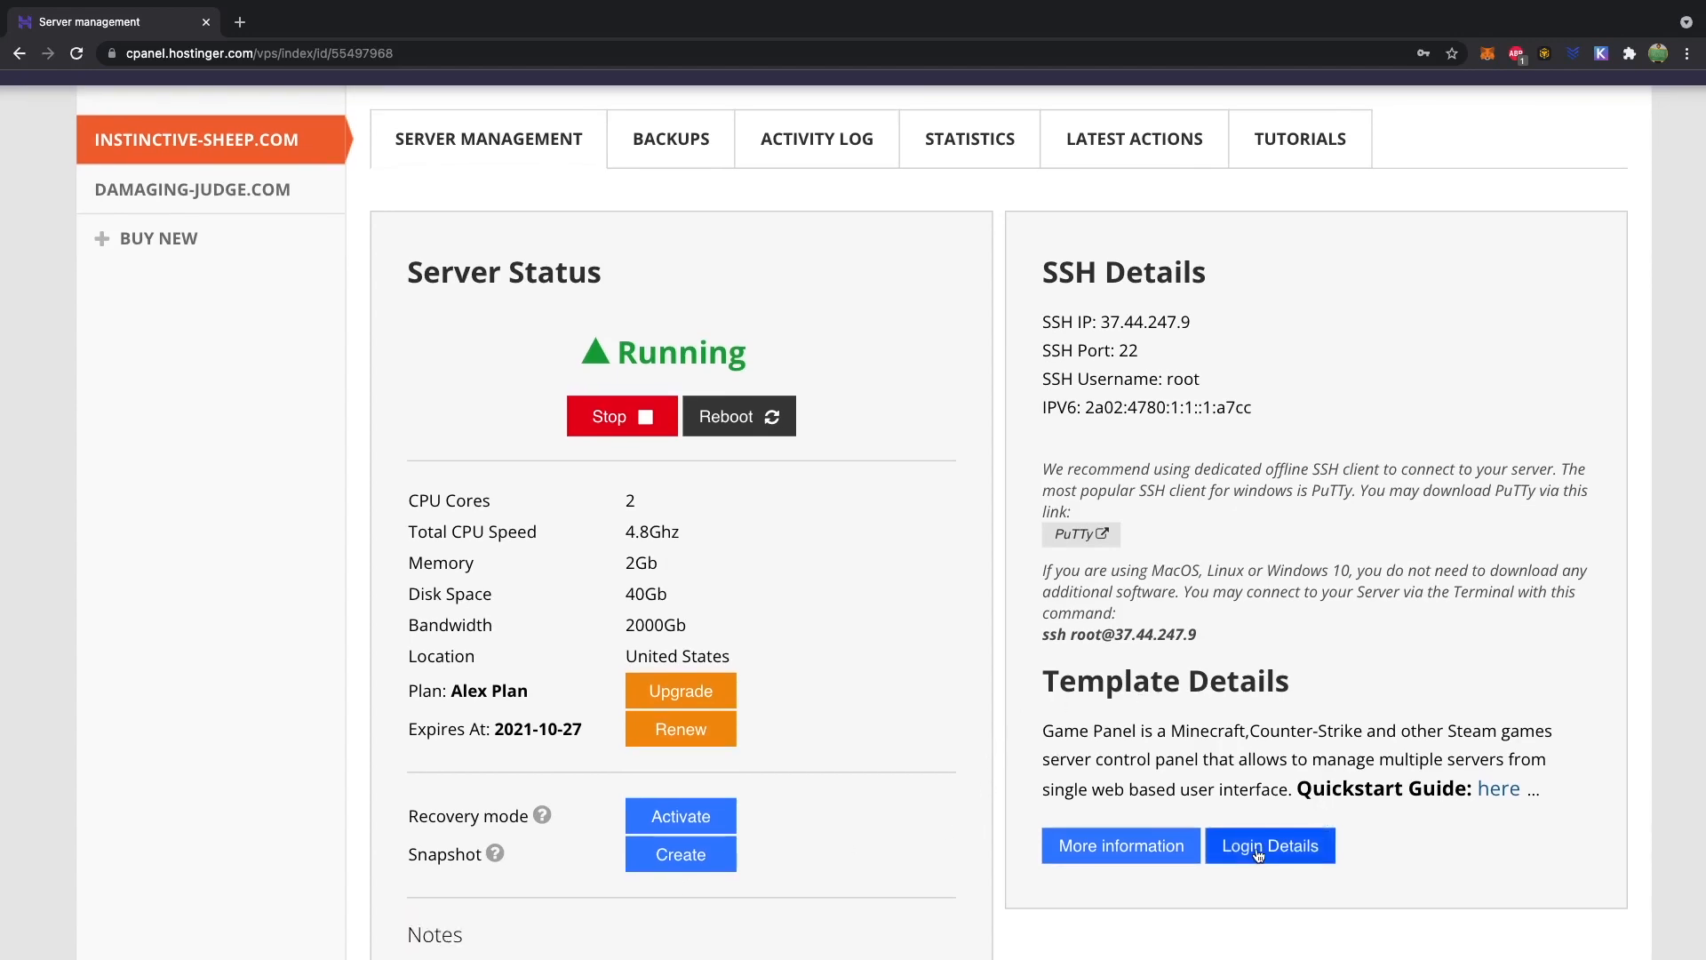
left_click(1269, 847)
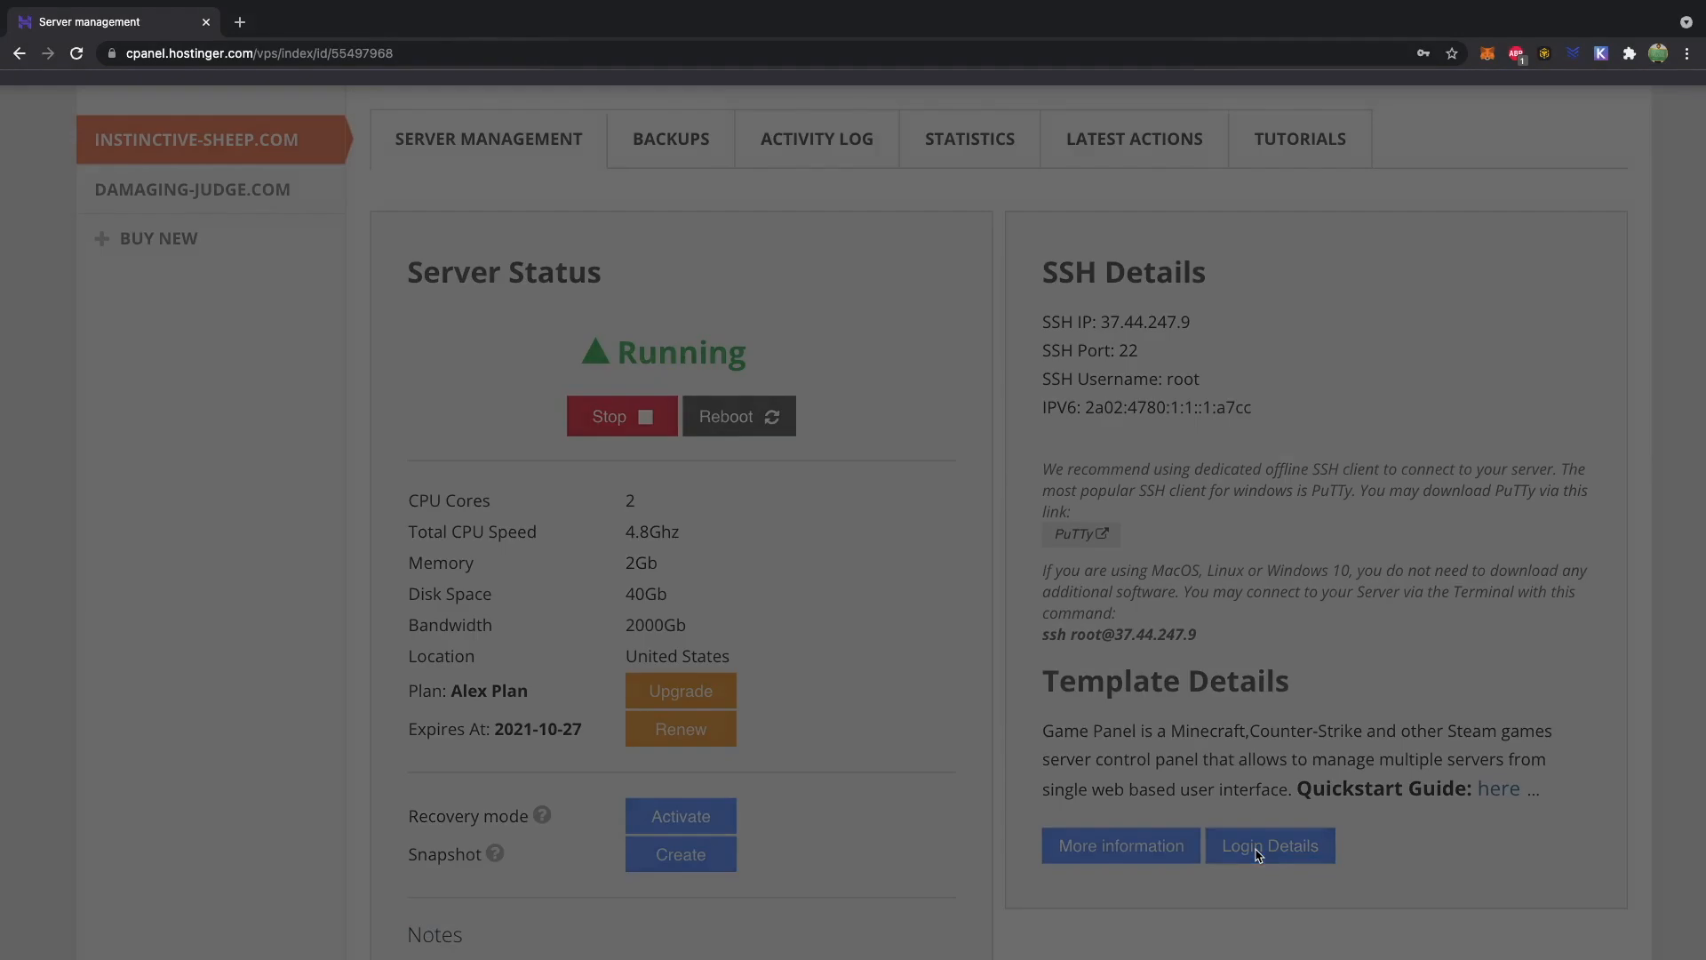
left_click(1270, 846)
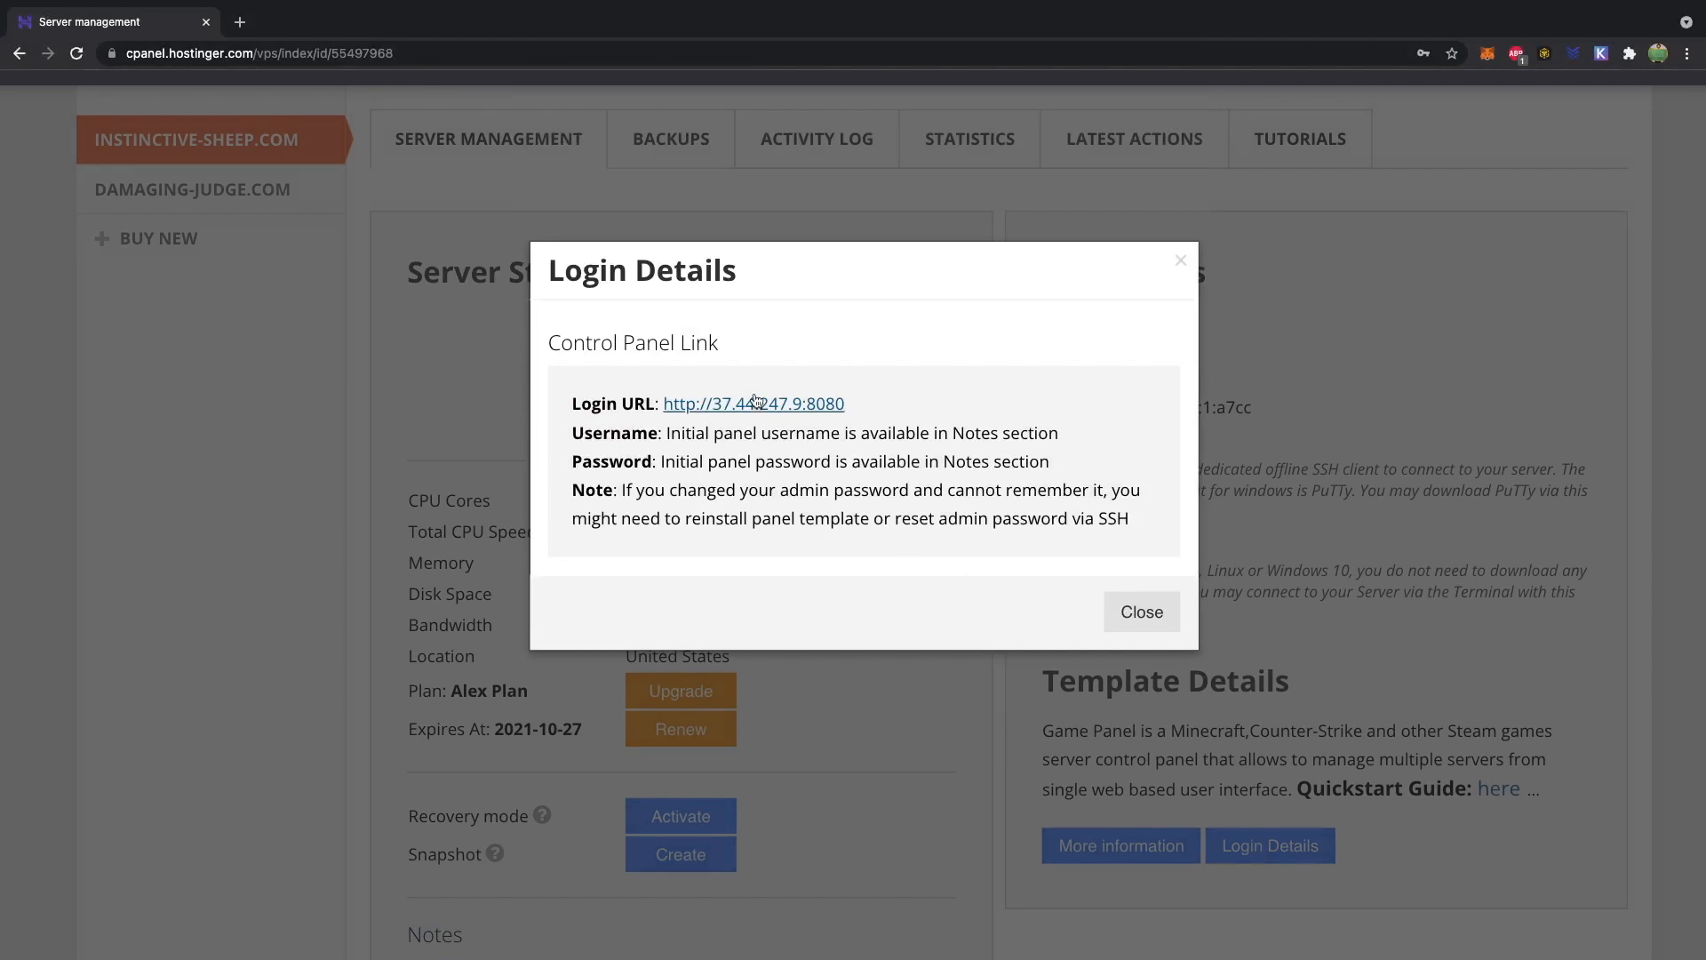
Follow the Login URL and sign in to the Game Panel, landing on Instances
left_click(754, 404)
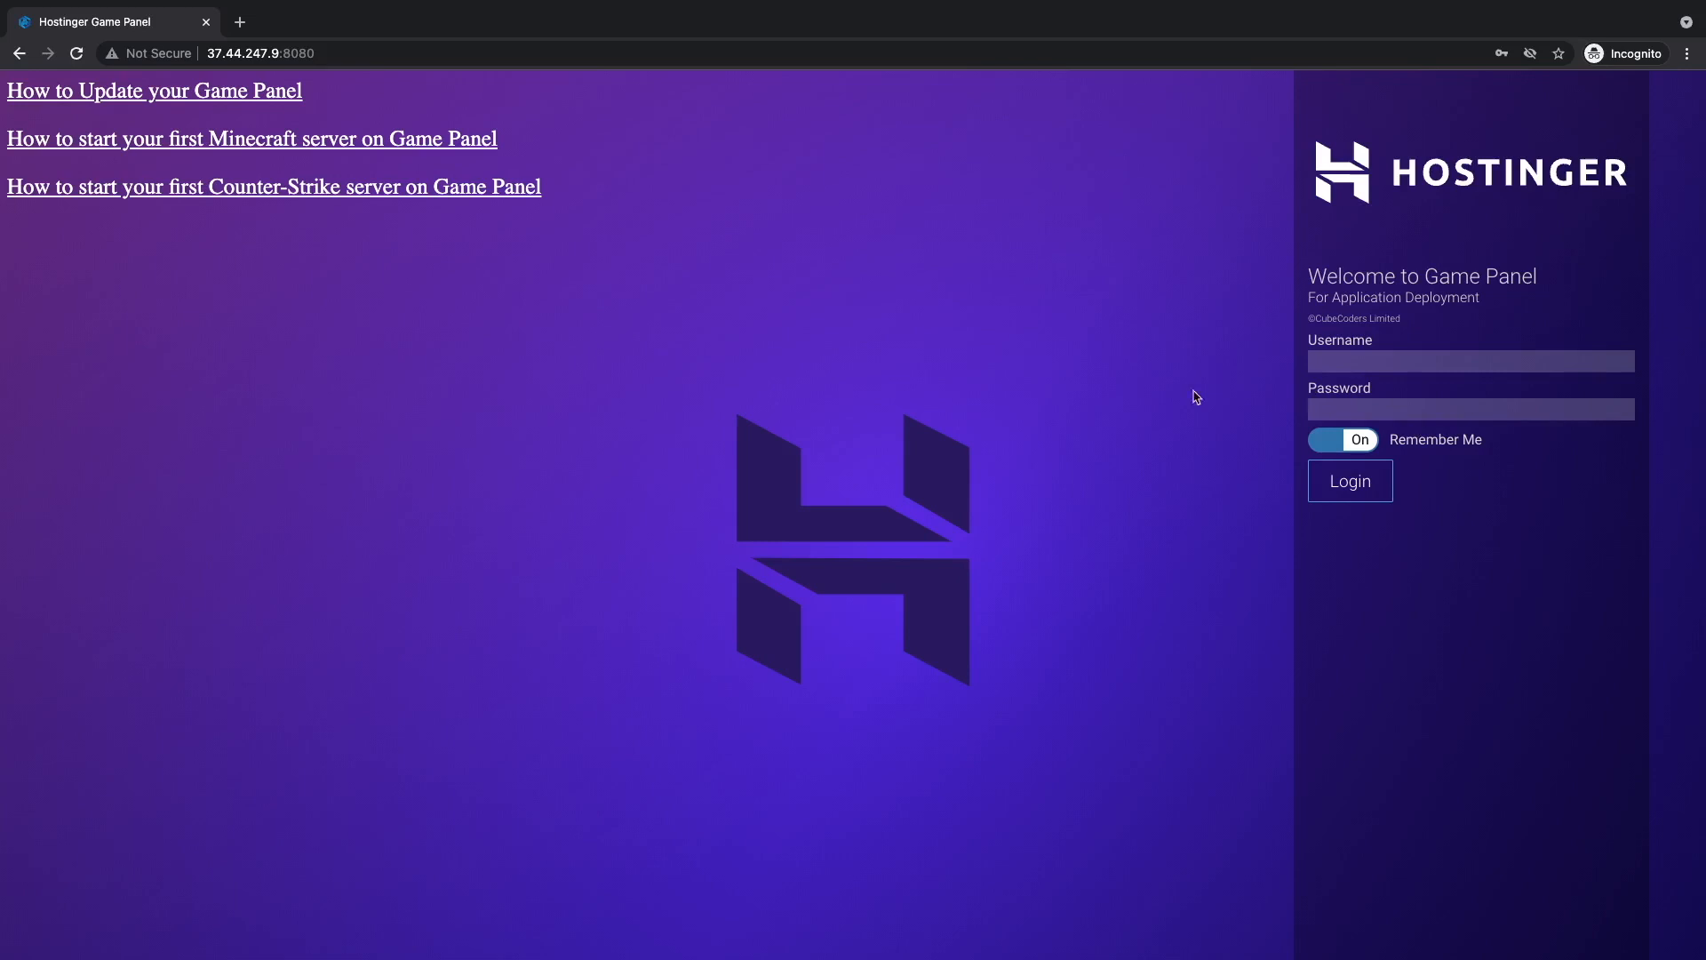
mouse_move(958, 419)
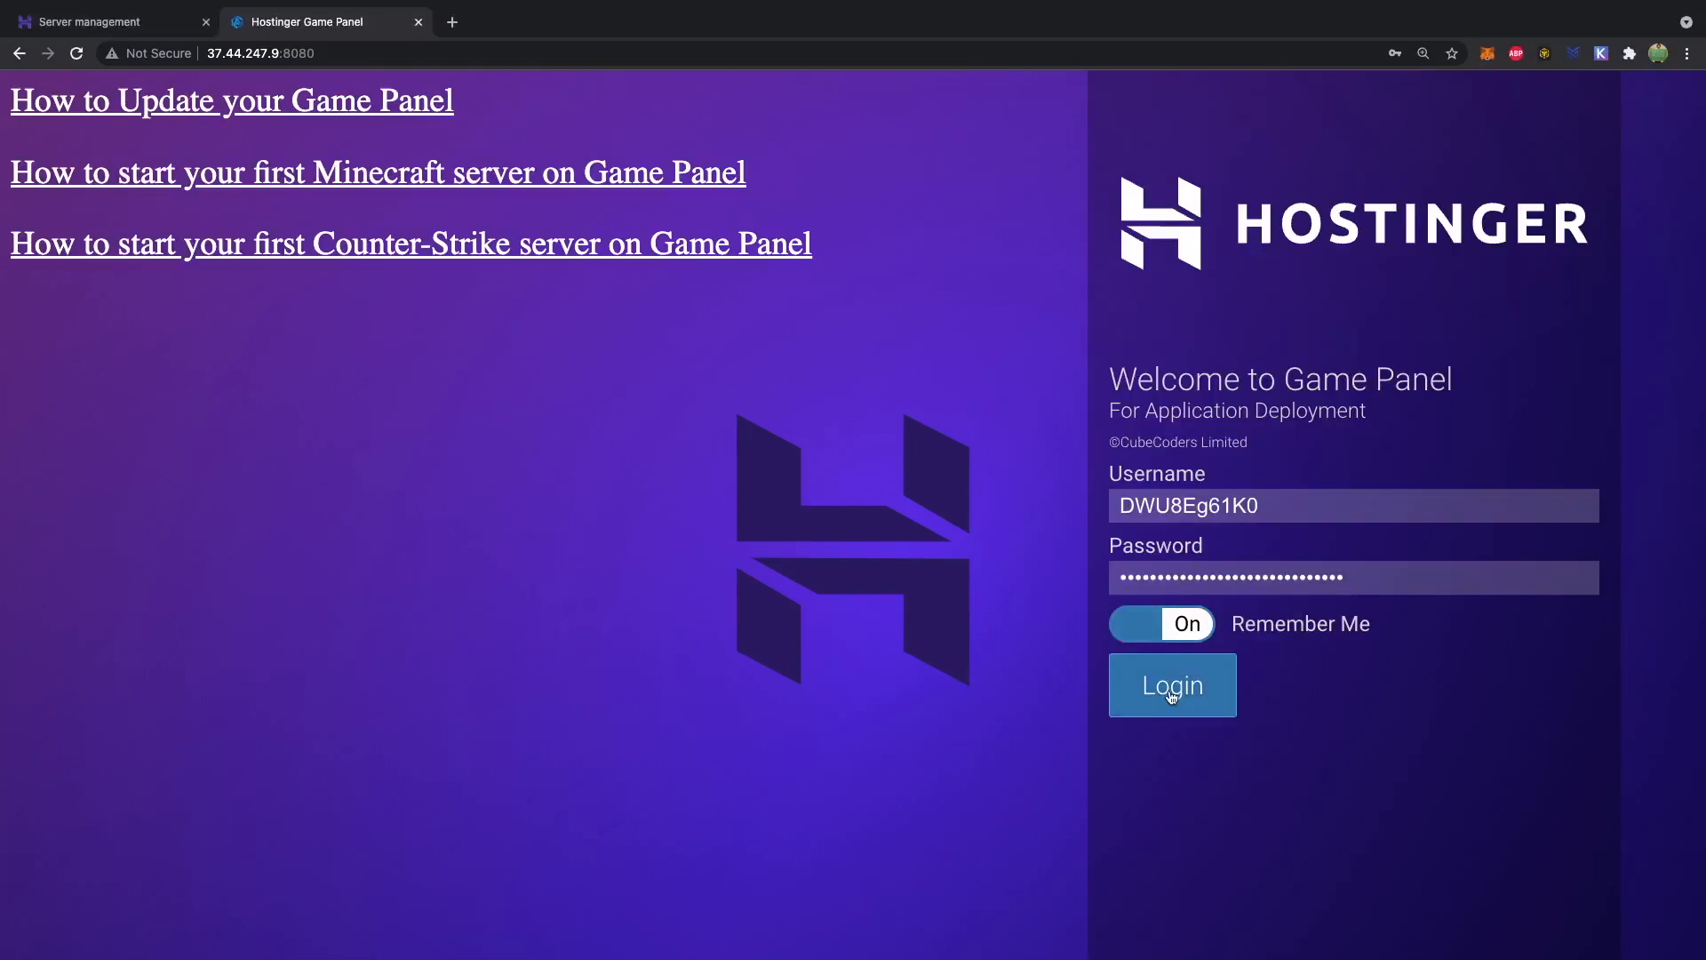
left_click(1171, 686)
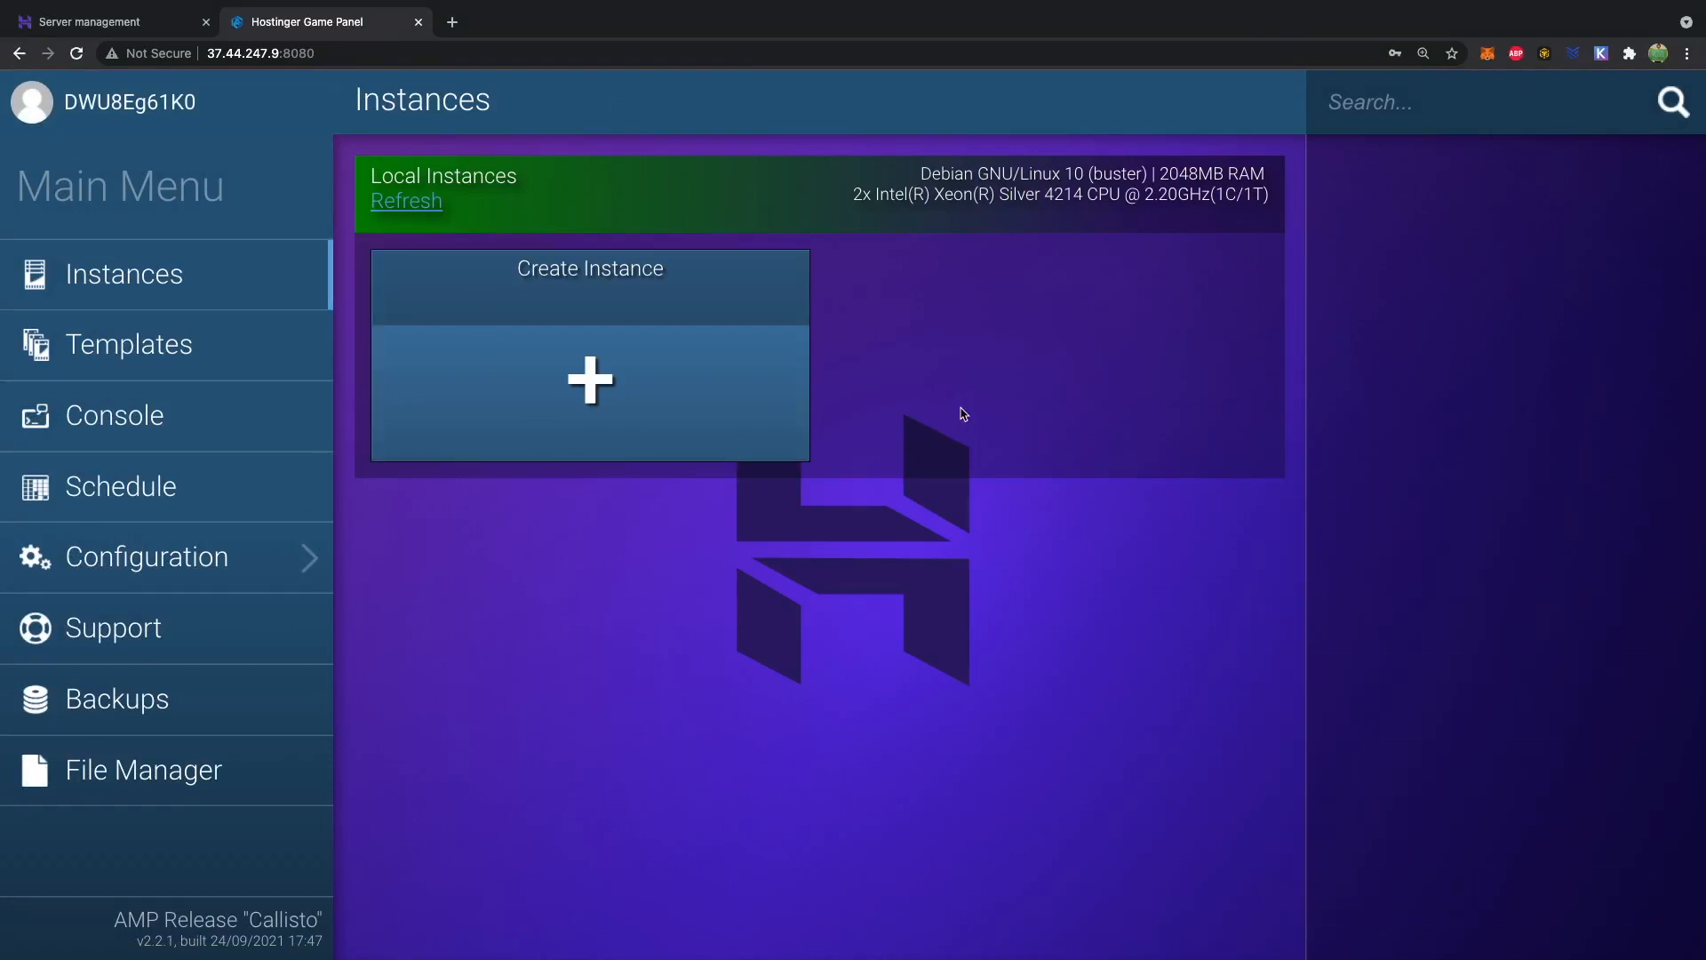
Create a new instance with Minecraft Java Edition as its application
left_click(588, 378)
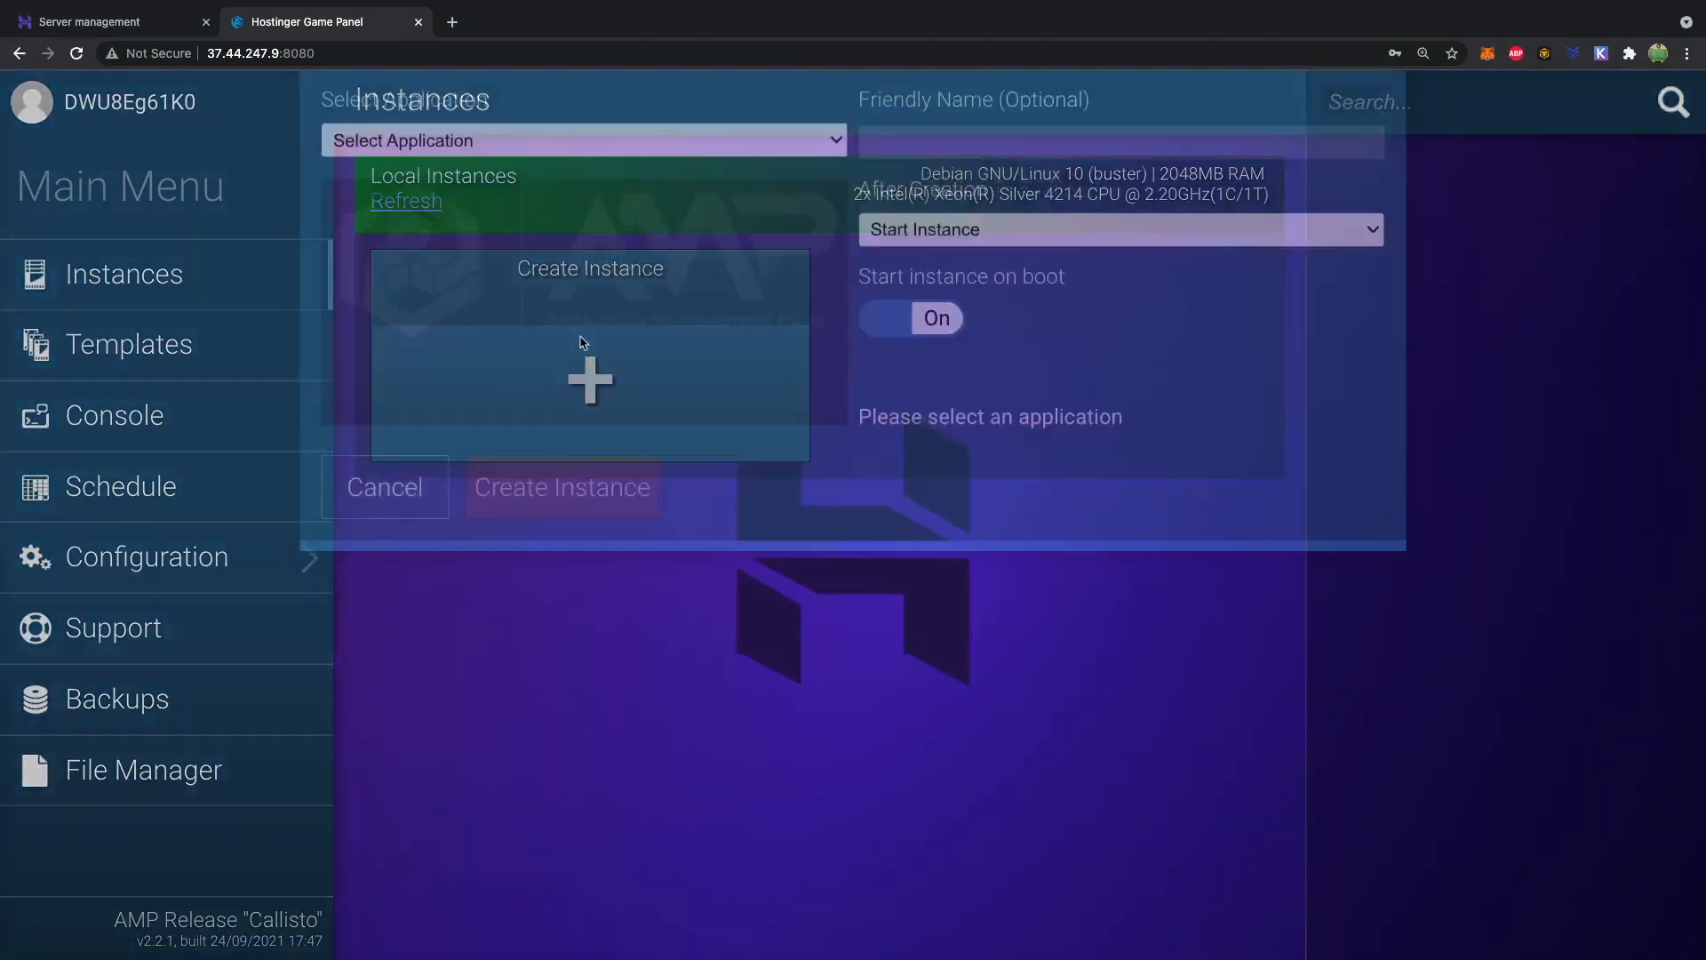
left_click(585, 138)
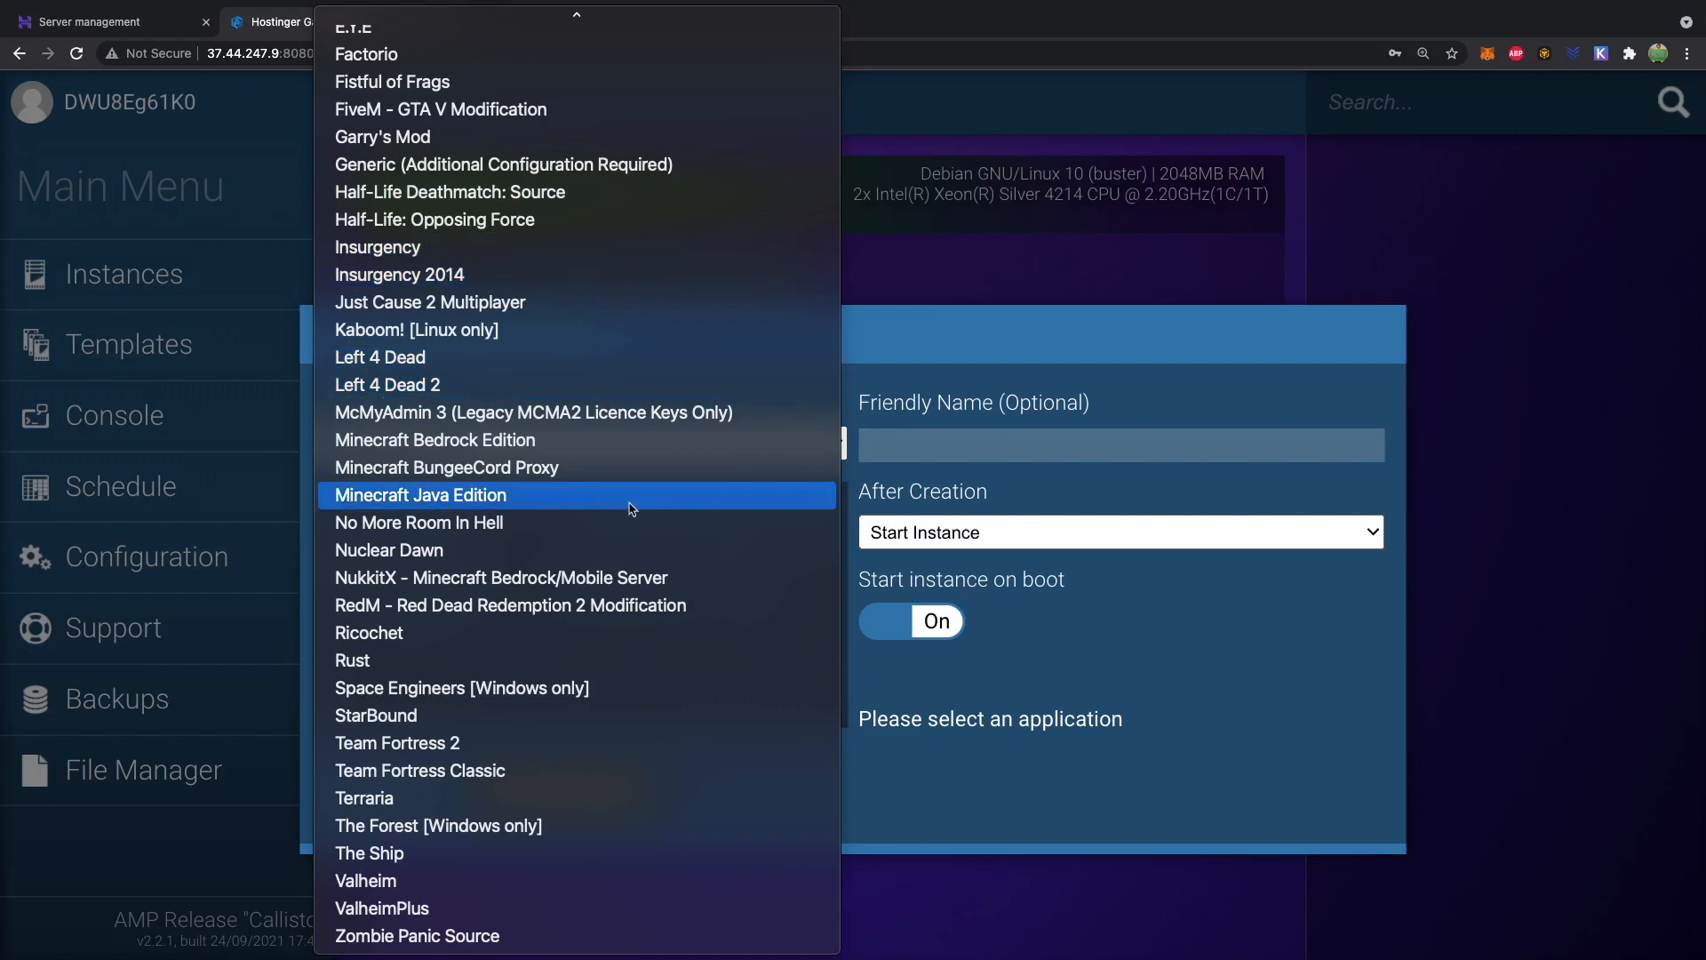
scroll("up", 3)
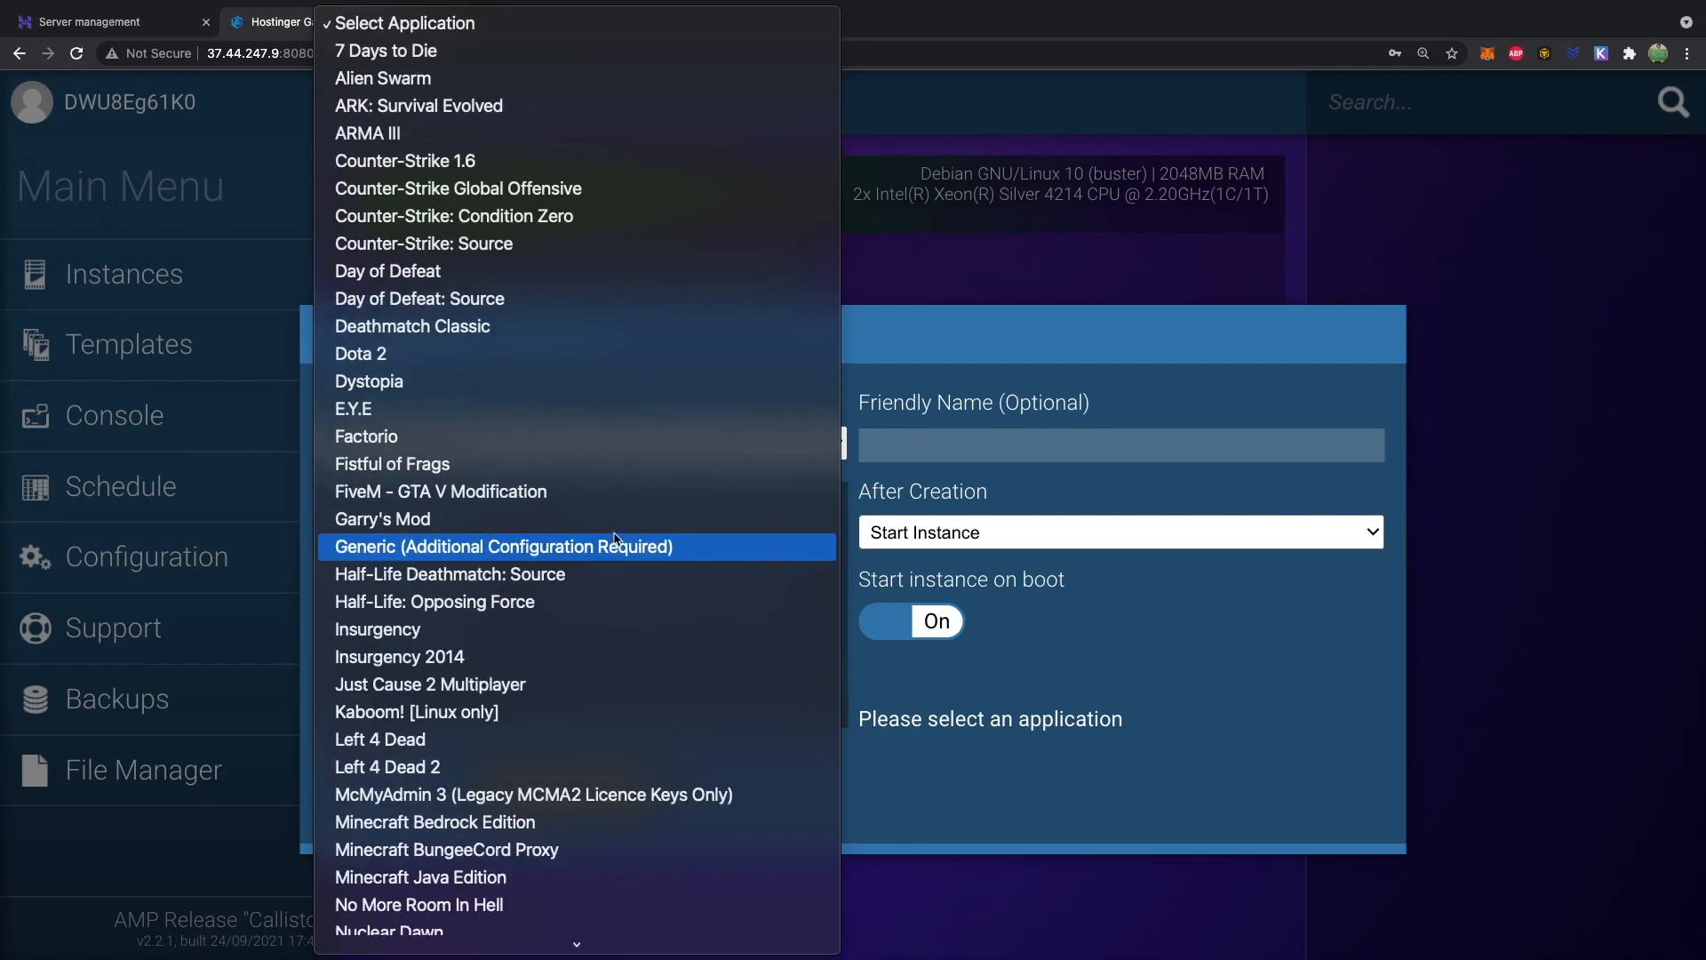
mouse_move(566, 189)
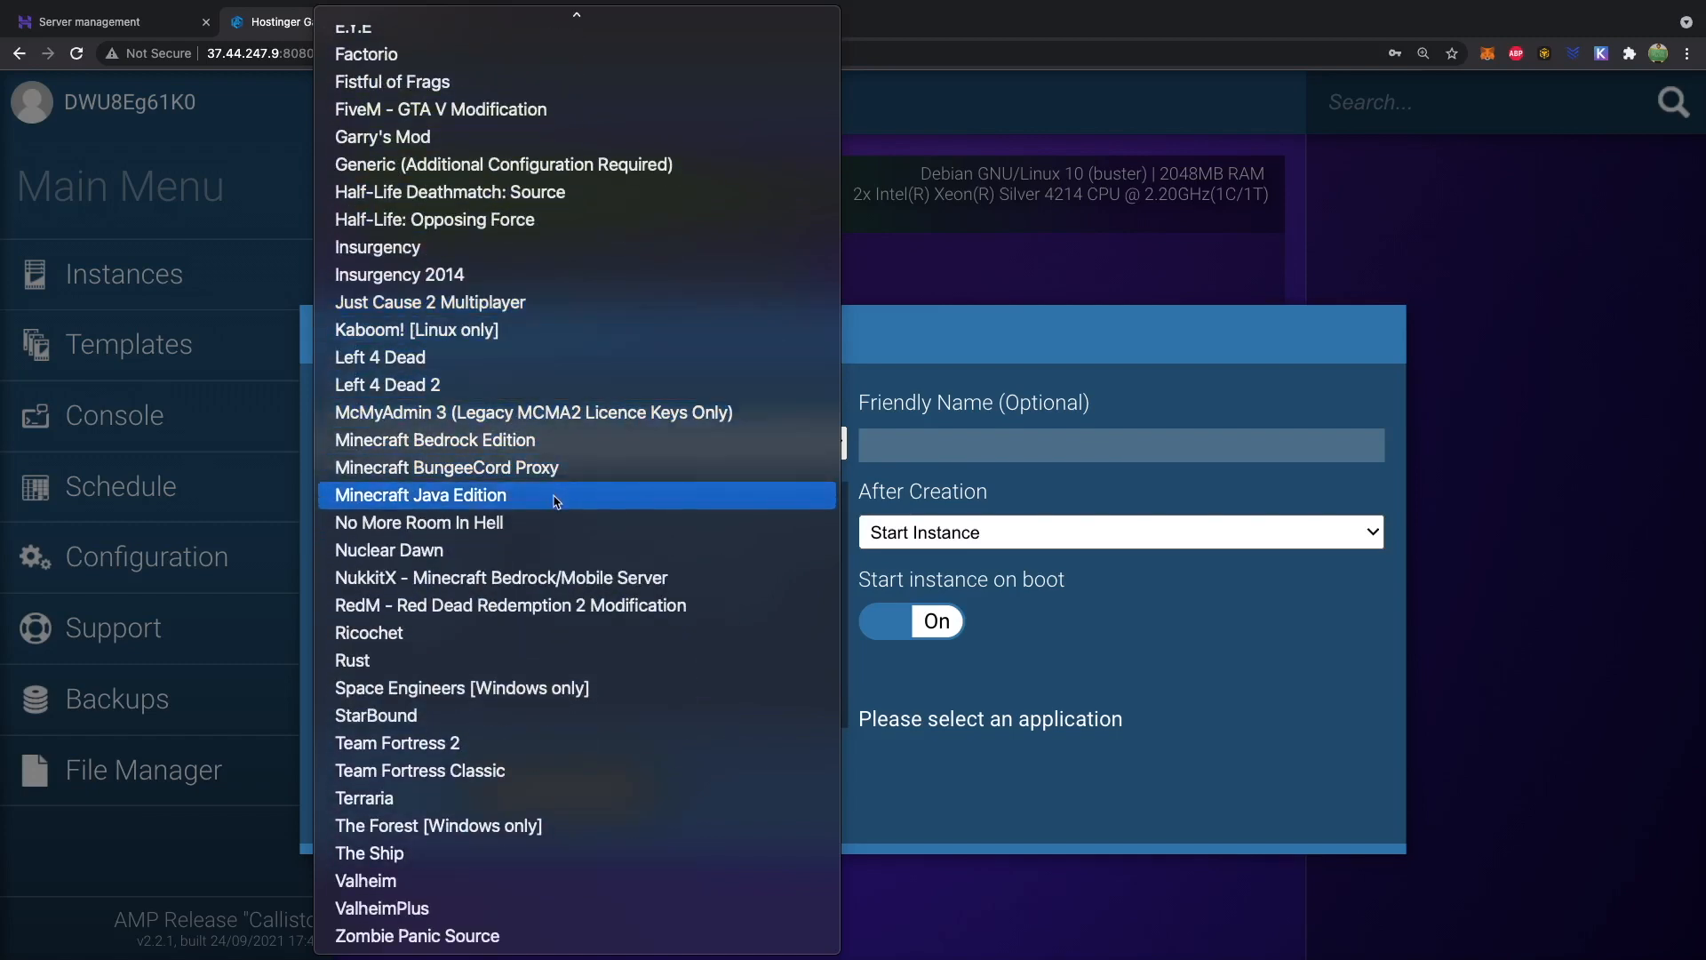
left_click(420, 496)
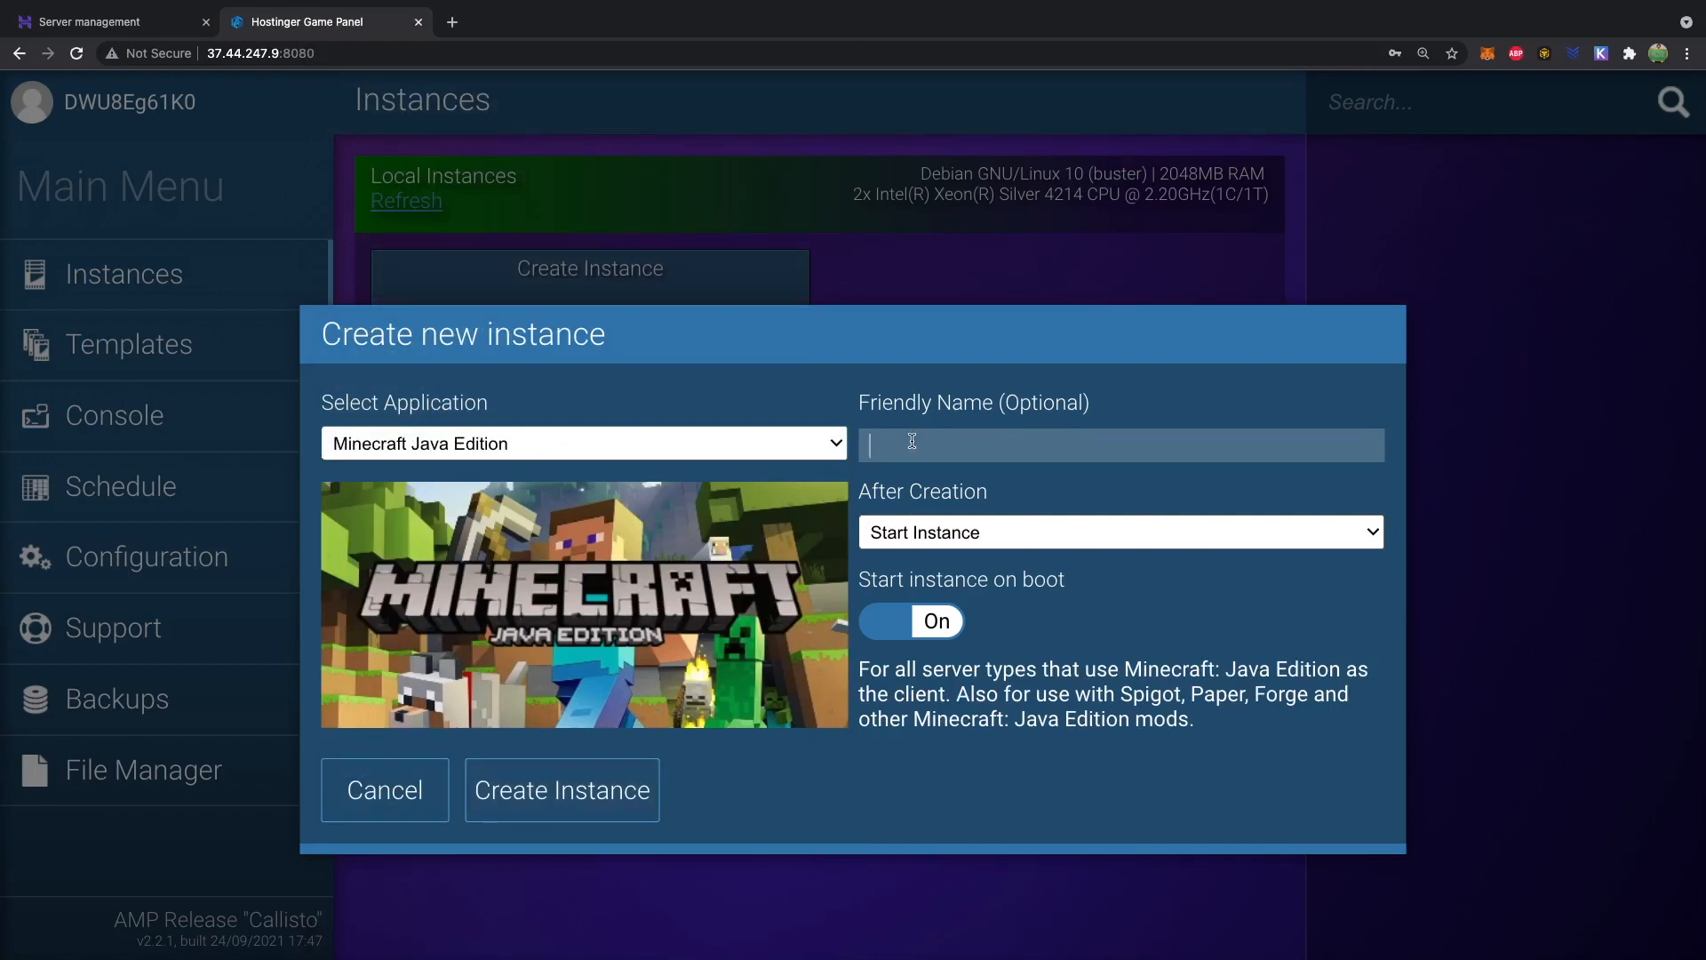
left_click(561, 789)
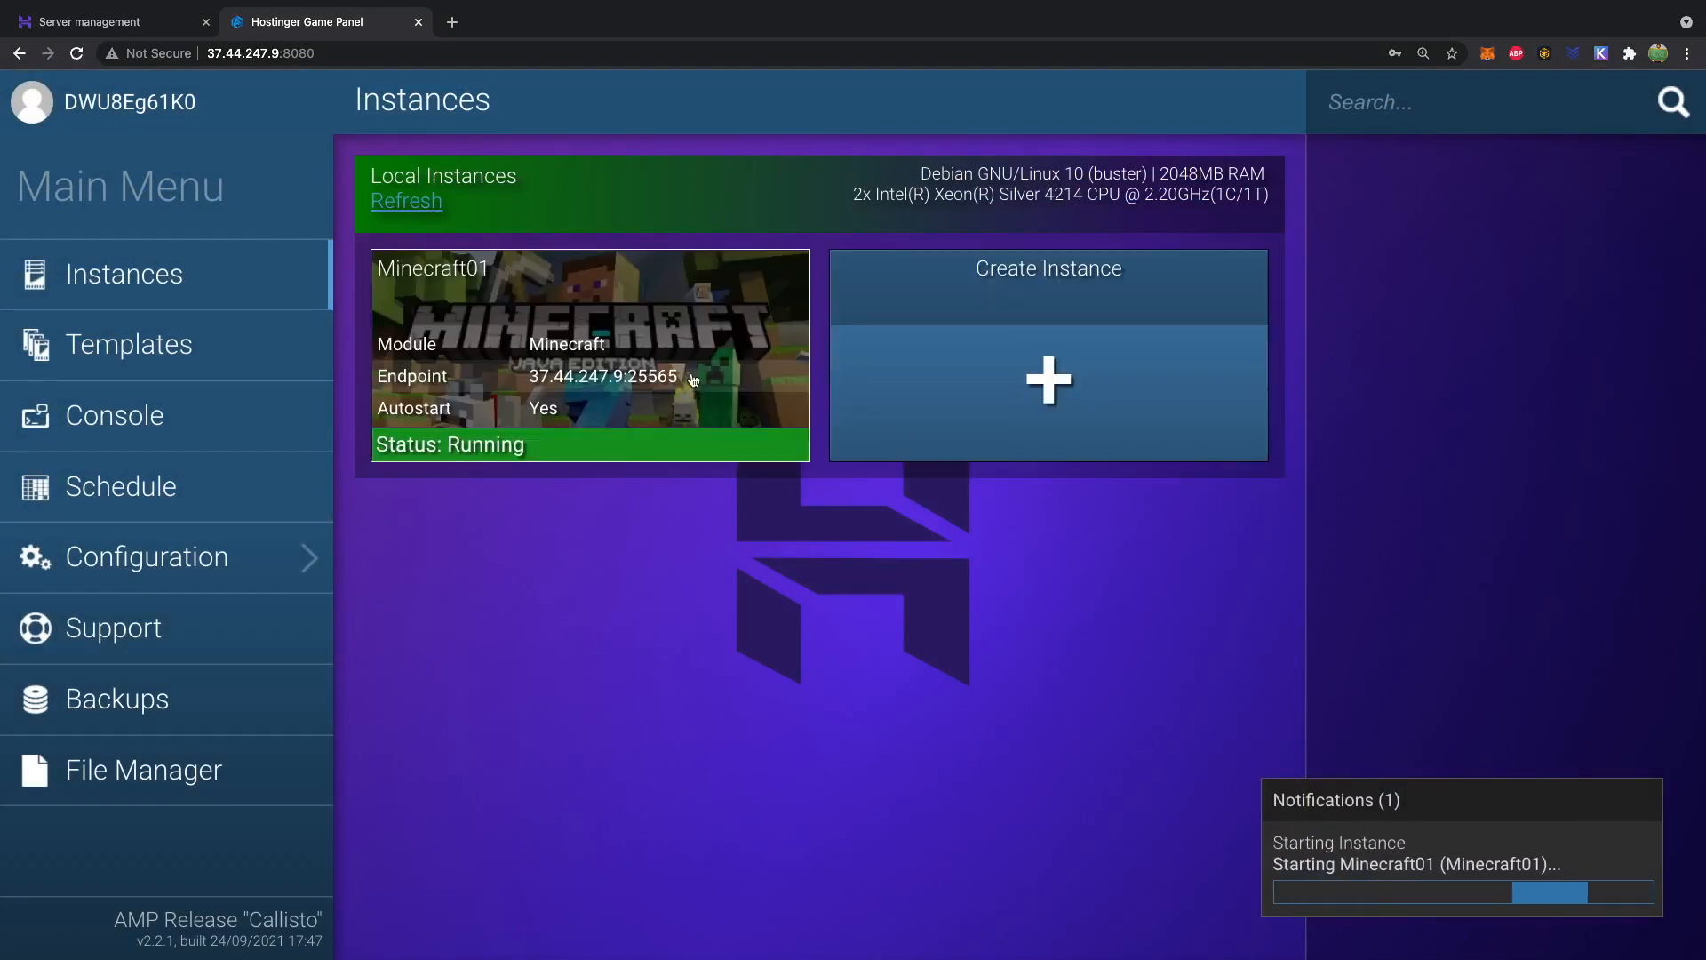
Go into Minecraft01's Configuration and view Gameplay and Difficulty (Survival, Normal)
left_click(588, 348)
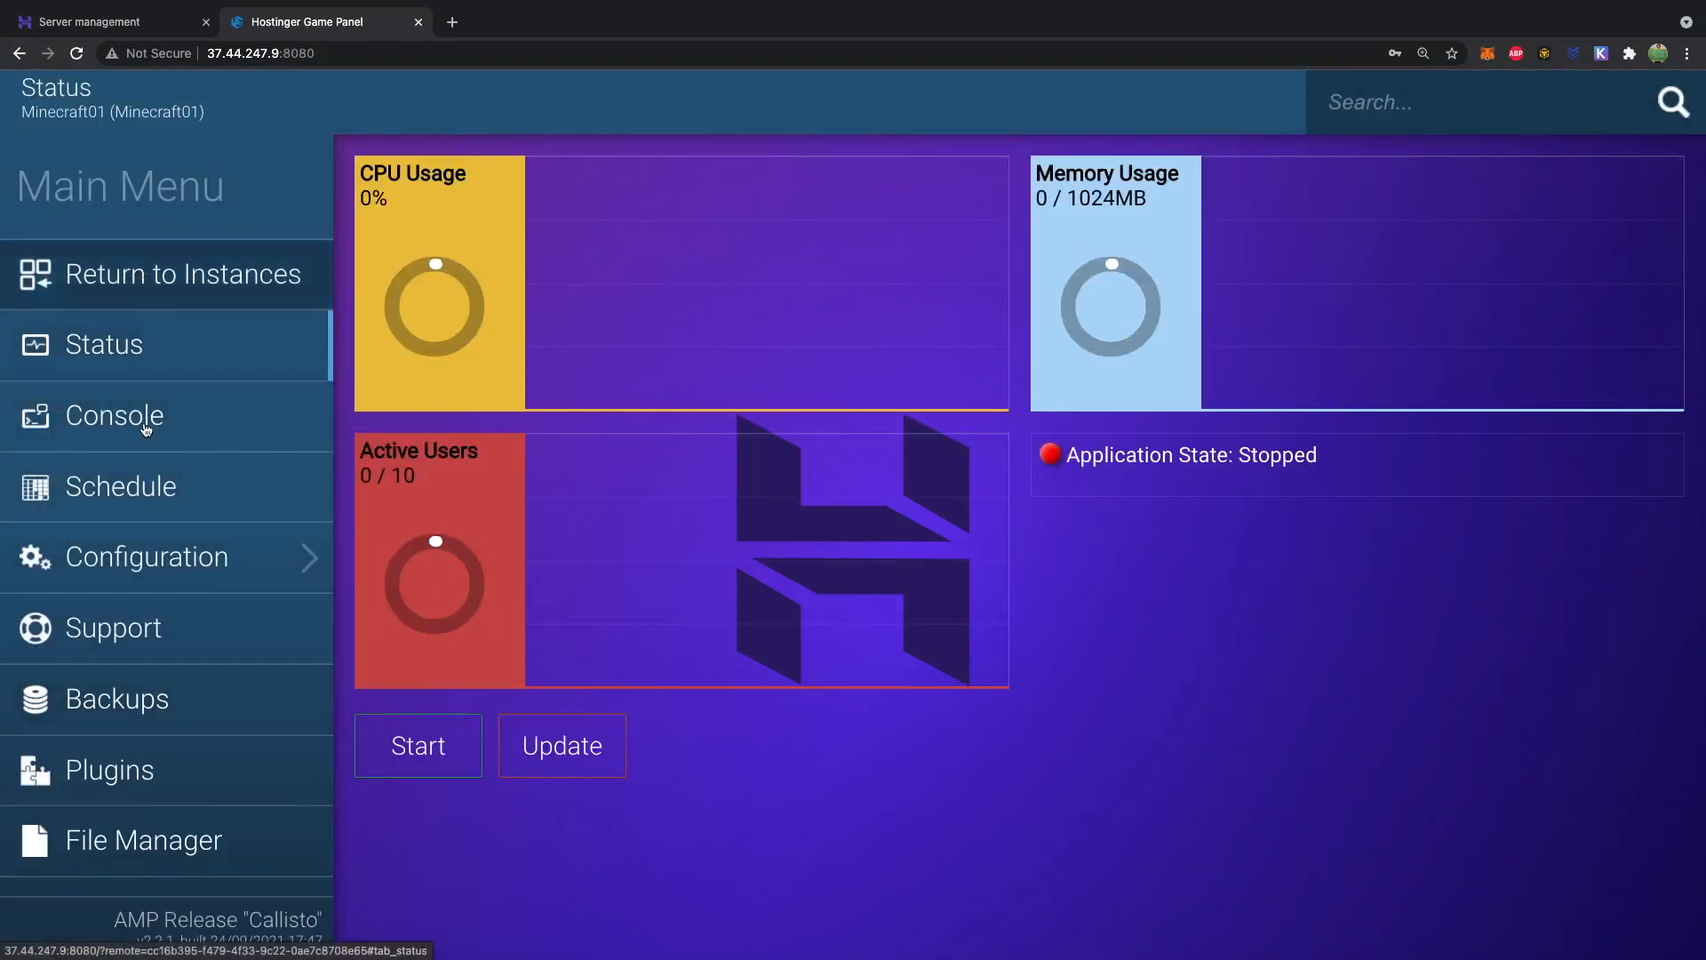
left_click(147, 556)
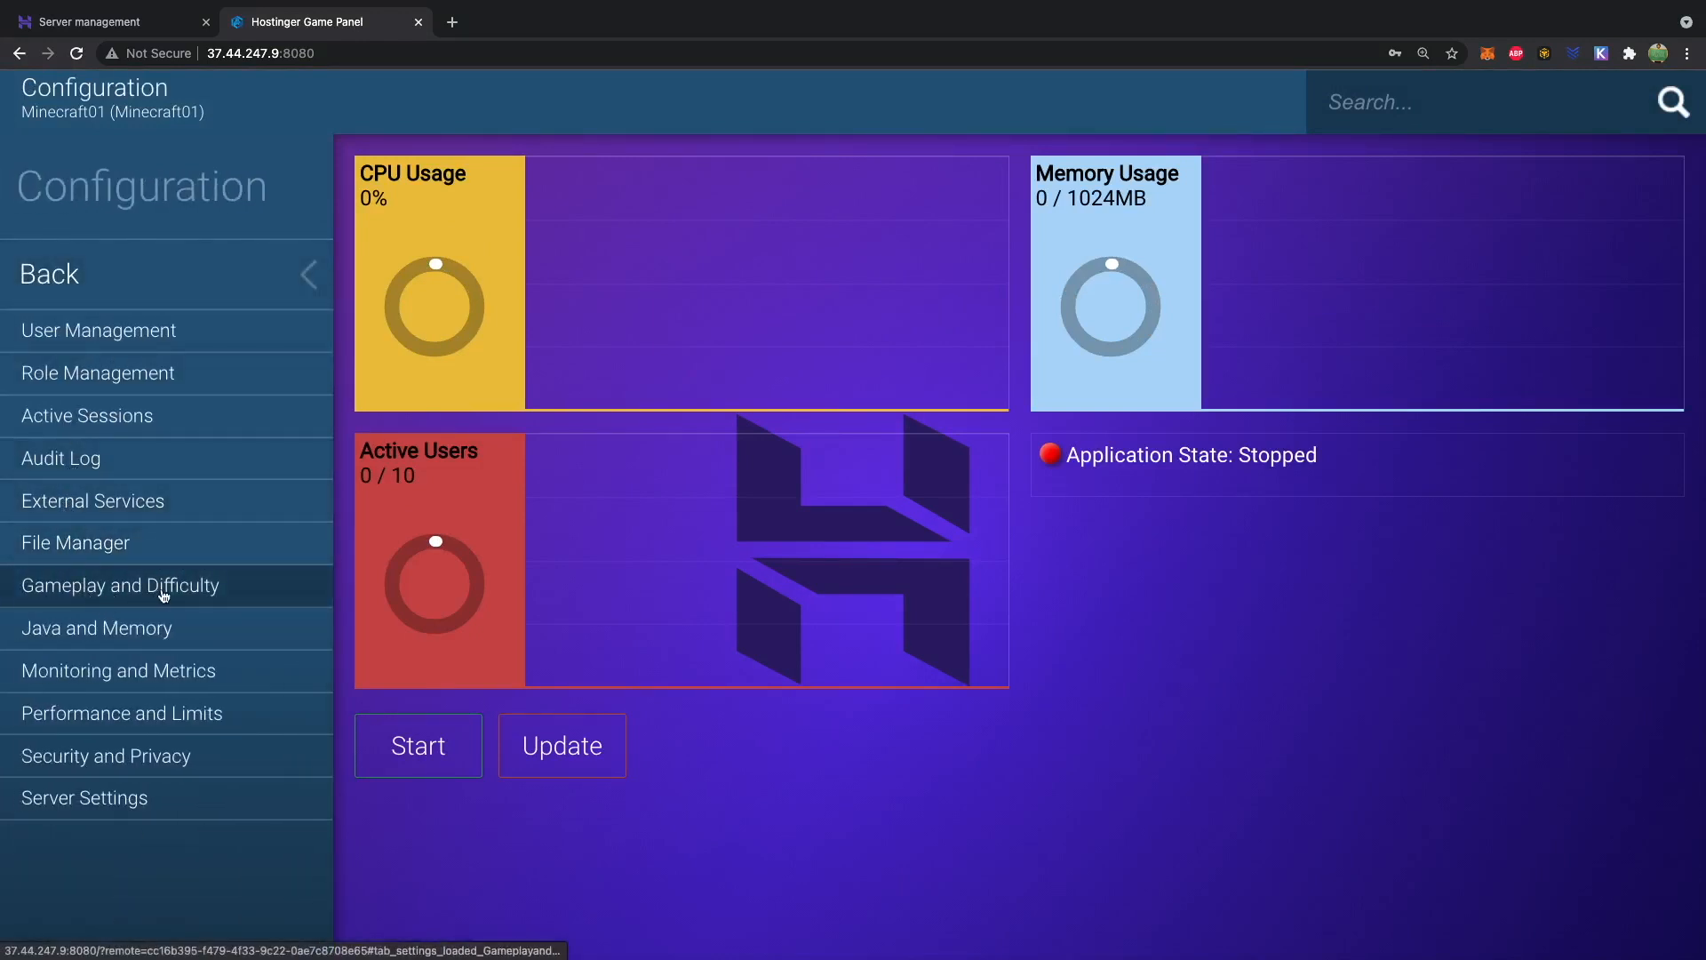
left_click(119, 585)
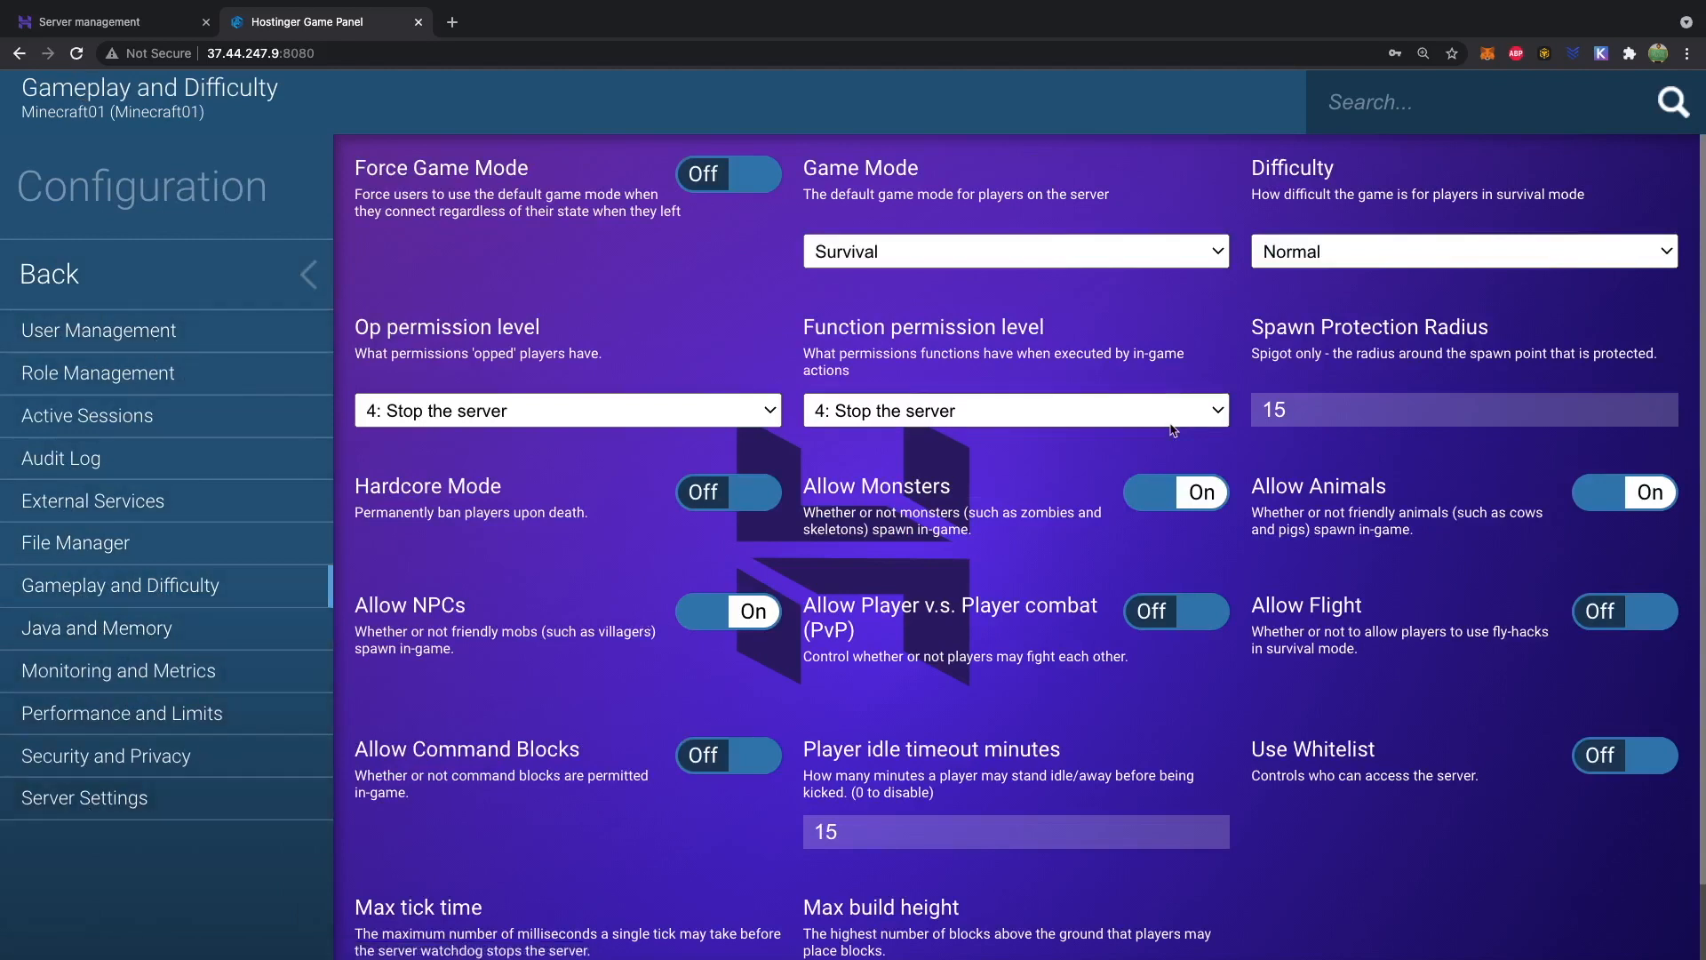
mouse_move(1317, 609)
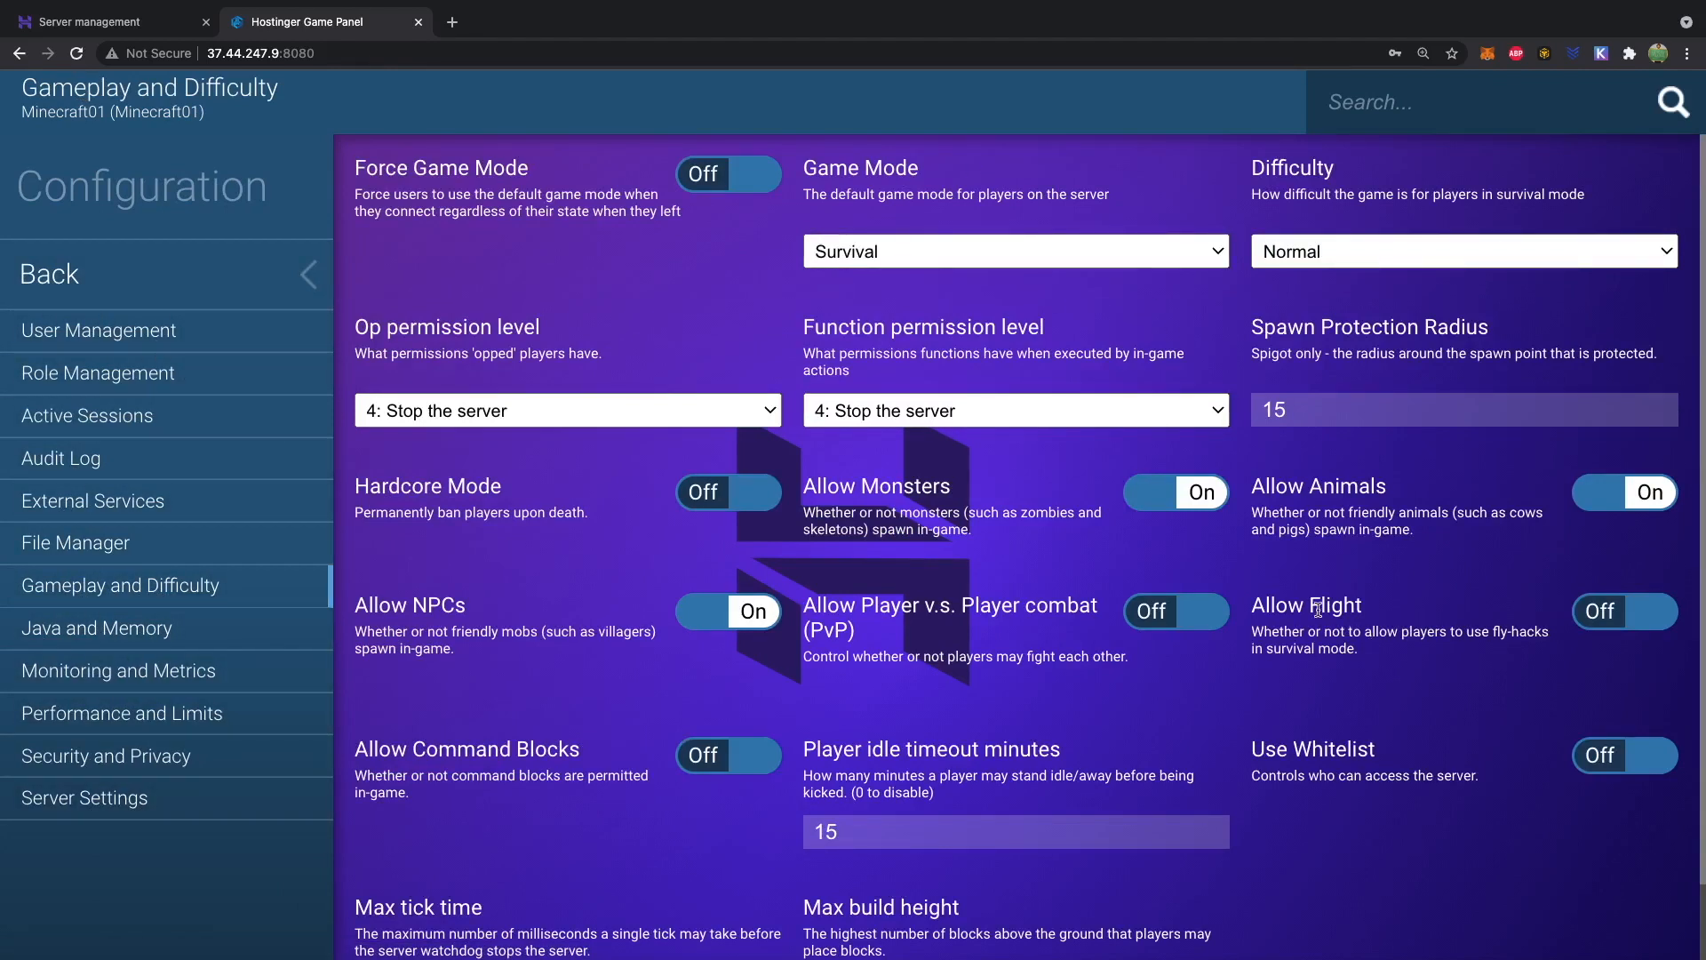
mouse_move(522, 272)
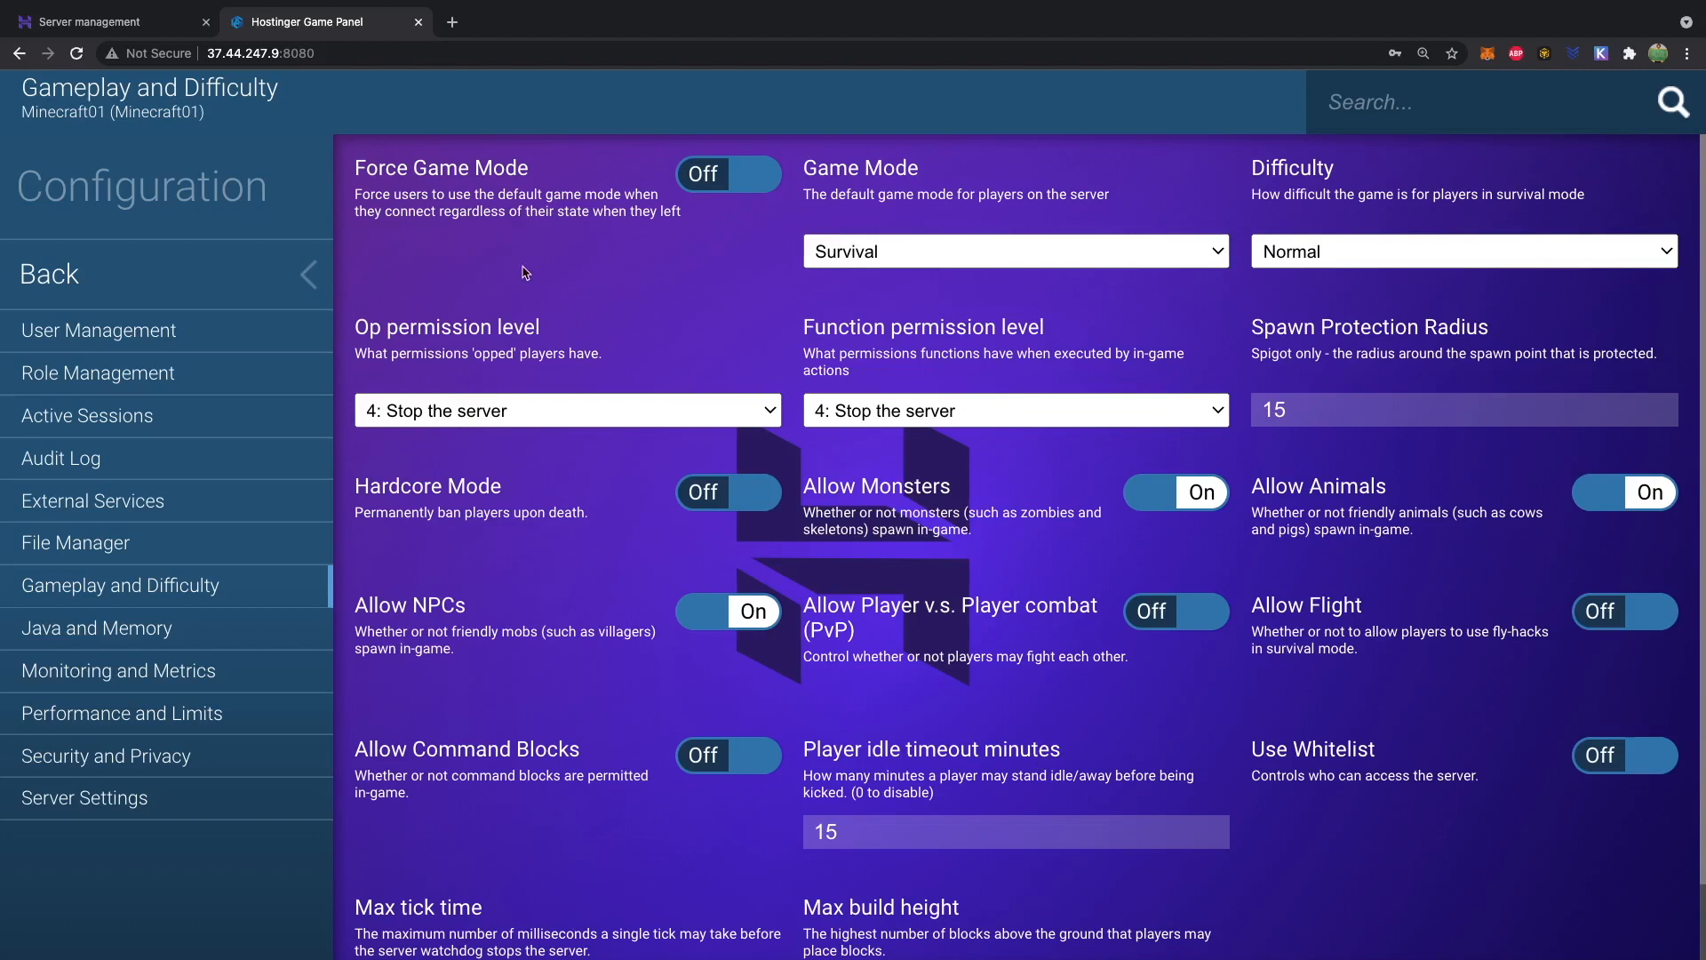
Return via Instances and the Configuration menu to Manage Minecraft01, reaching its Status page
left_click(49, 274)
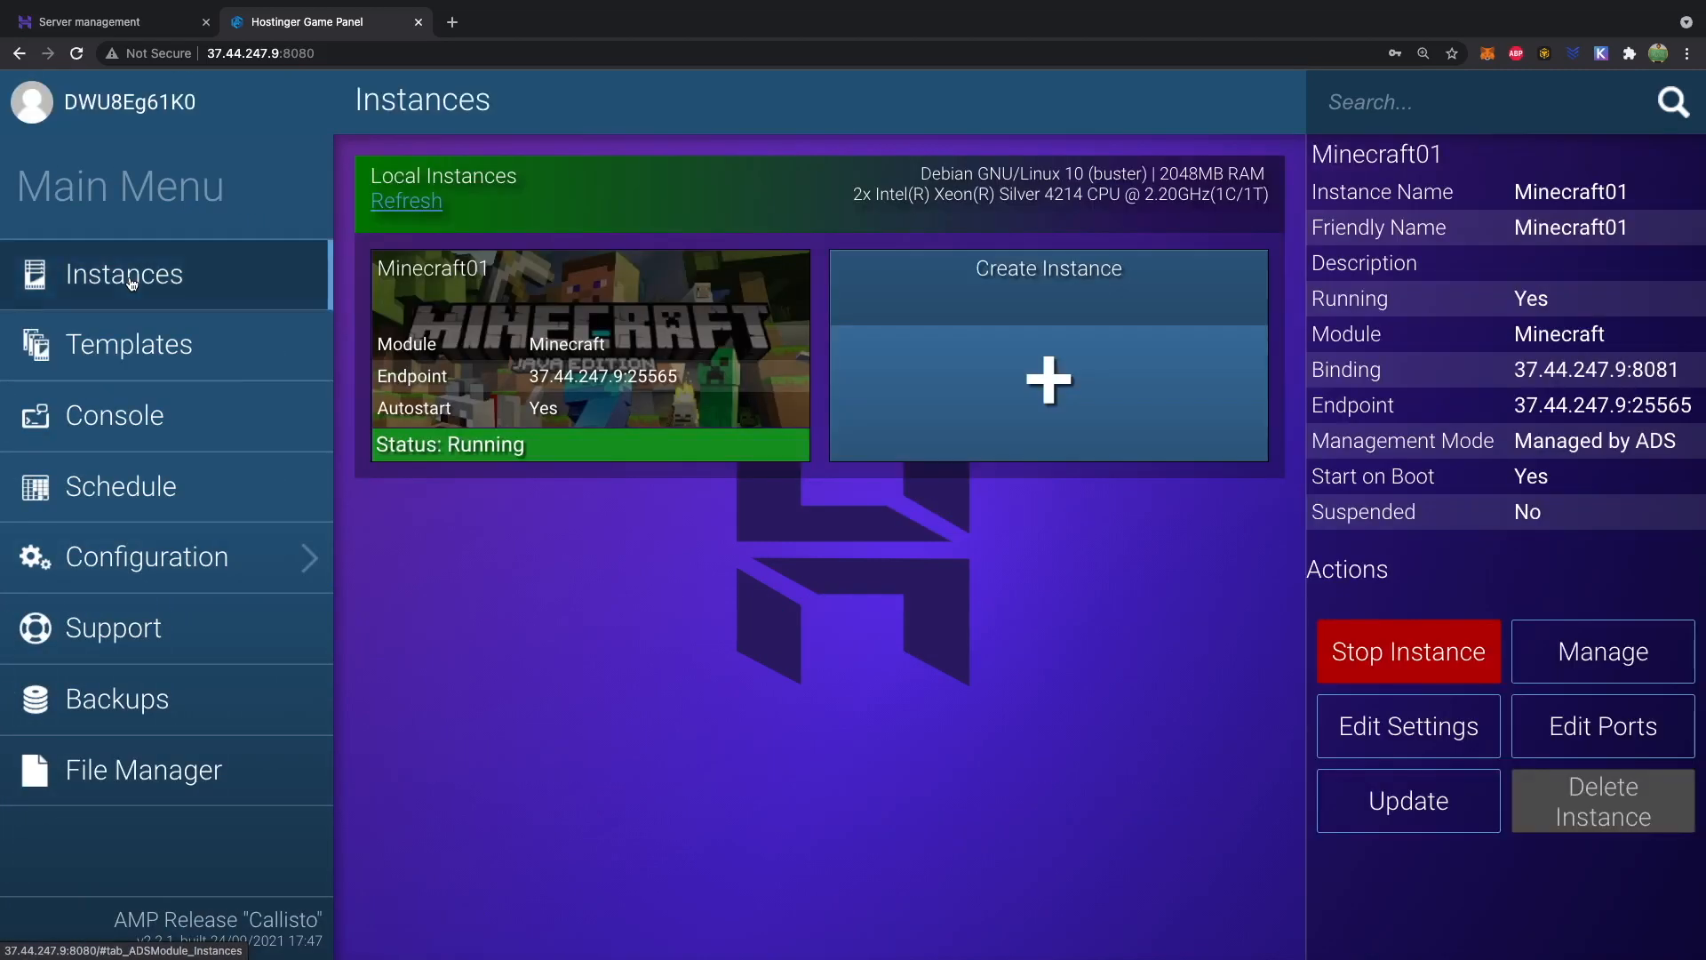
left_click(144, 556)
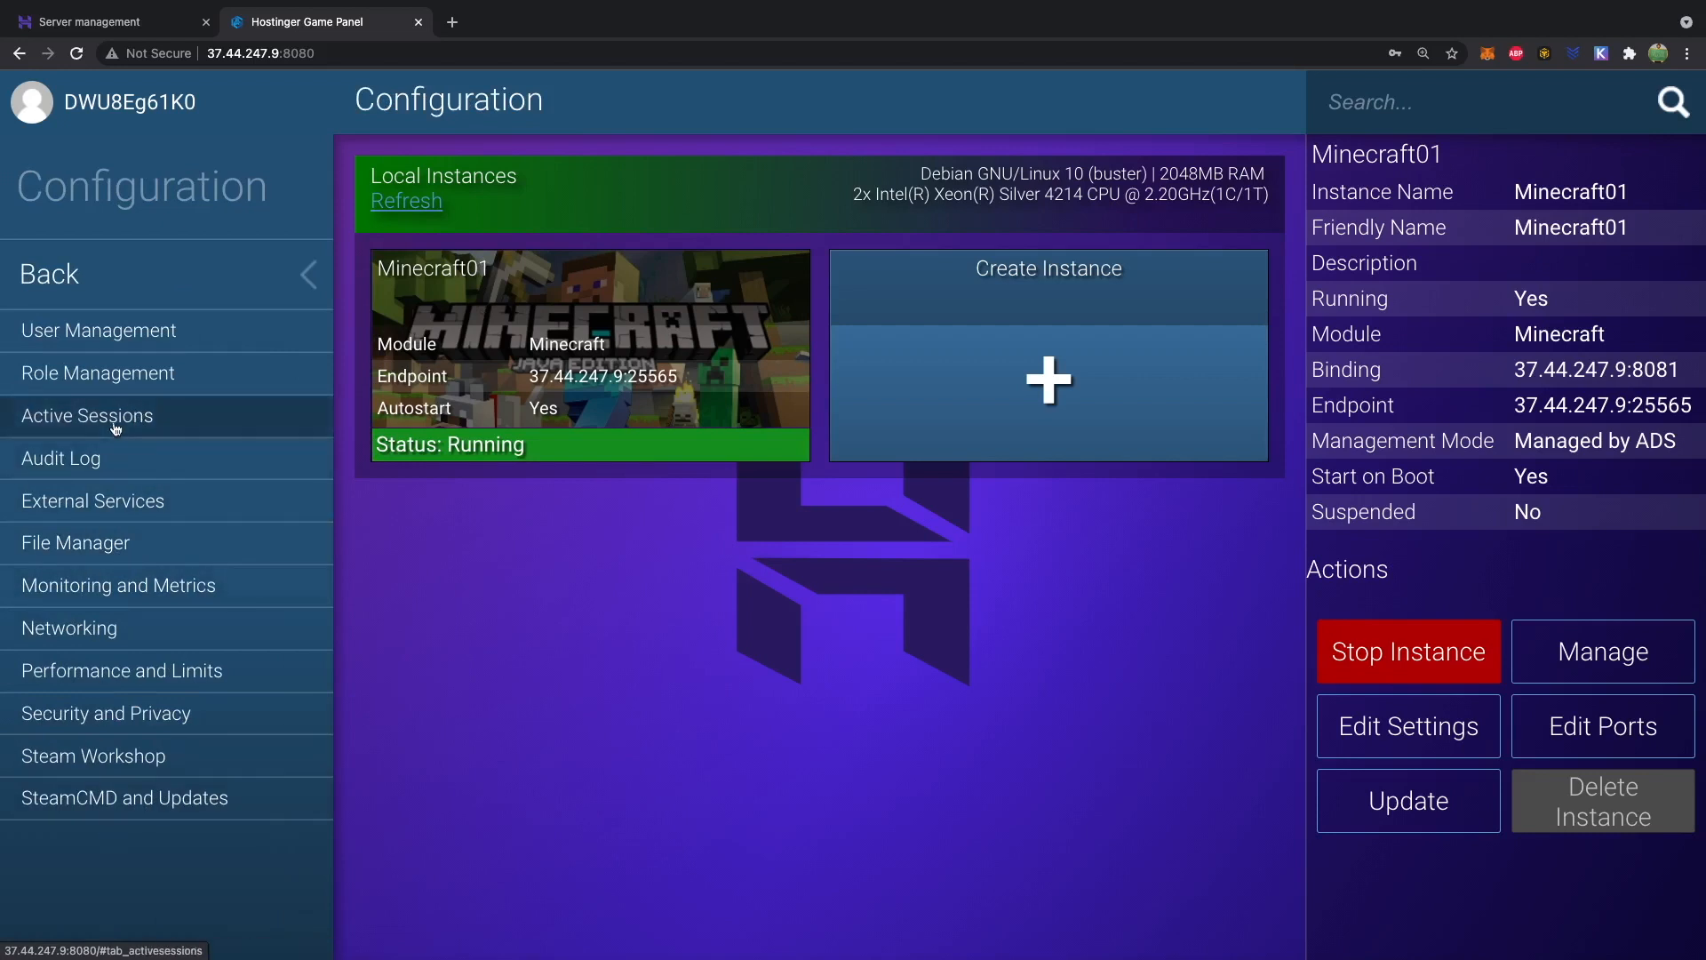
left_click(92, 501)
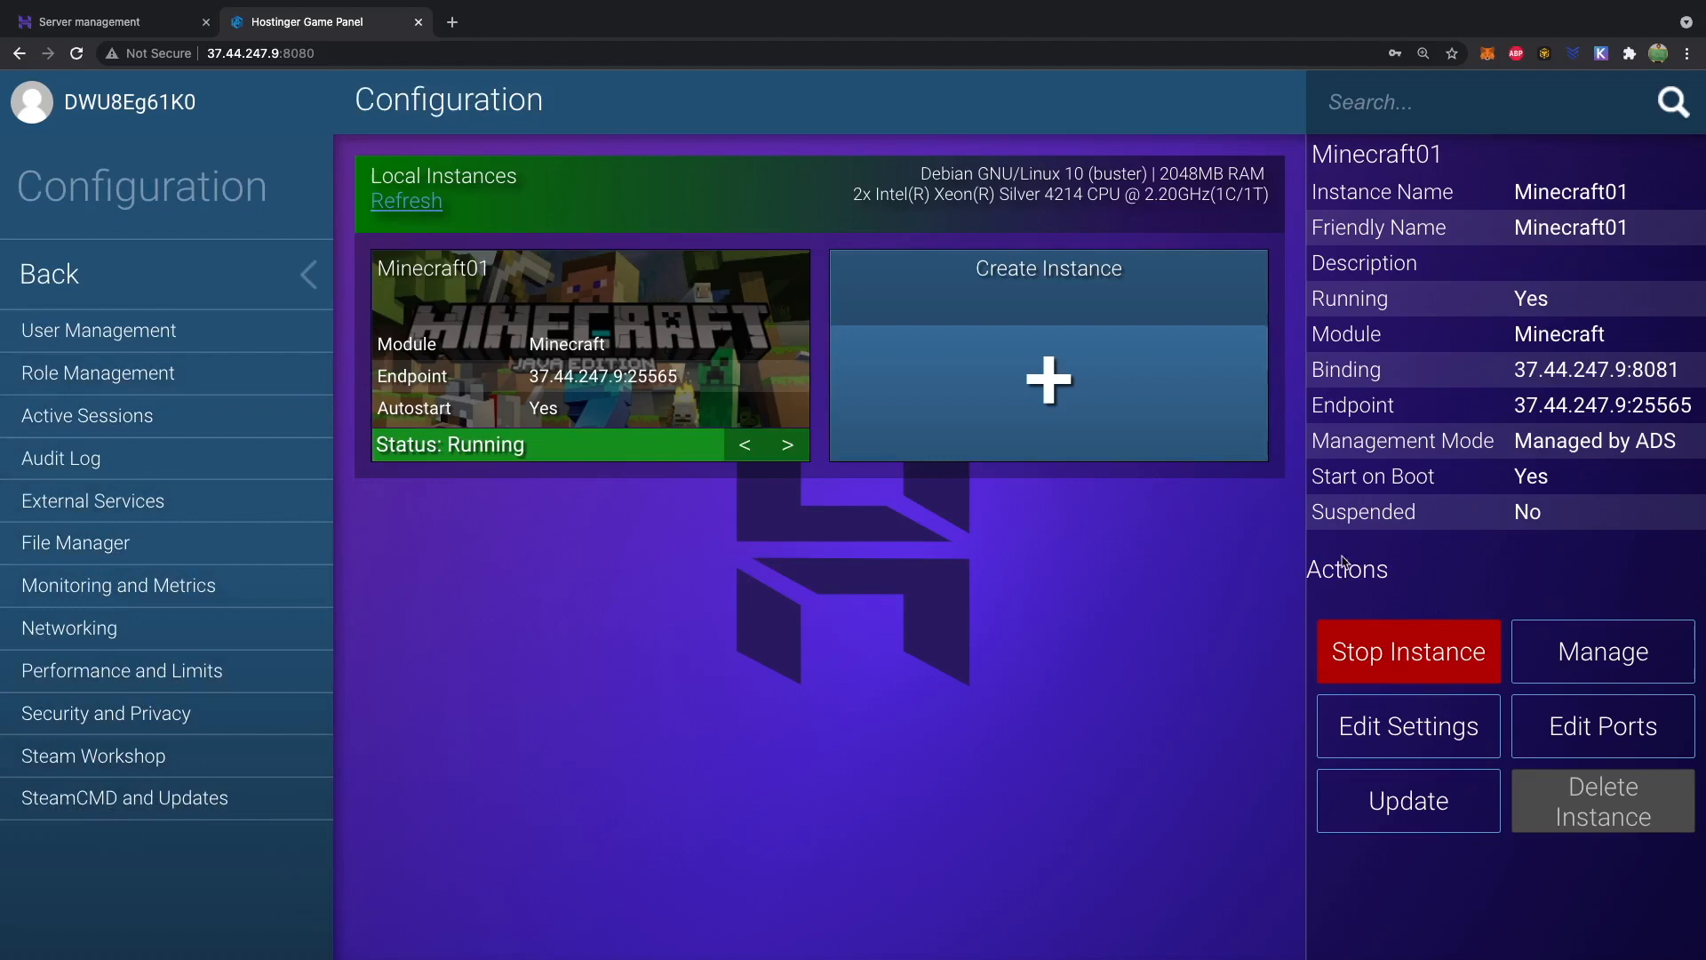
left_click(1601, 650)
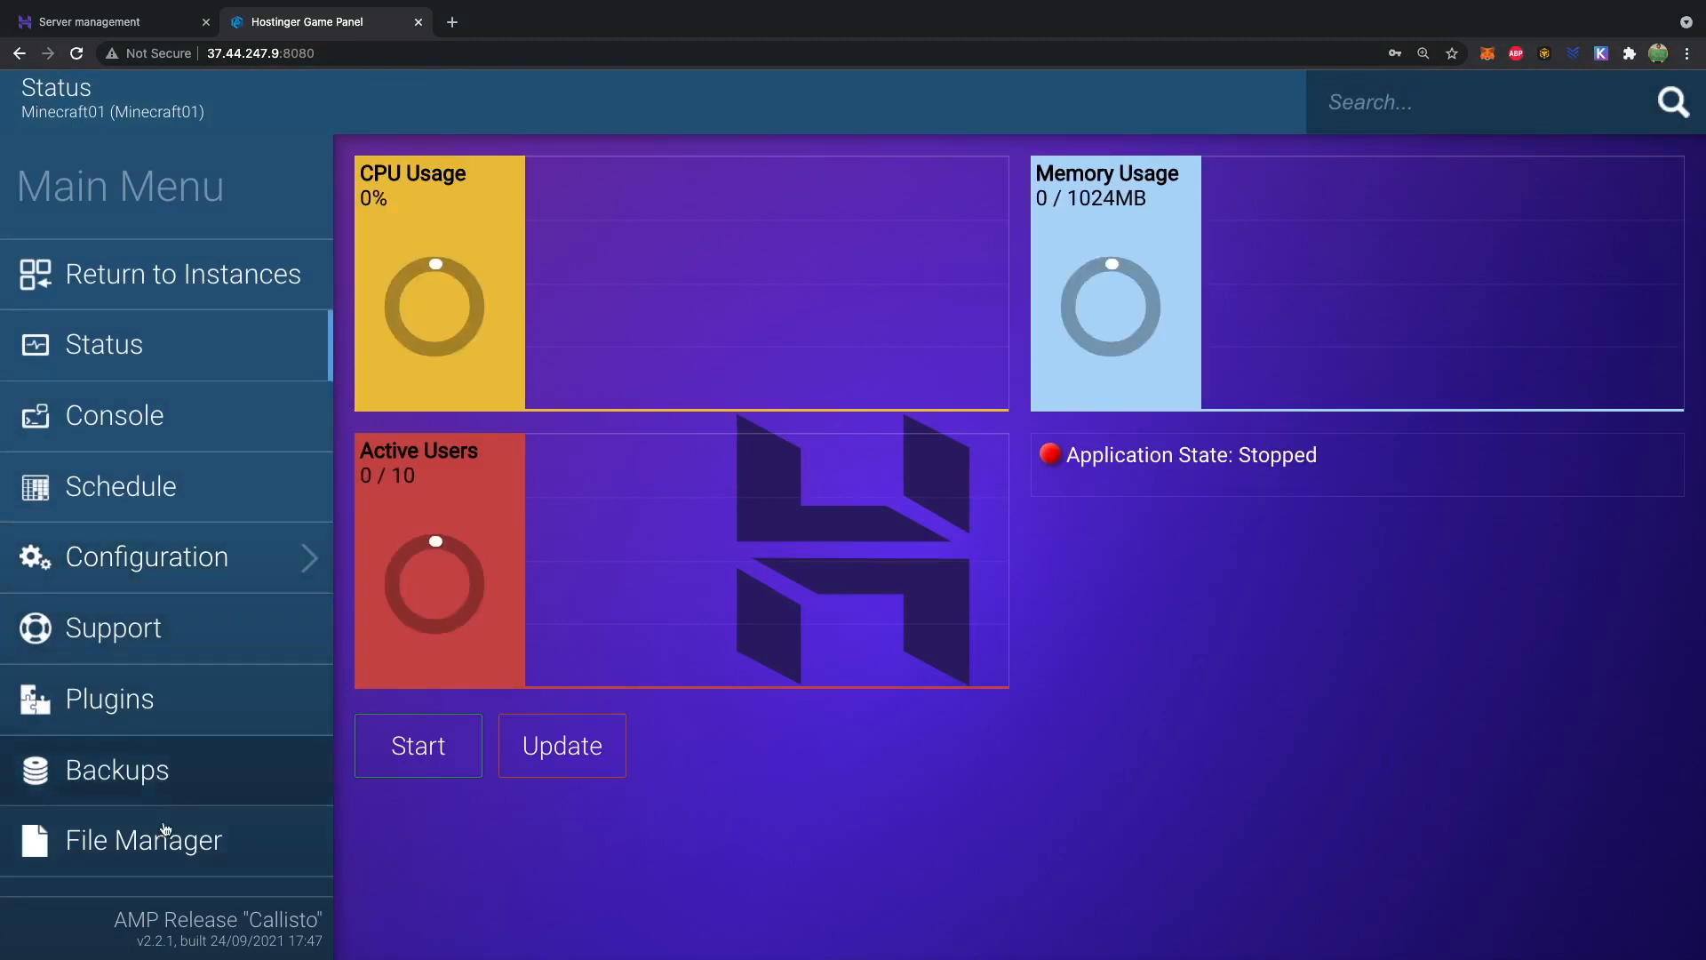
Show Minecraft01's files — LocalBackups, plugins, server.properties — in the File Manager
left_click(144, 839)
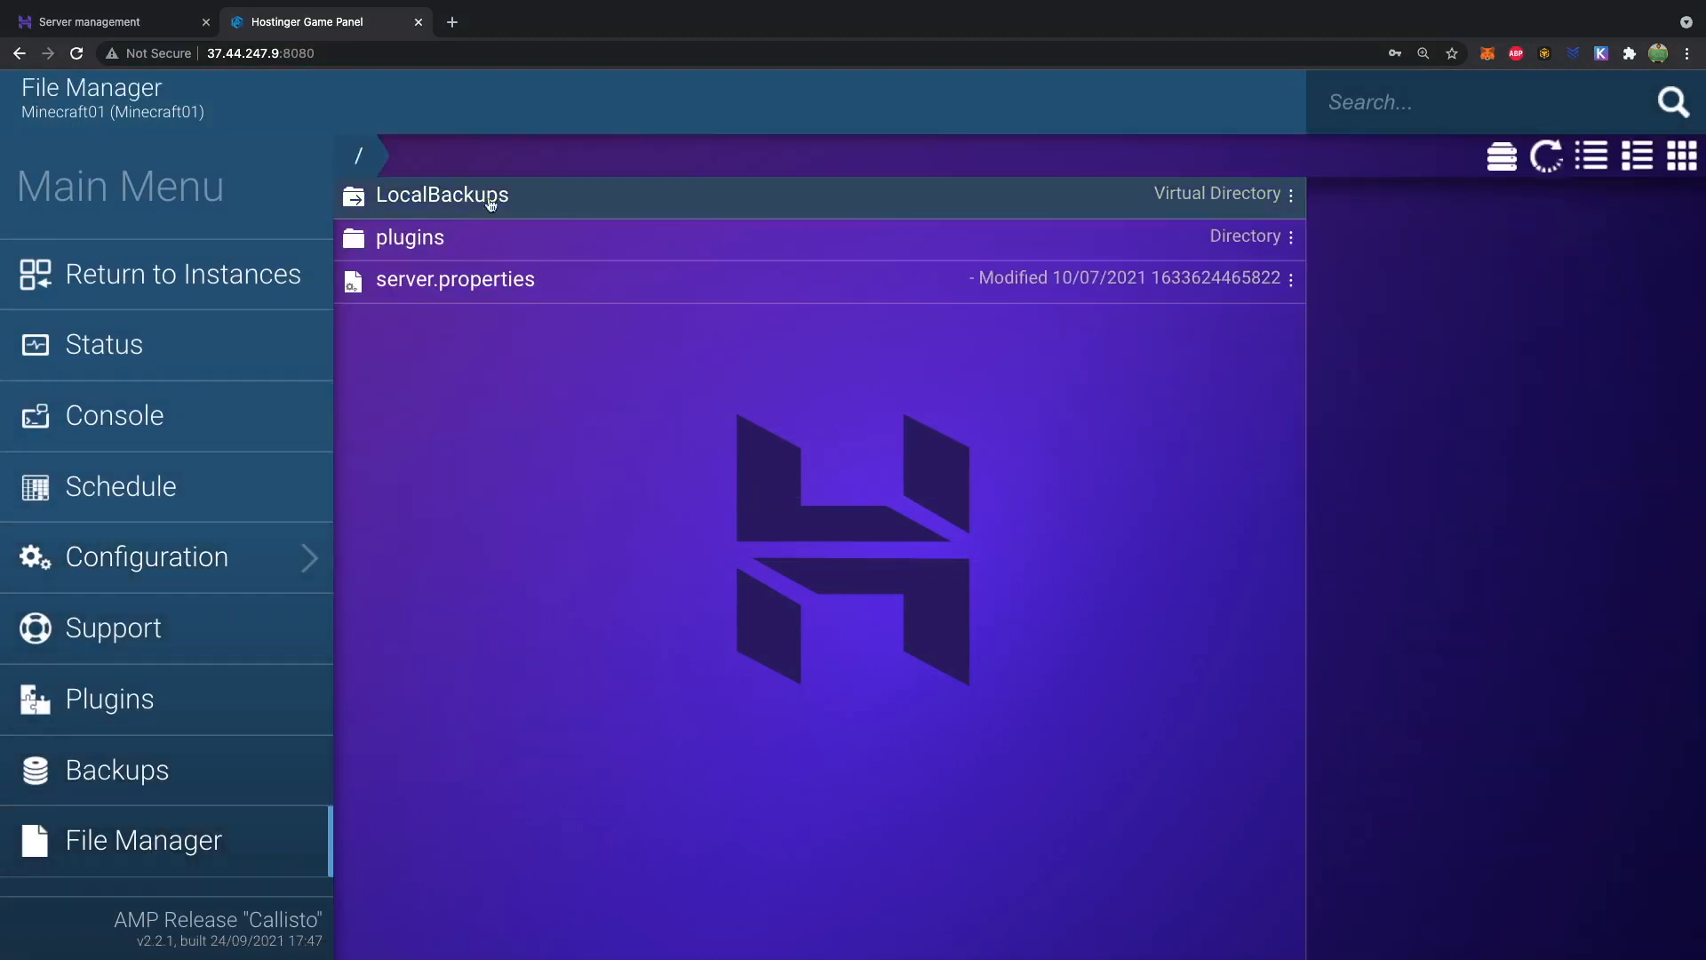
mouse_move(540, 320)
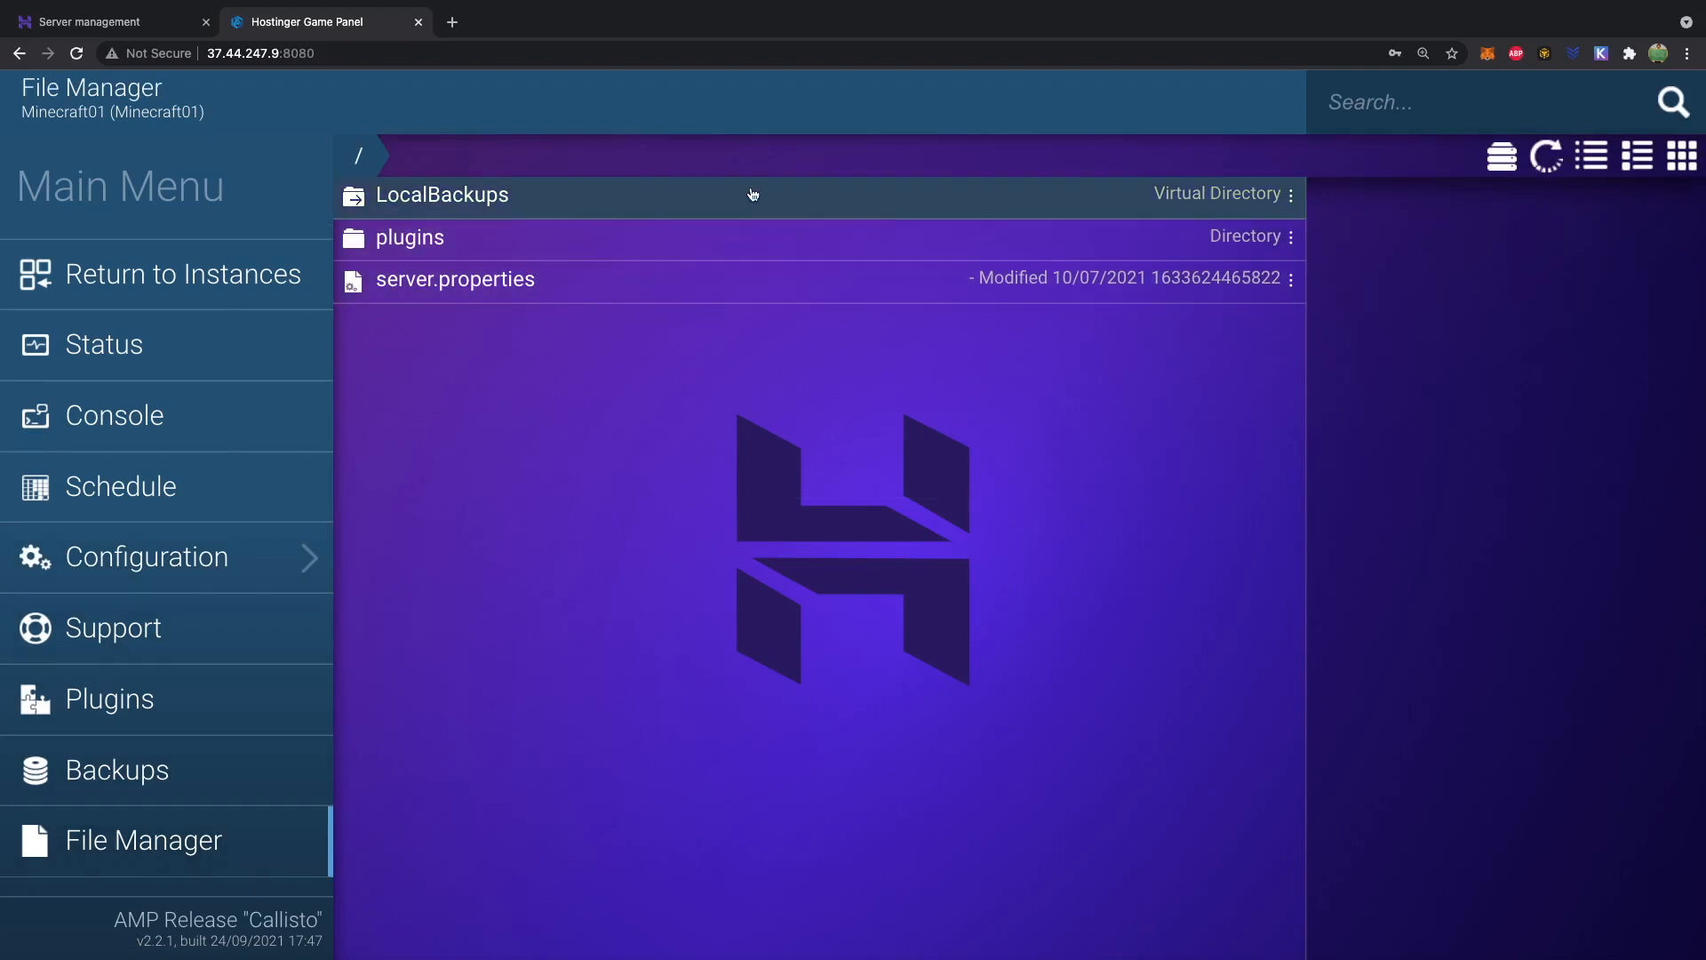
mouse_move(1526, 272)
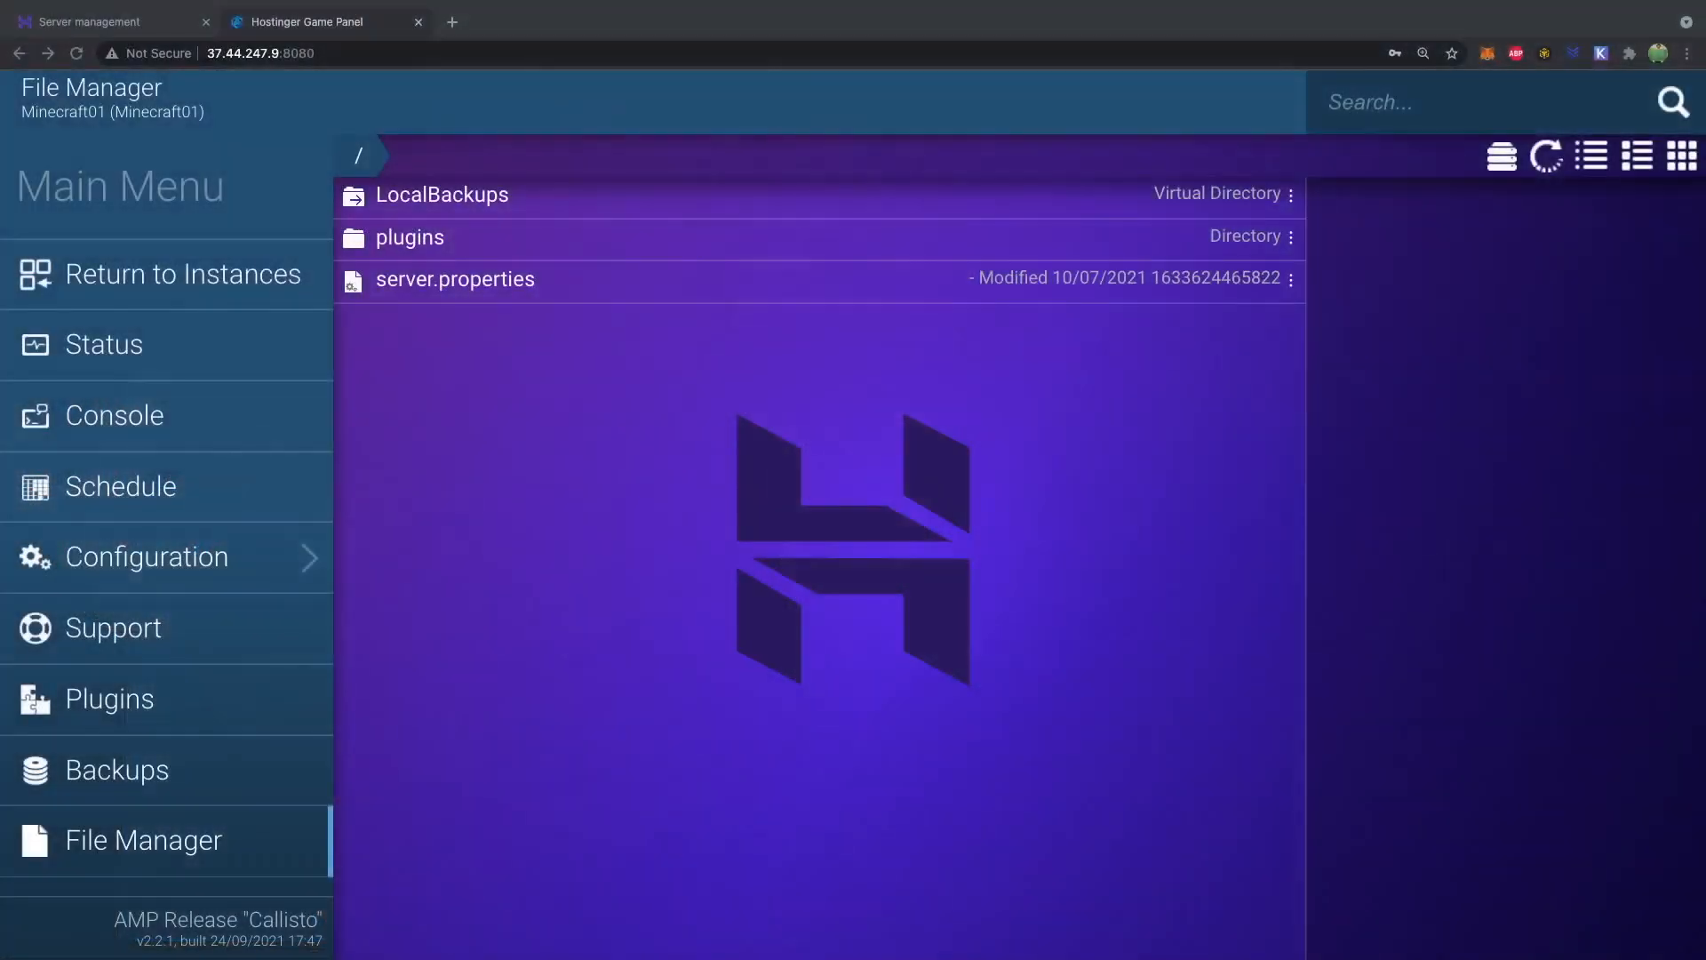
mouse_move(1132, 397)
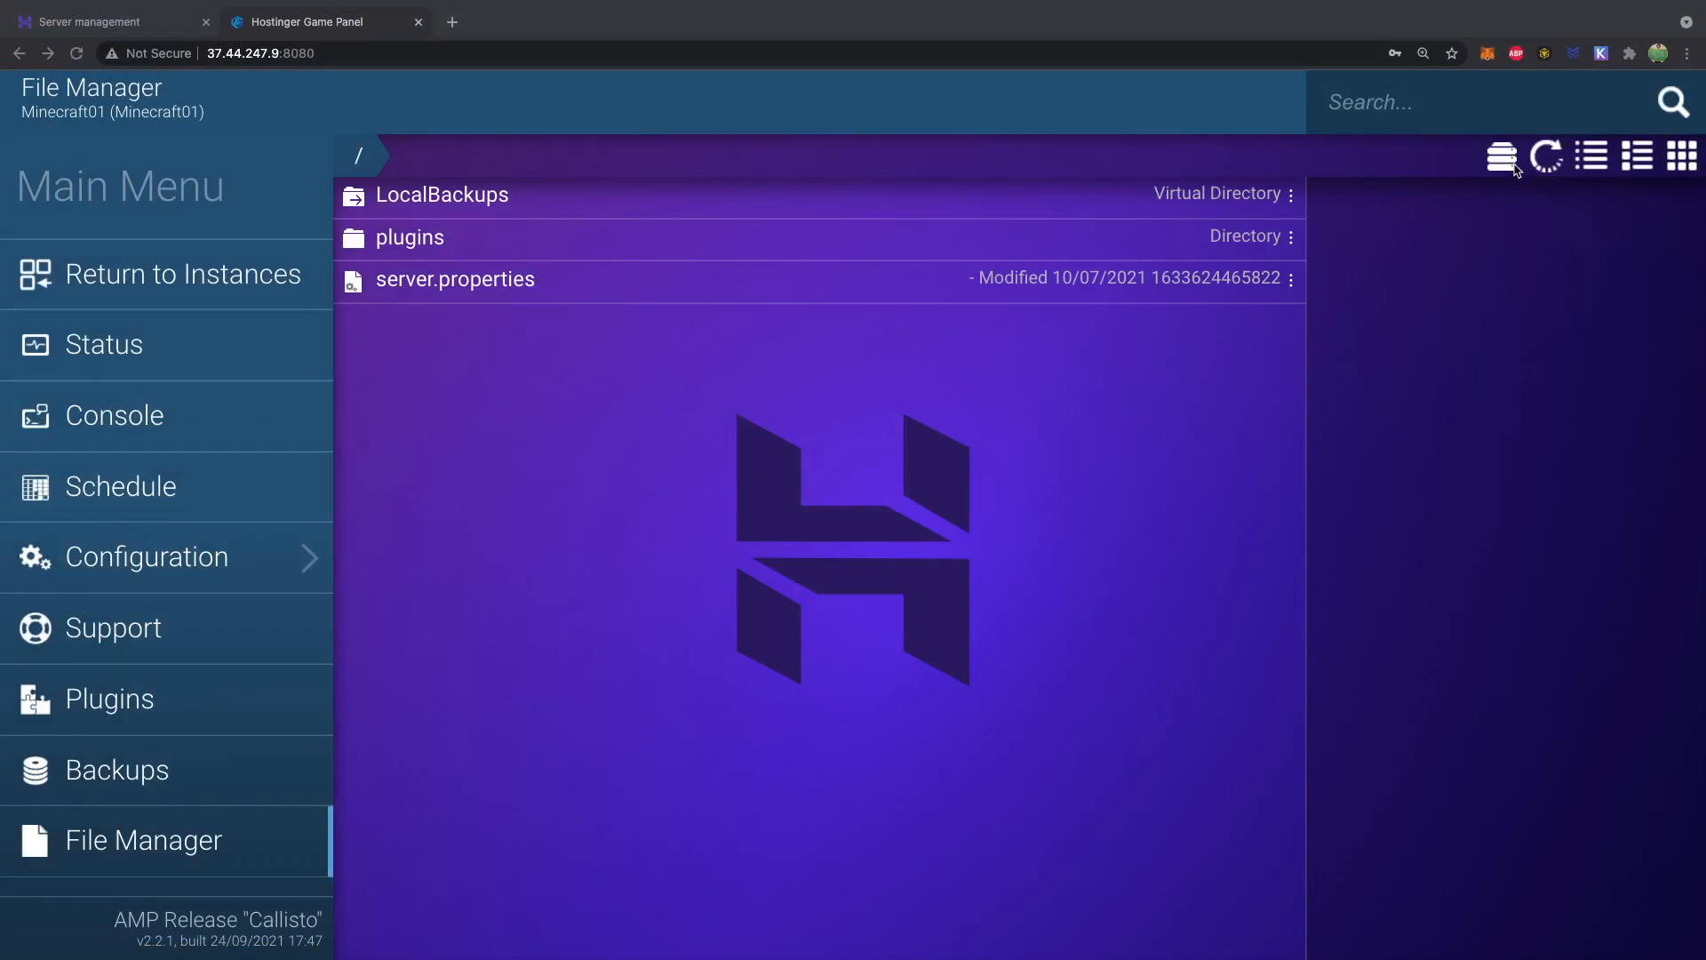
Bring up the SFTP connection details and select the host 37.44.247.9 for copying
left_click(1501, 156)
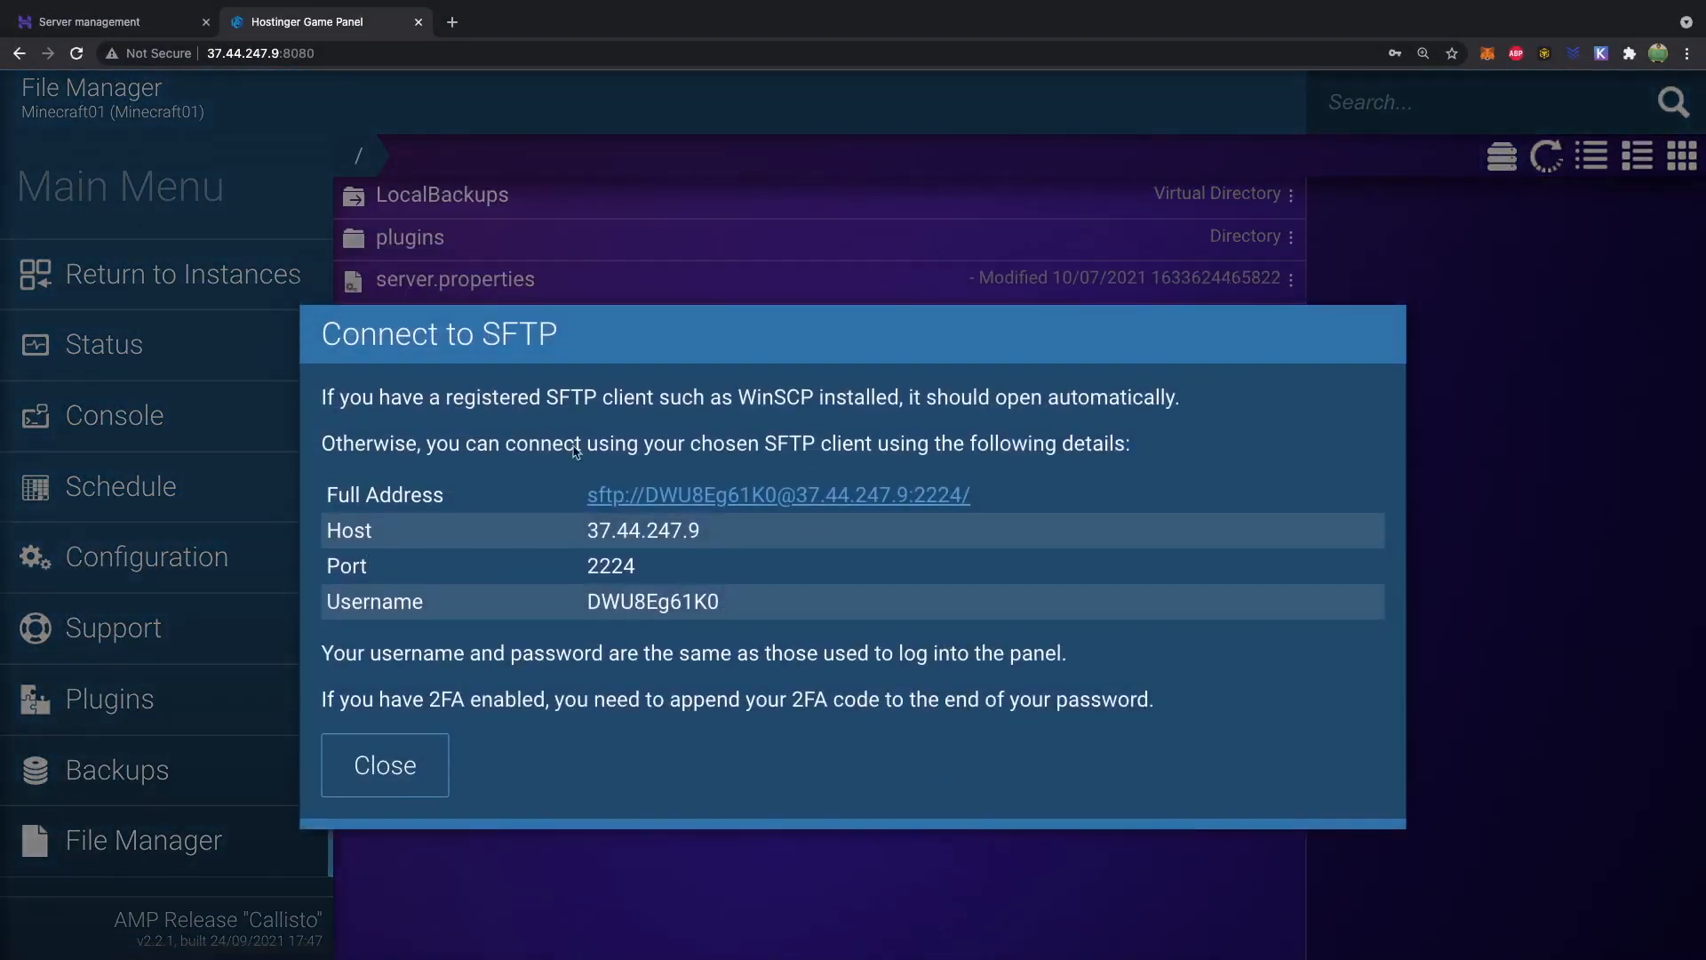
mouse_move(705, 618)
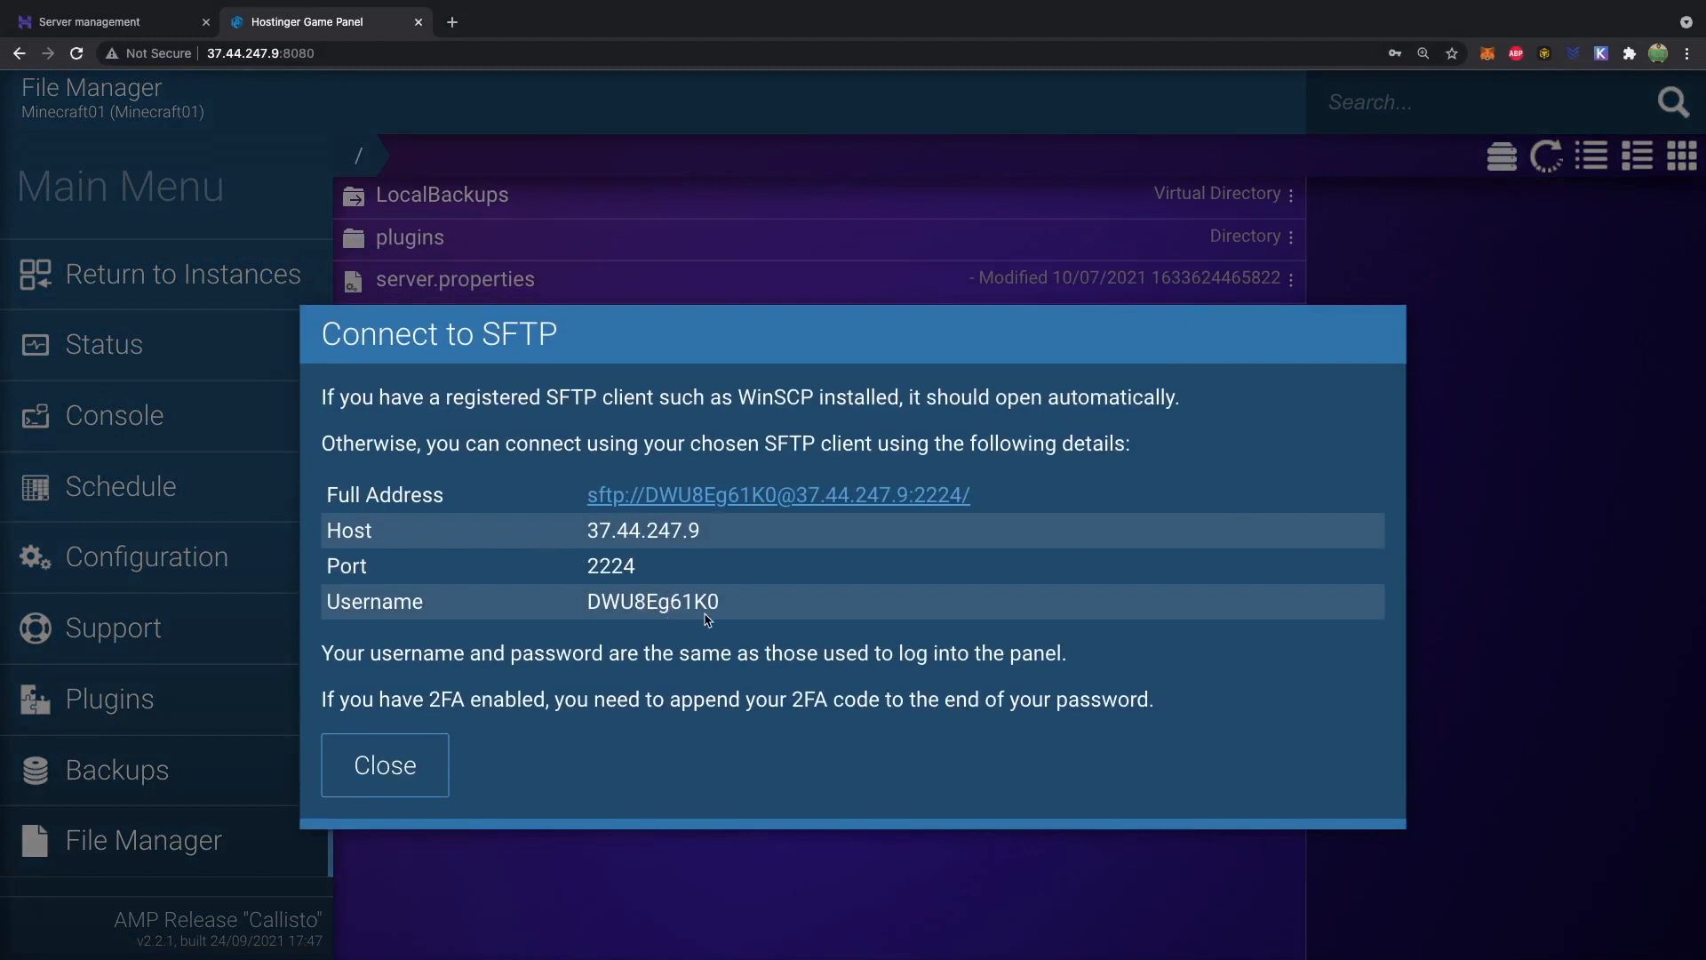
double_click(641, 530)
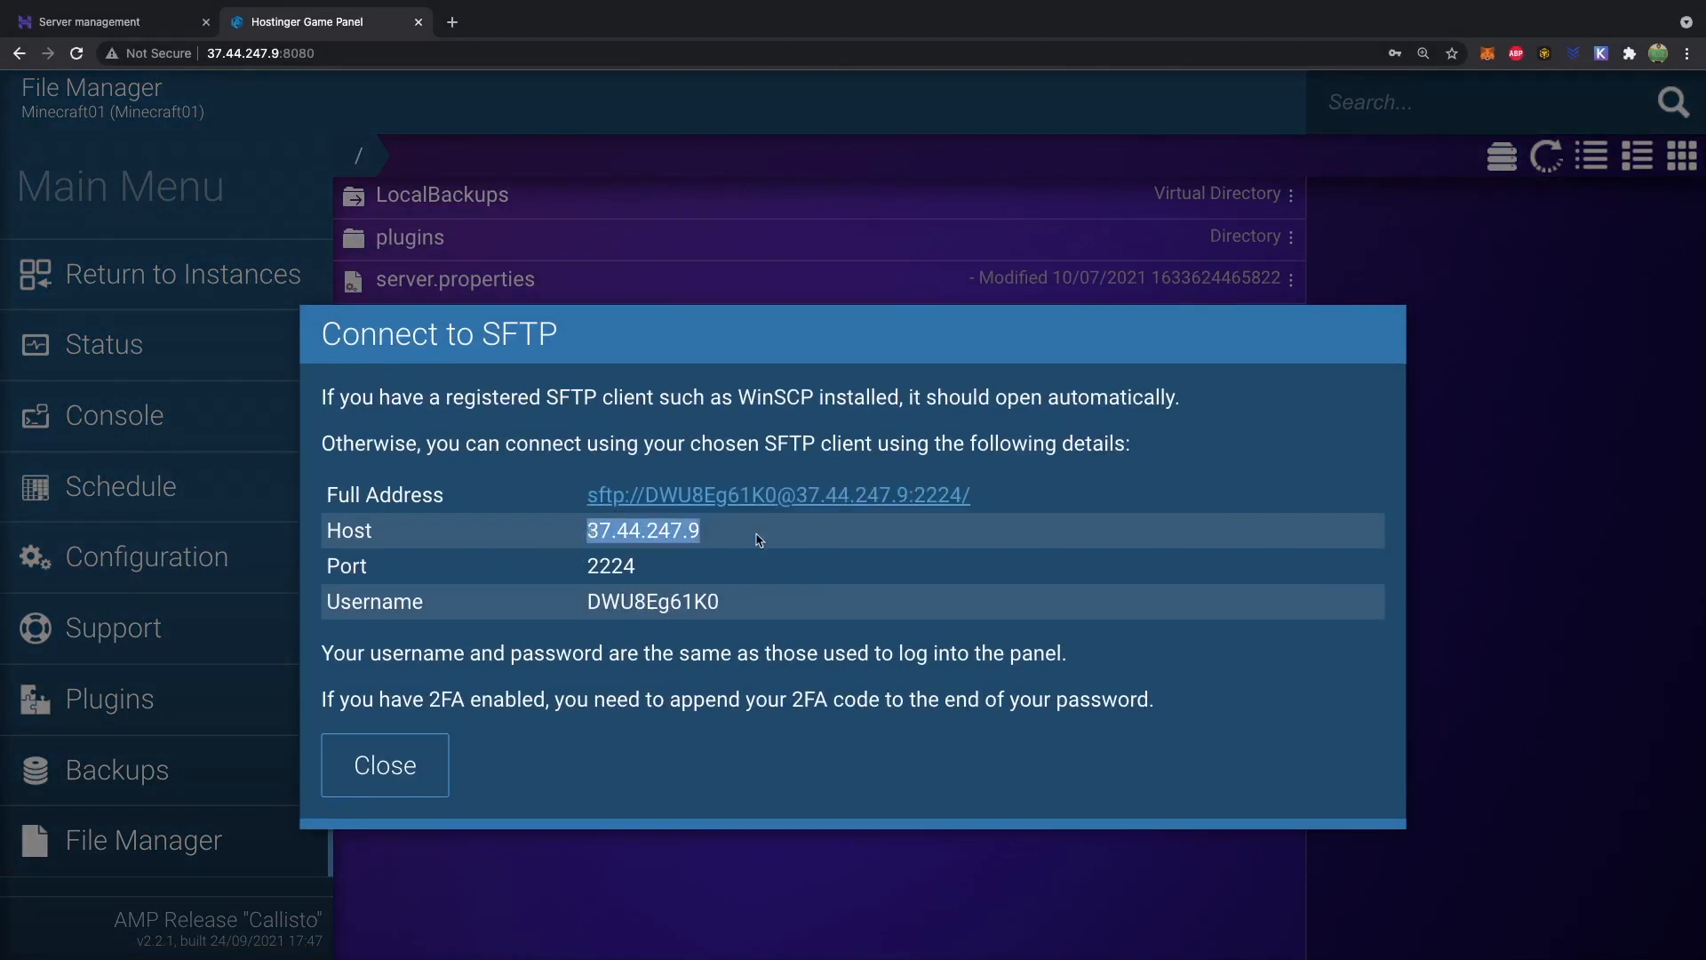
mouse_move(518, 510)
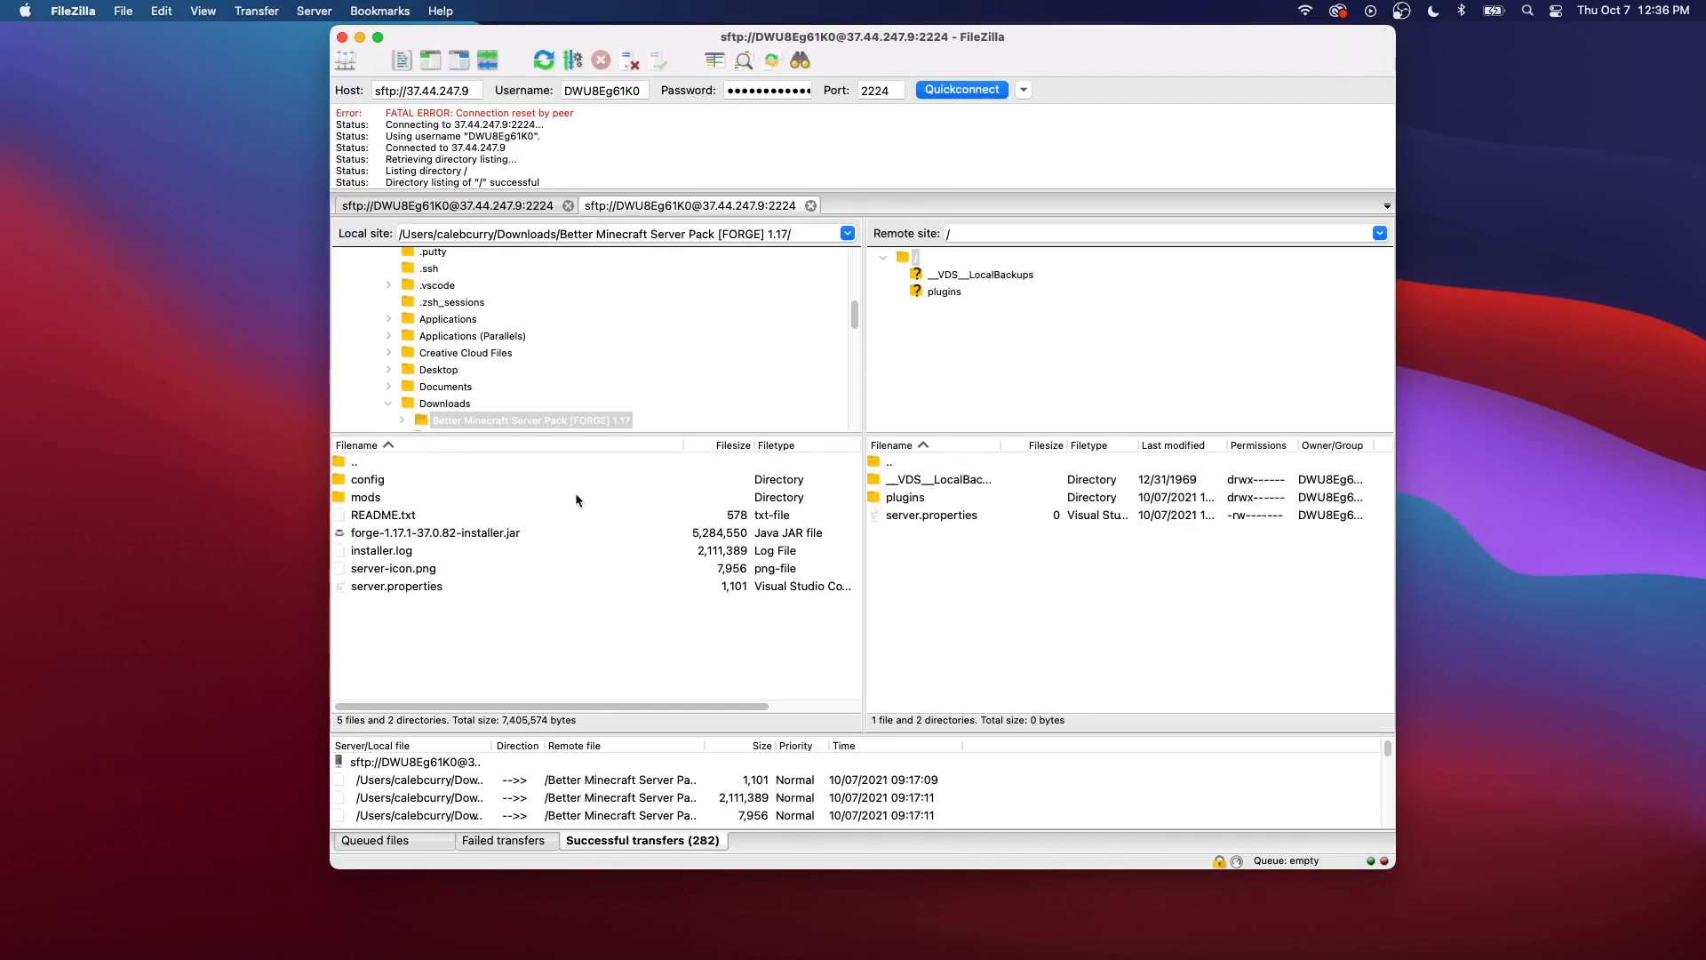
left_click(380, 550)
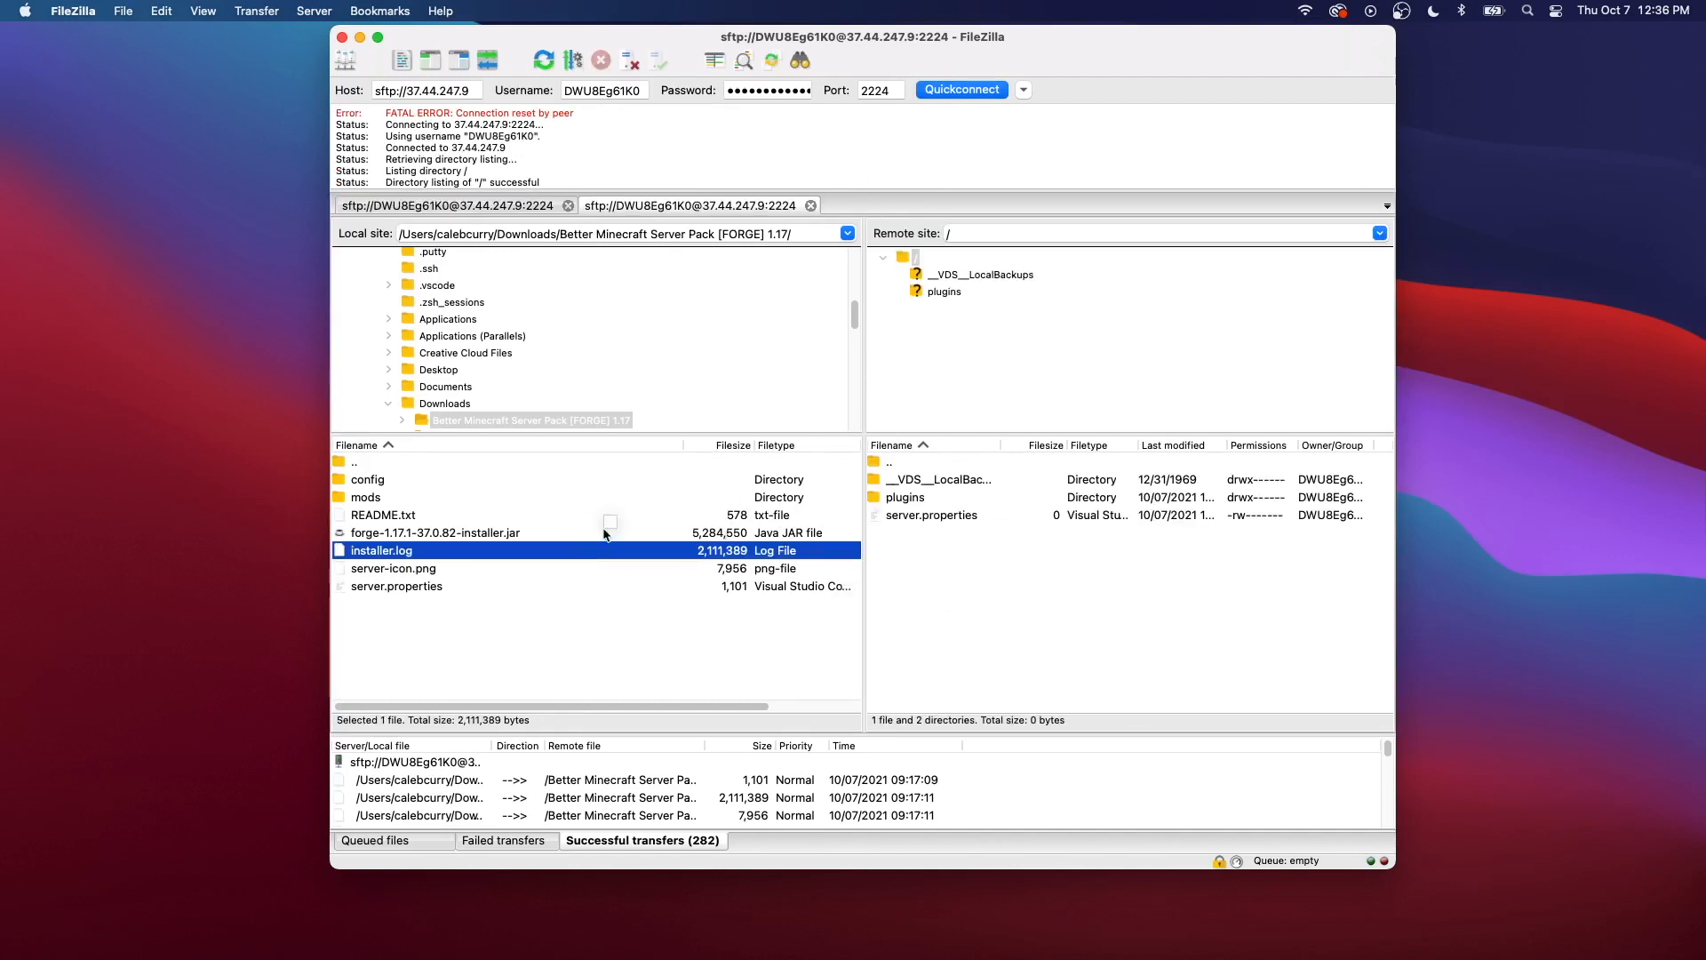
mouse_move(750, 405)
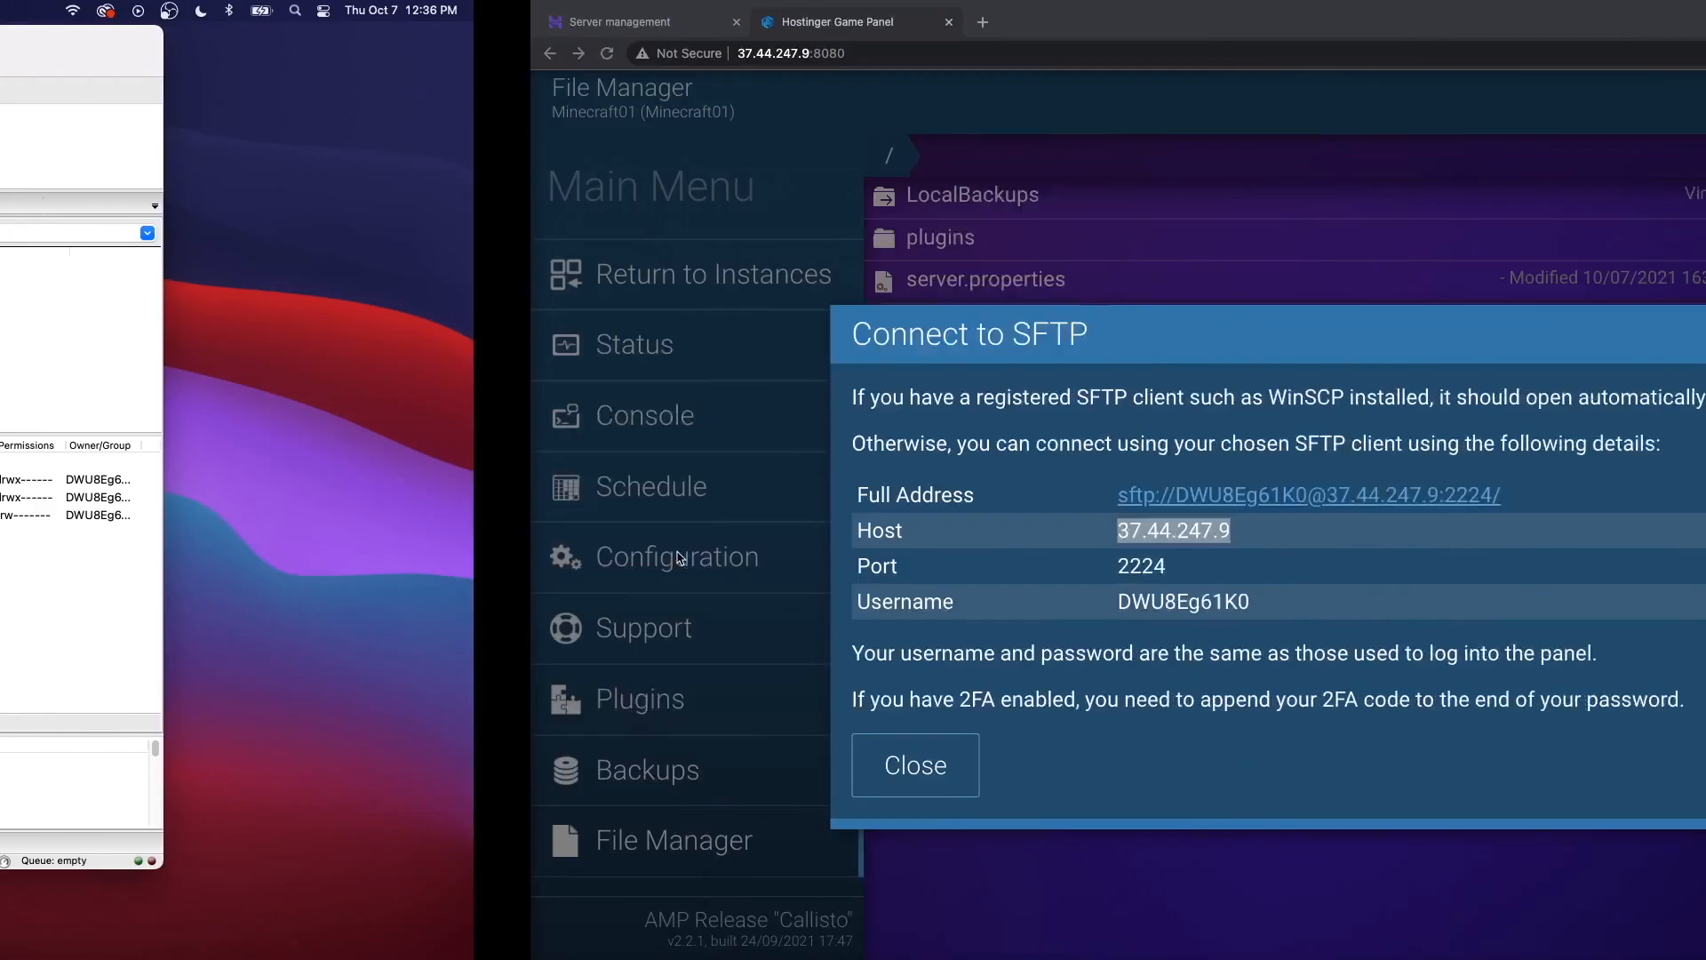
Dismiss the SFTP dialog and close the Finder Documents window
left_click(914, 765)
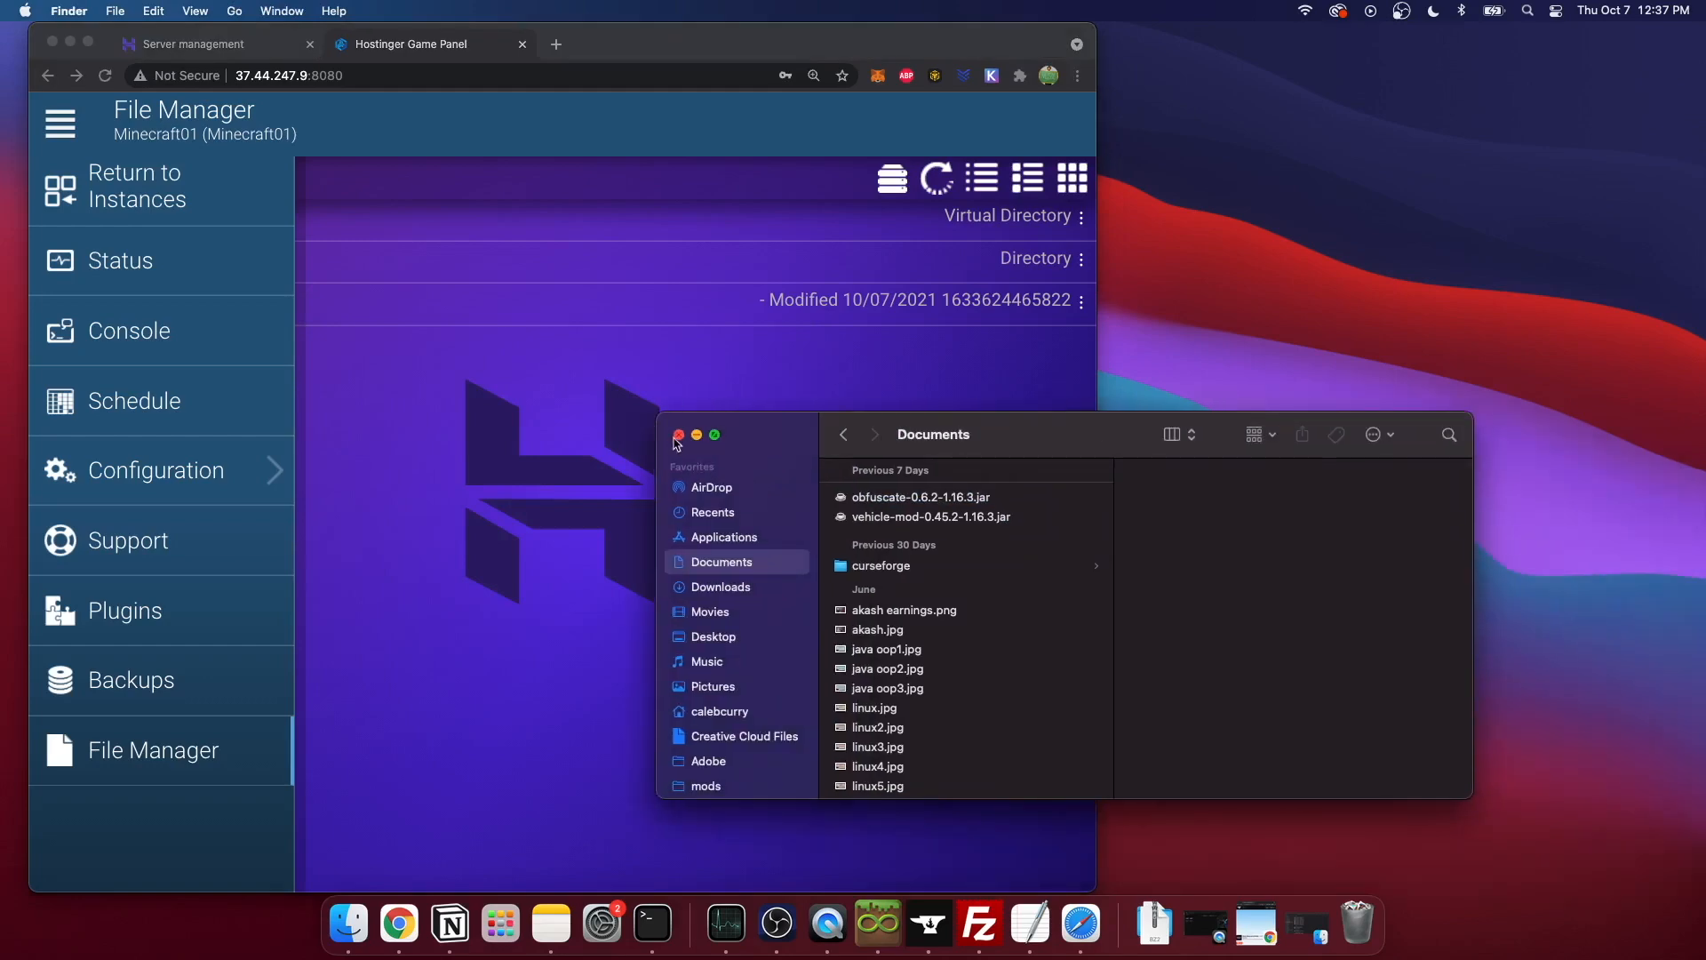
left_click(675, 436)
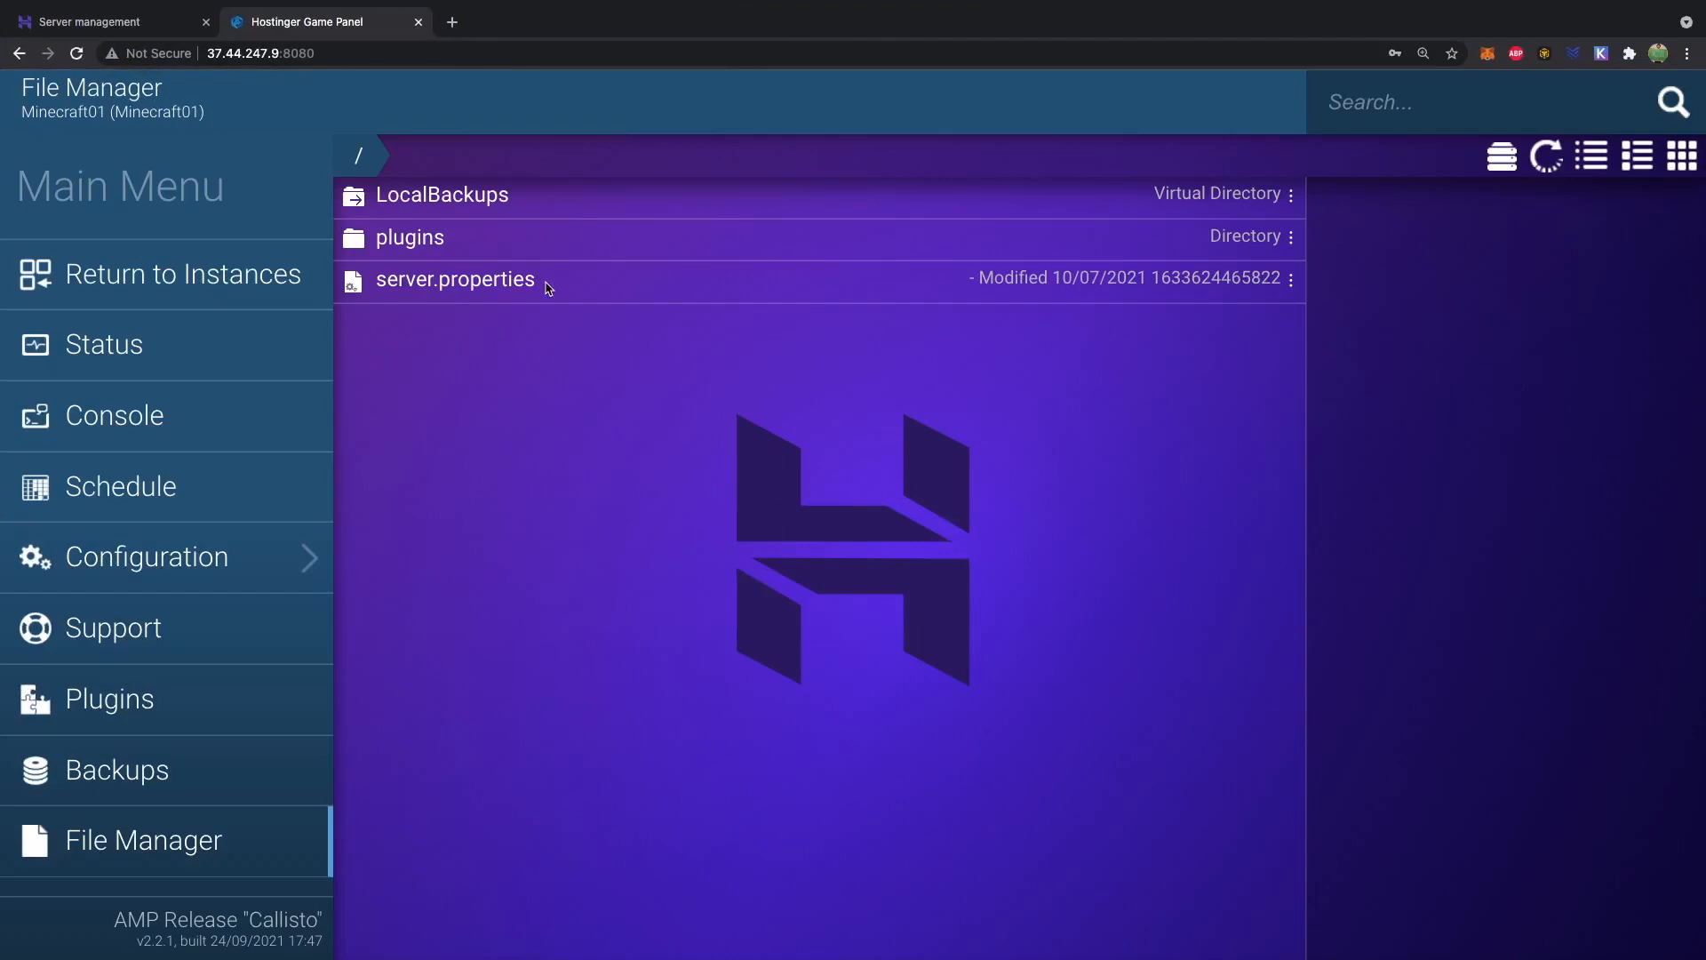
Switch from the Game Panel to the Minecraft Launcher with the forge 1.17.1 profile
left_click(183, 273)
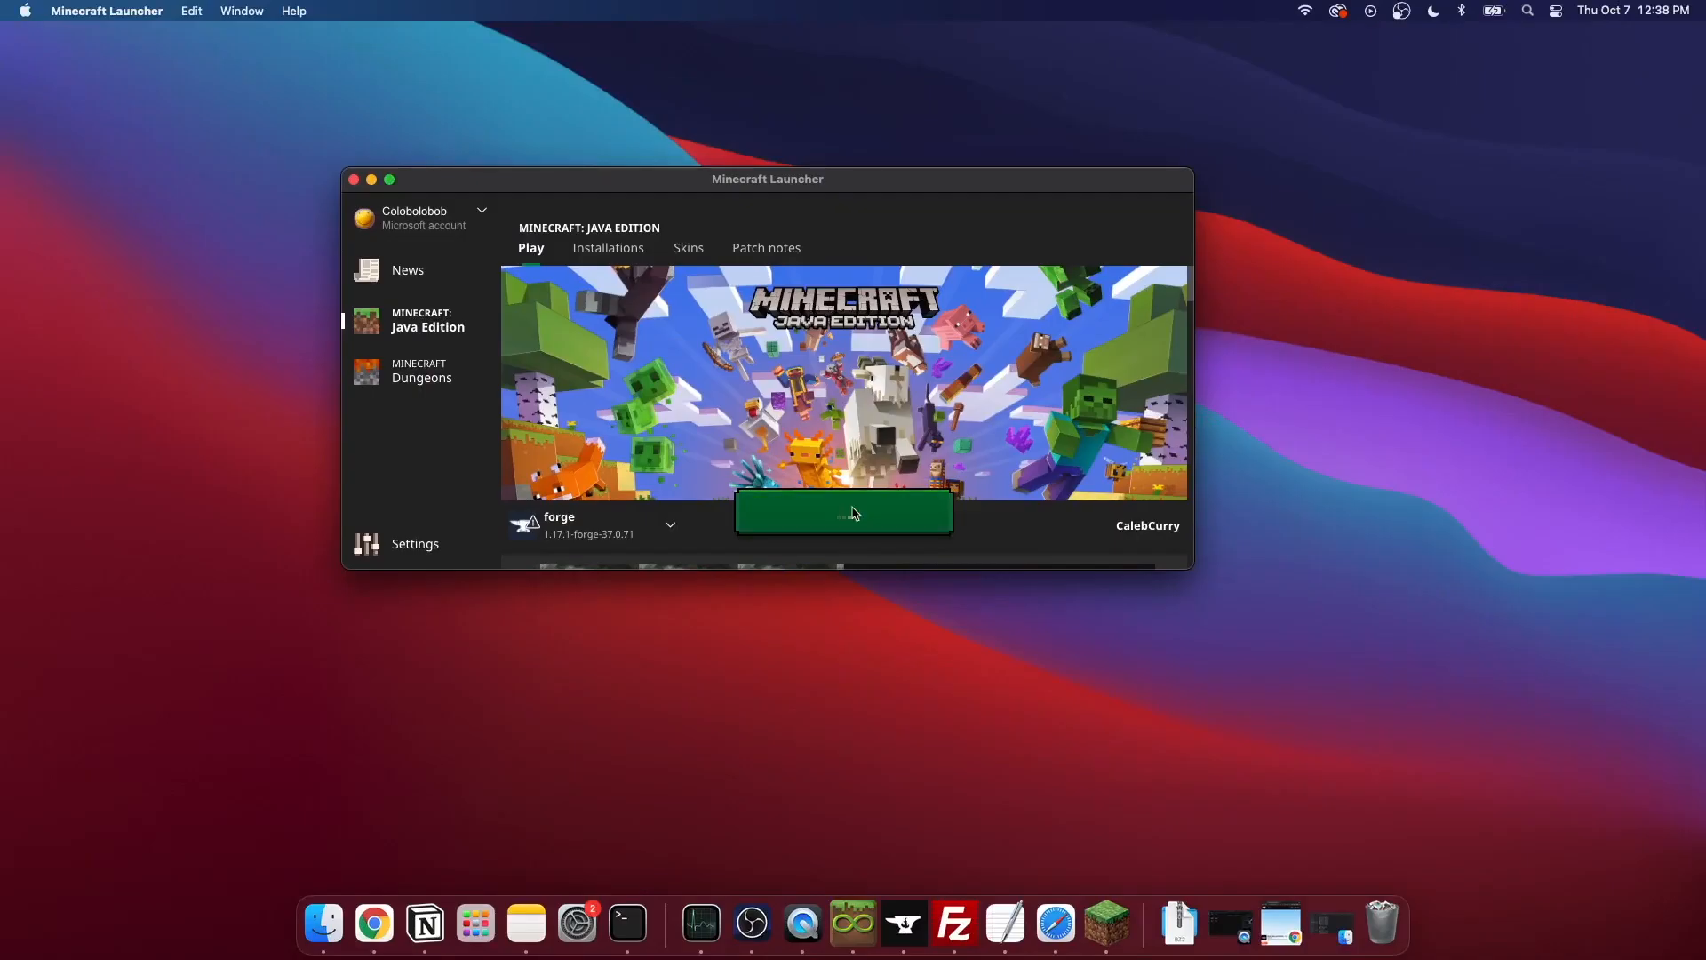
Launch the forge profile and add a multiplayer server entry named 'sick server'
left_click(842, 511)
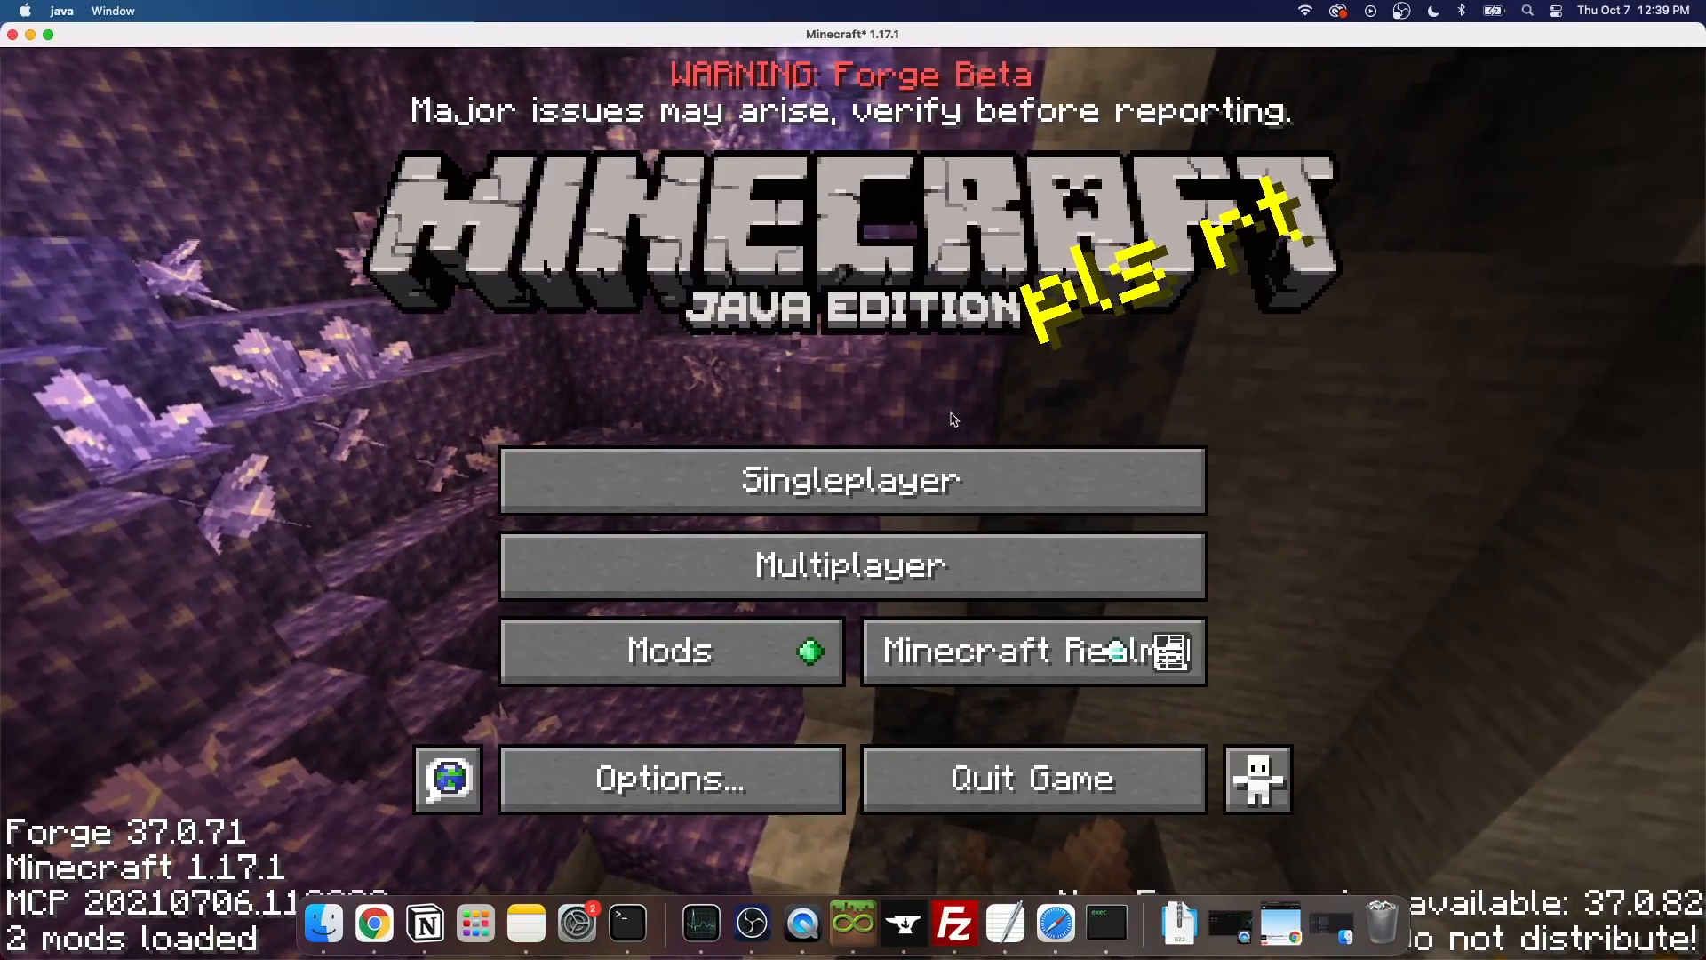
left_click(852, 564)
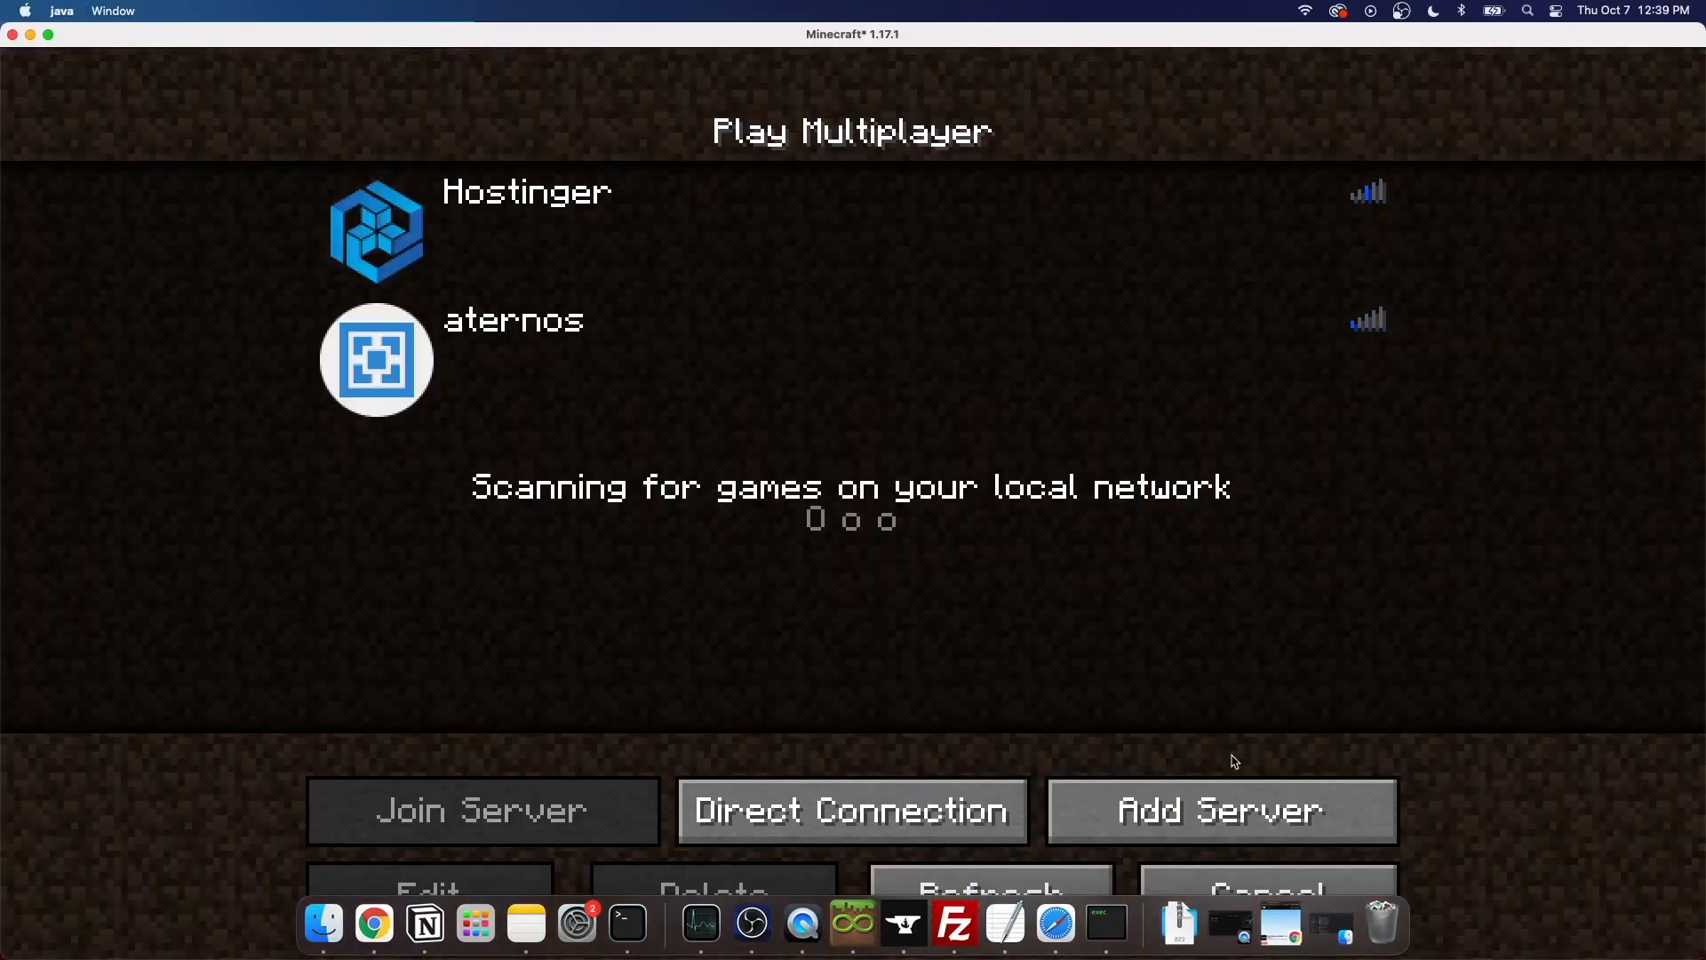
left_click(427, 882)
type("Mi")
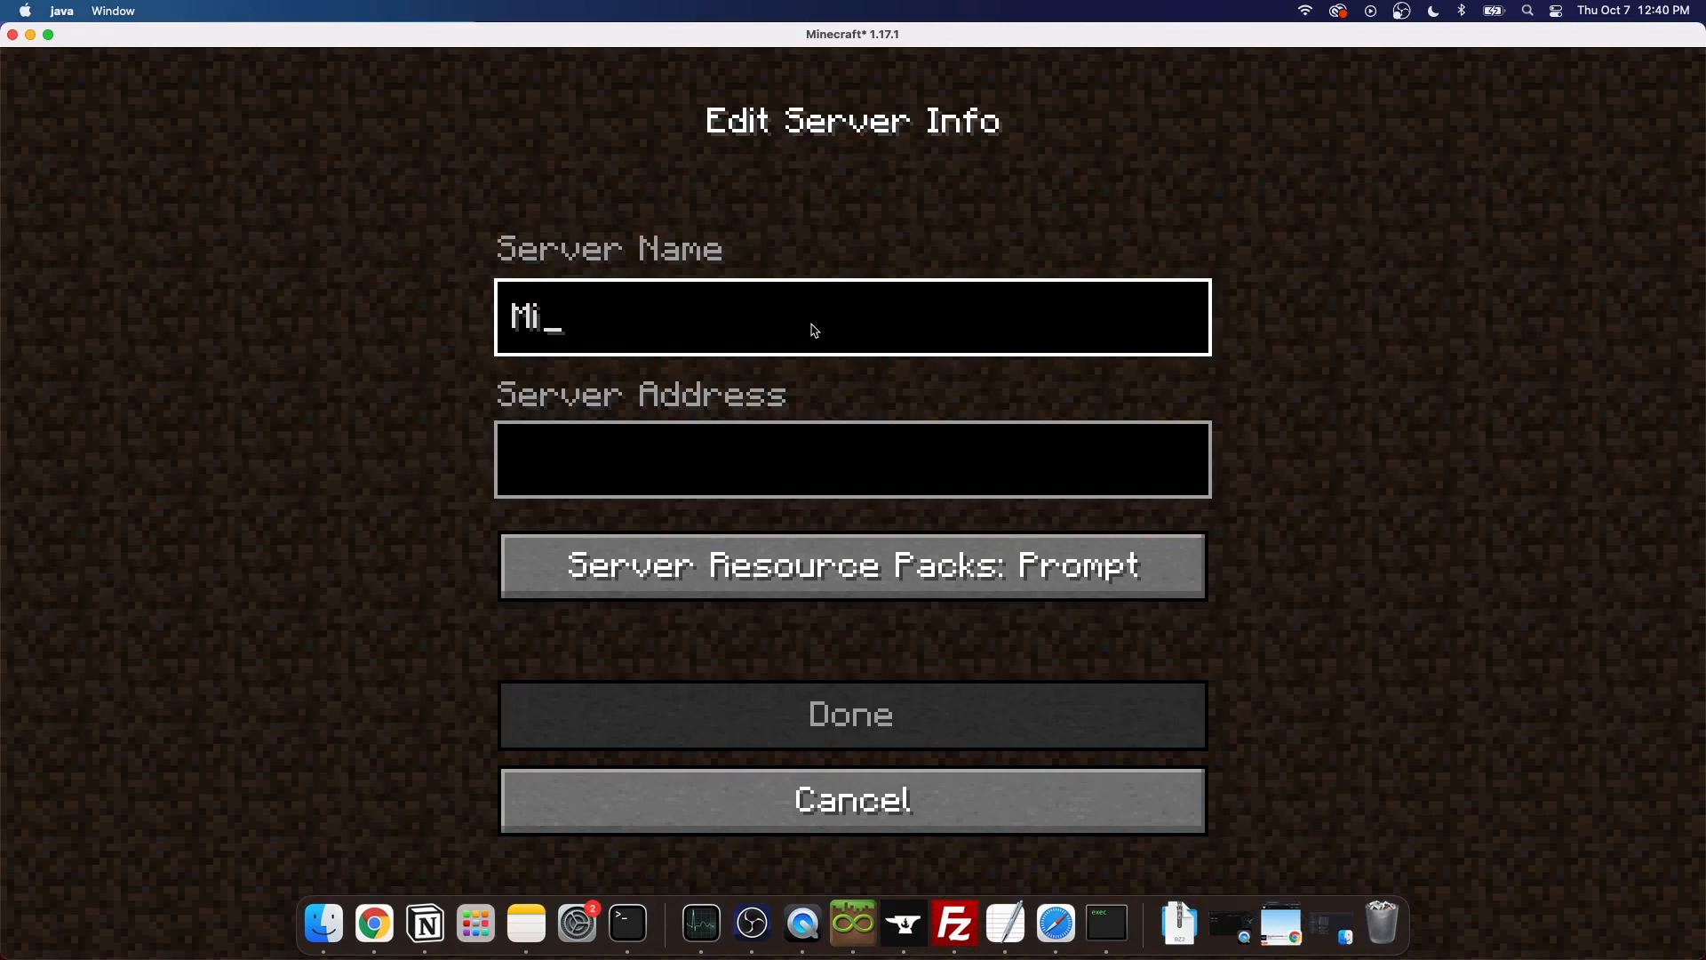
type("sick servewr")
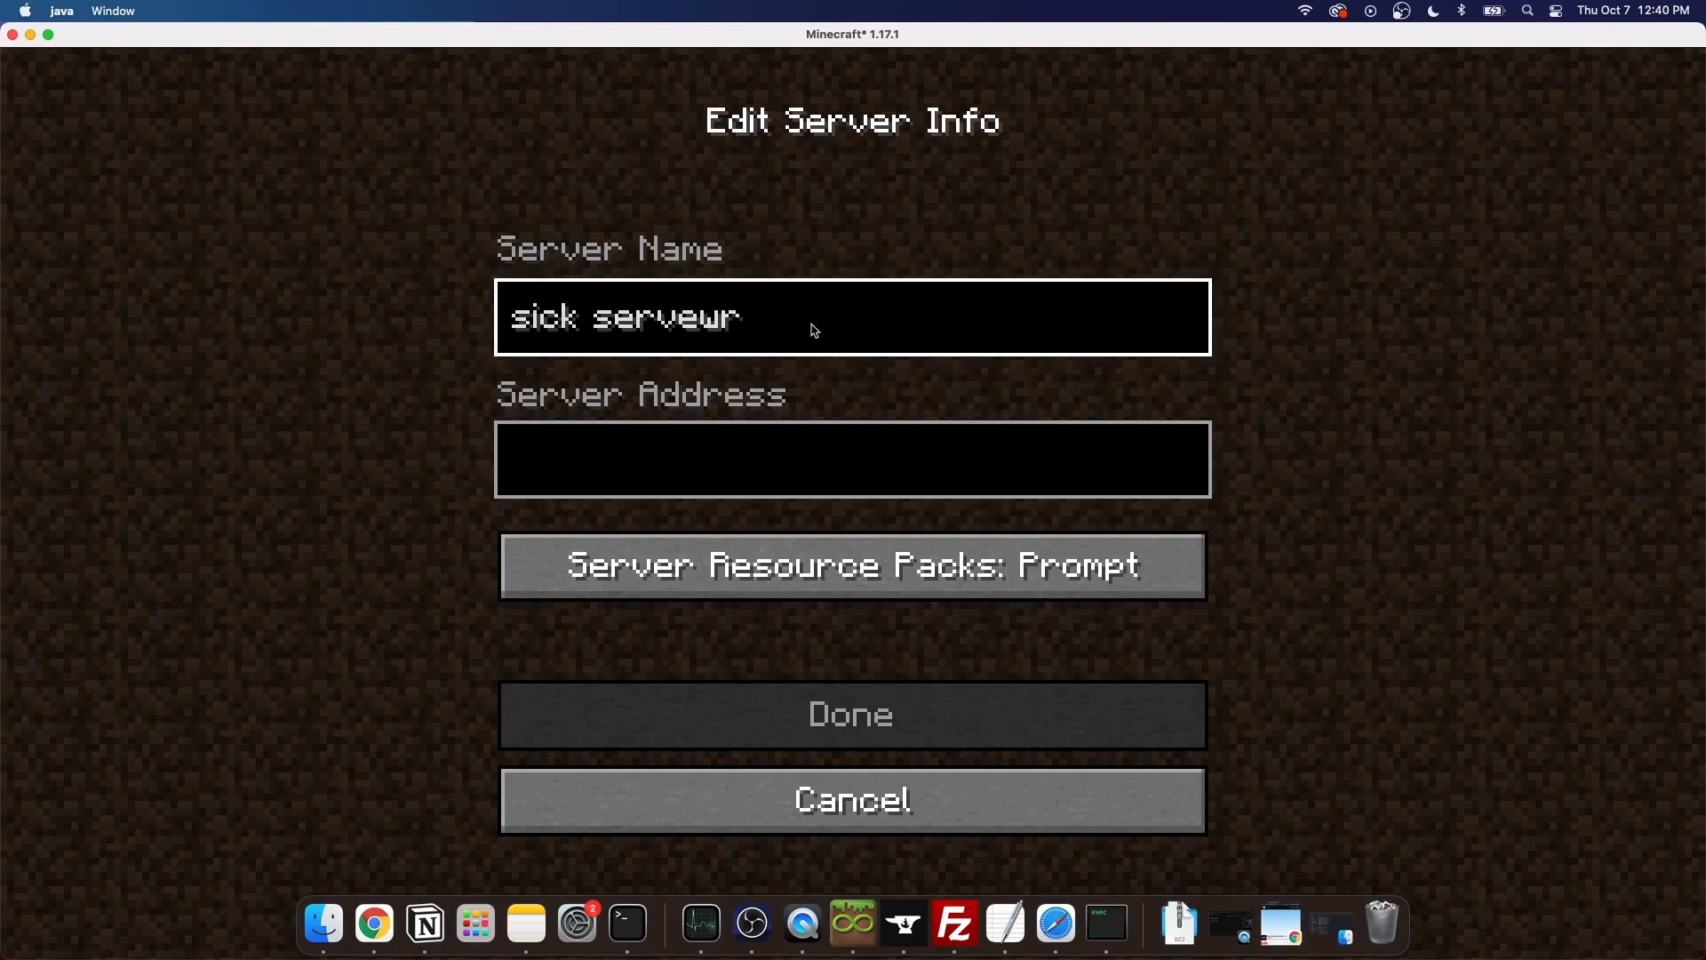
key("Backspace")
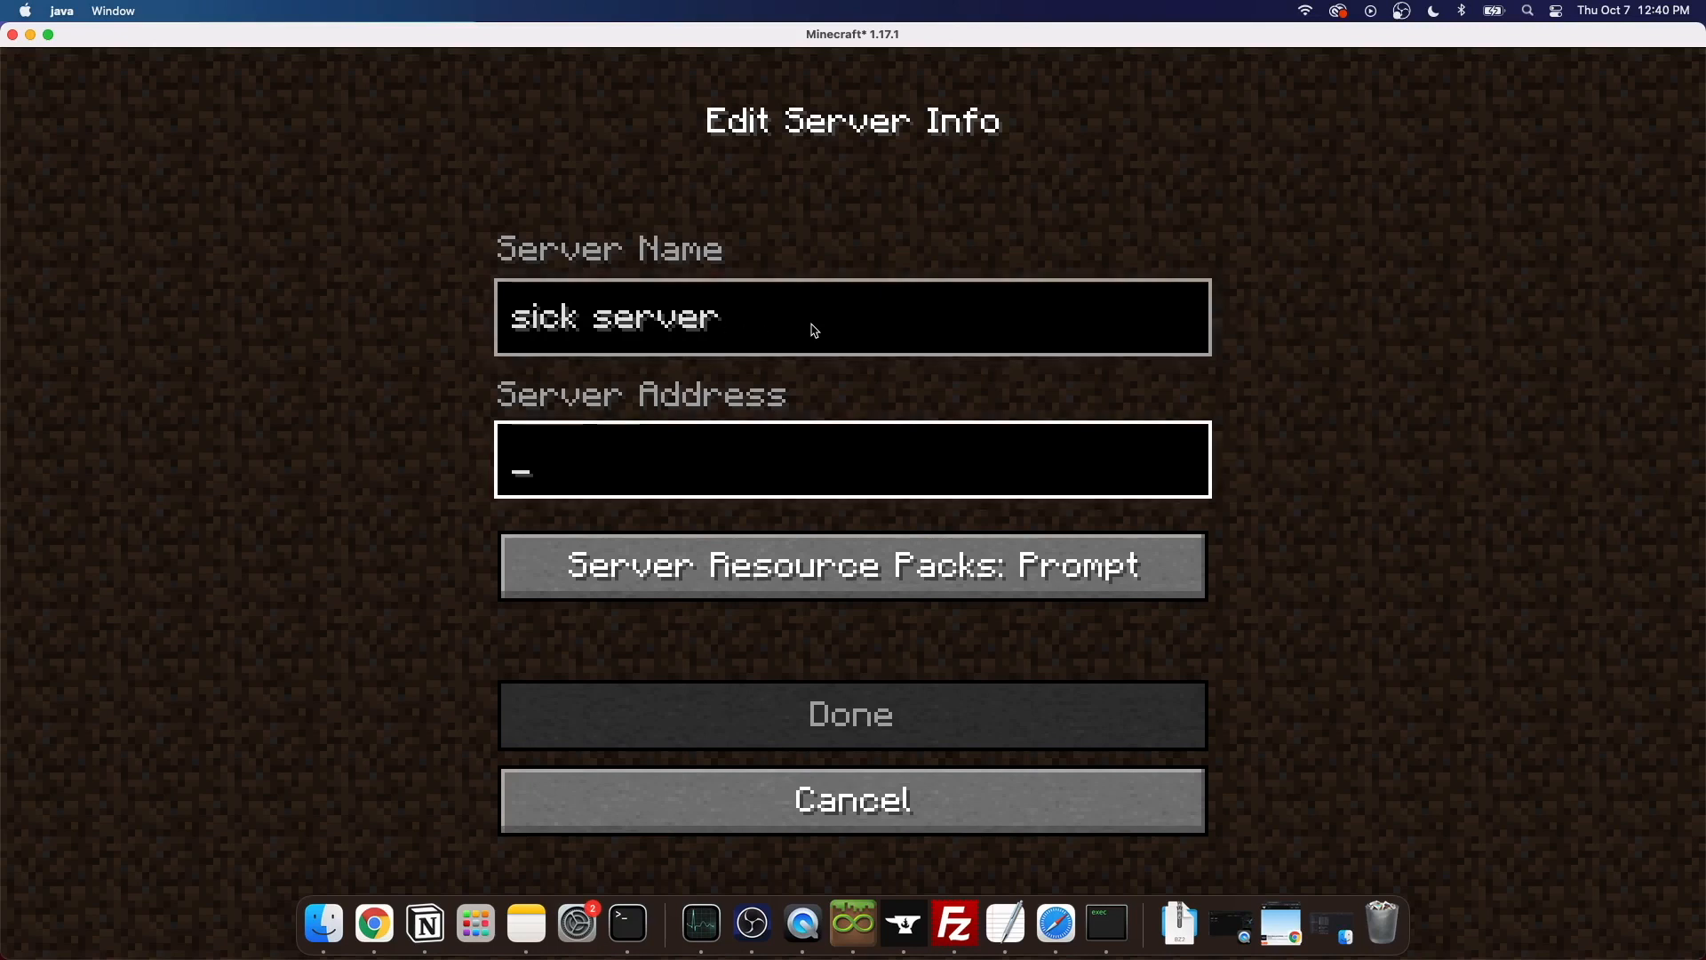
left_click(851, 715)
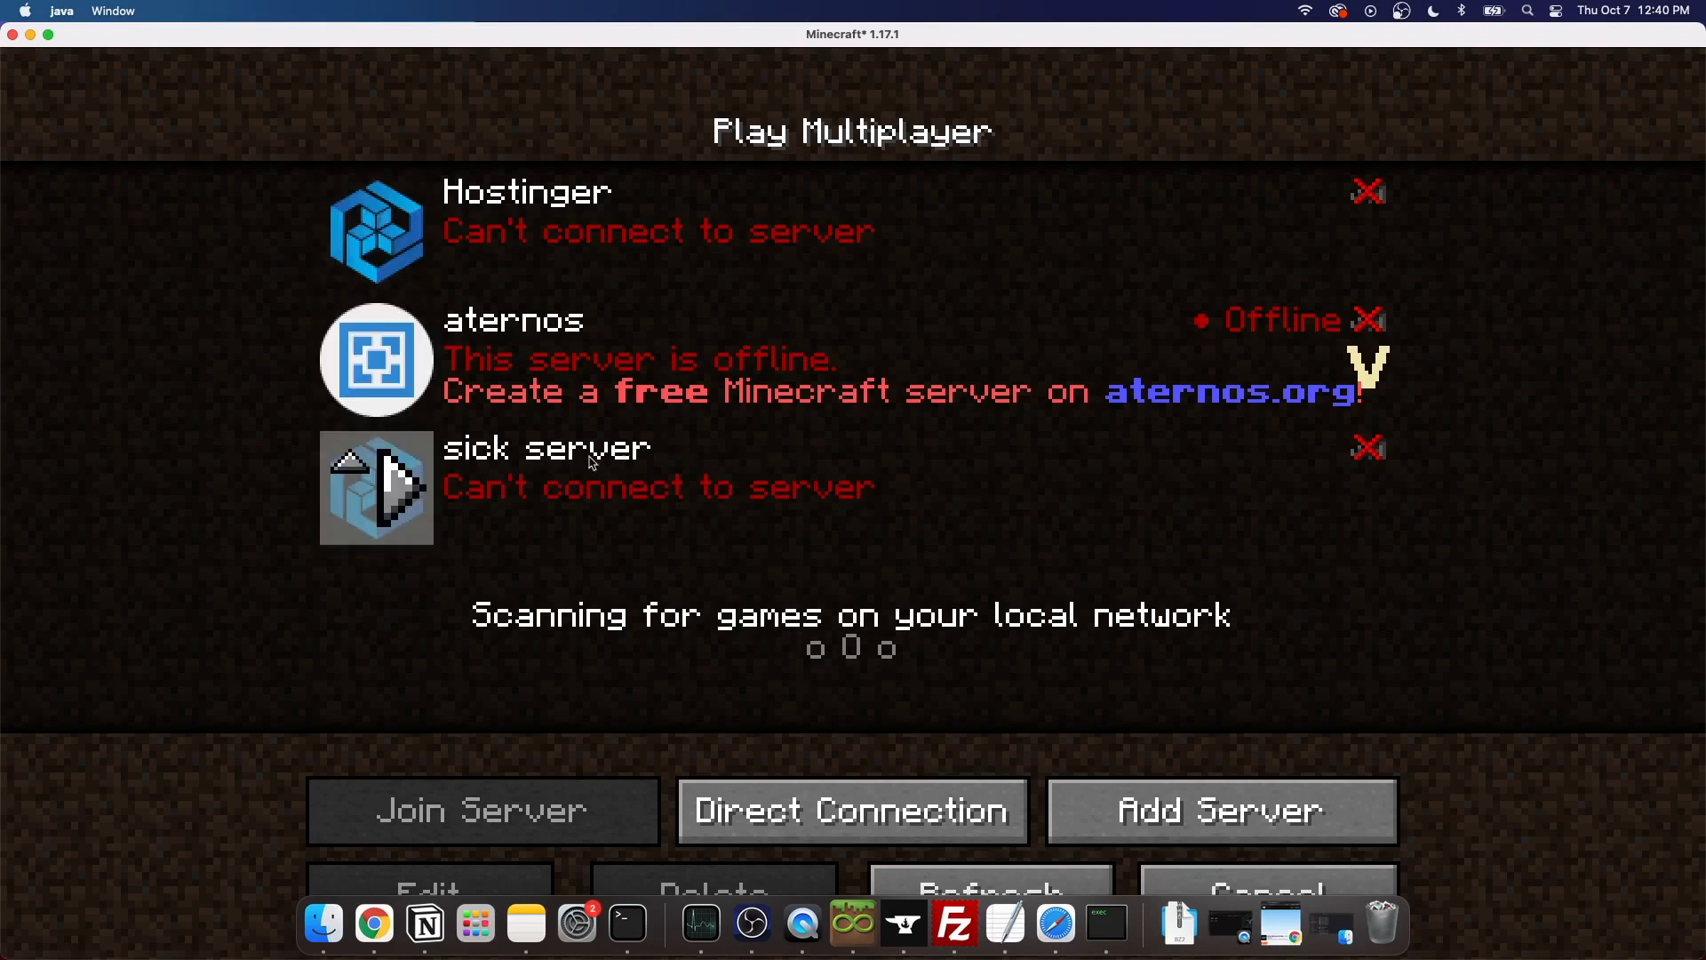
mouse_move(843, 540)
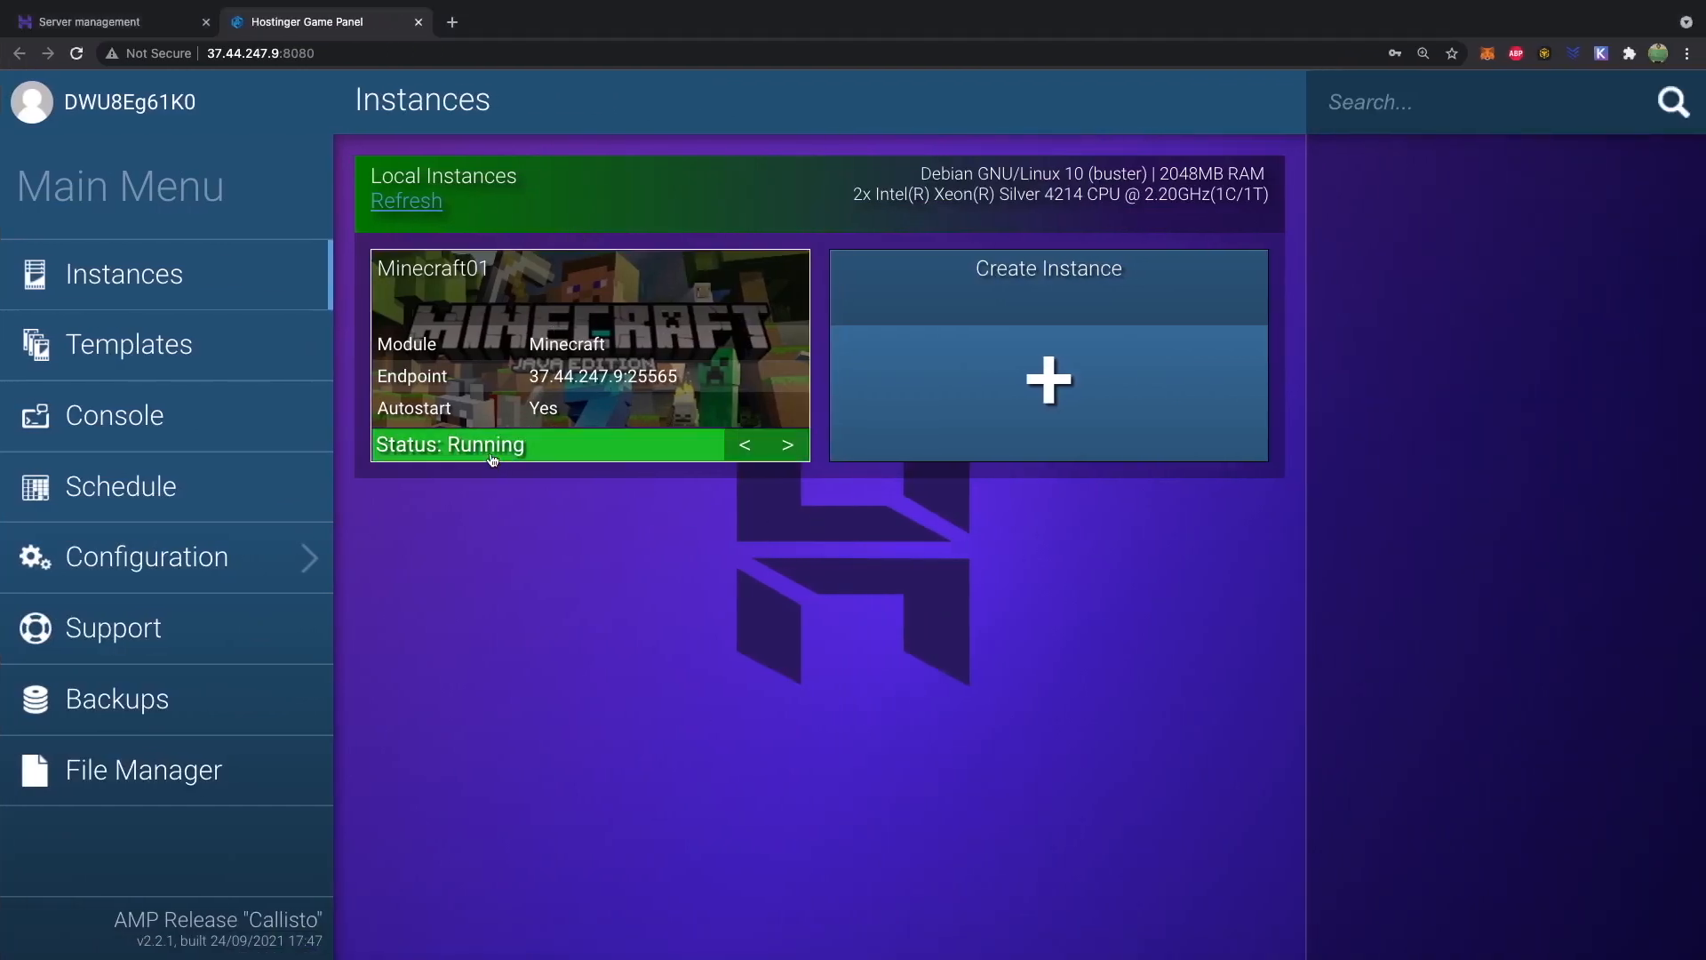
Manage the Minecraft01 instance and start its server
left_click(590, 354)
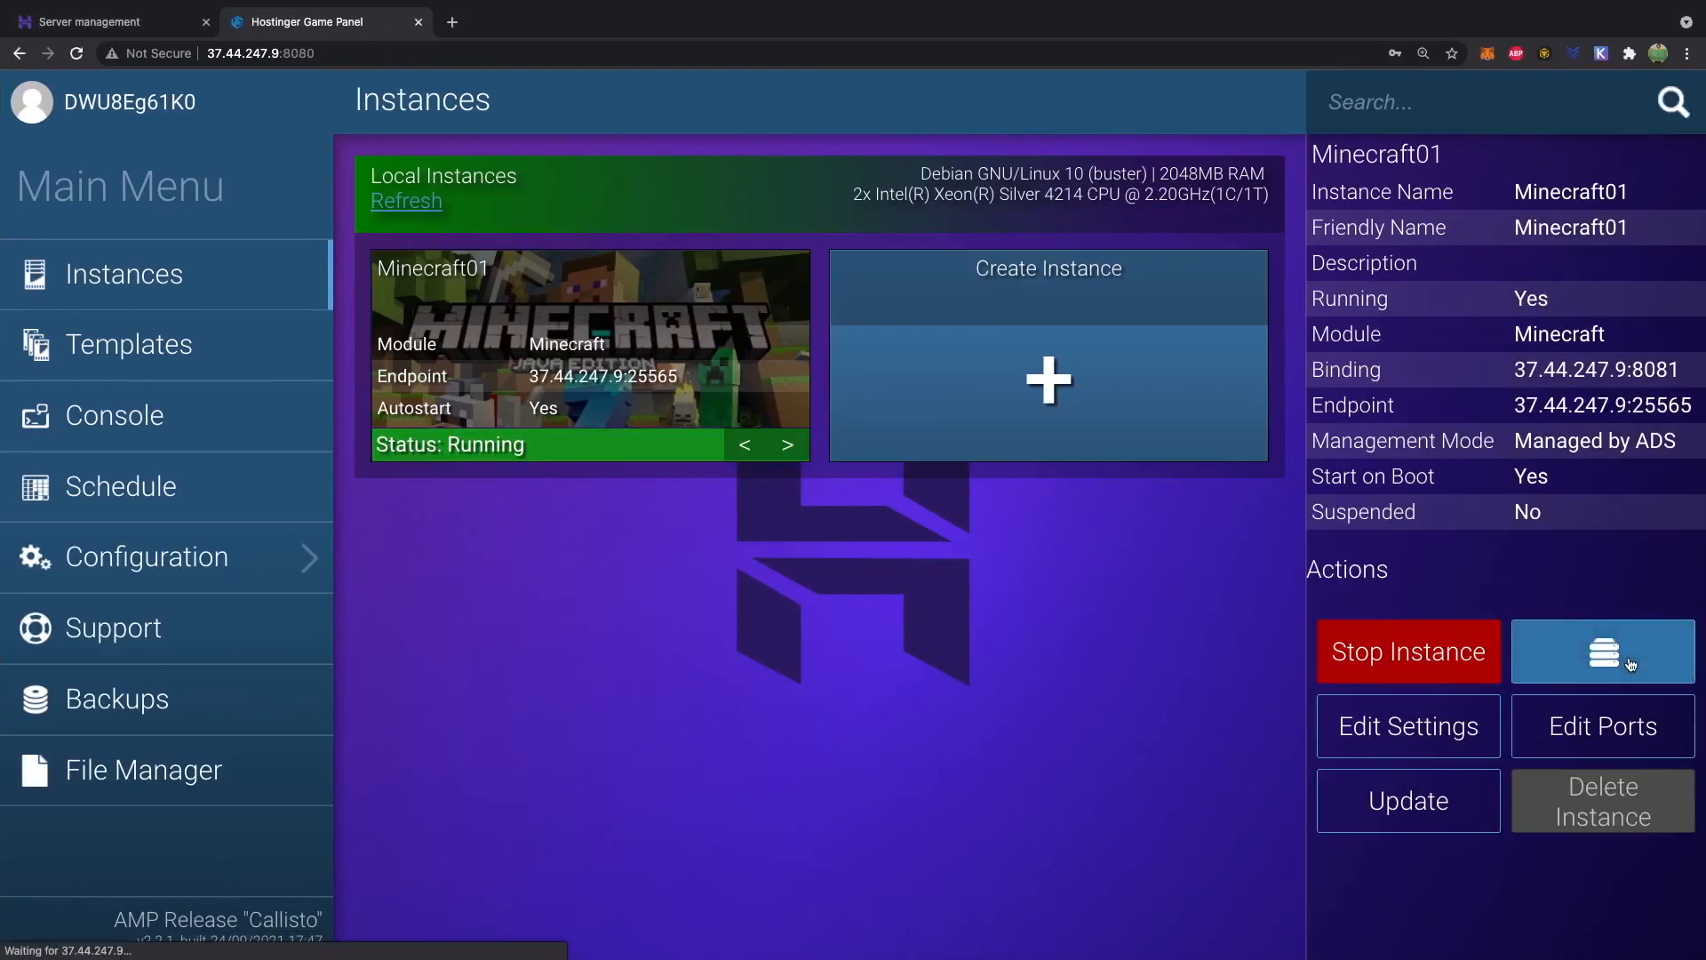
left_click(1602, 651)
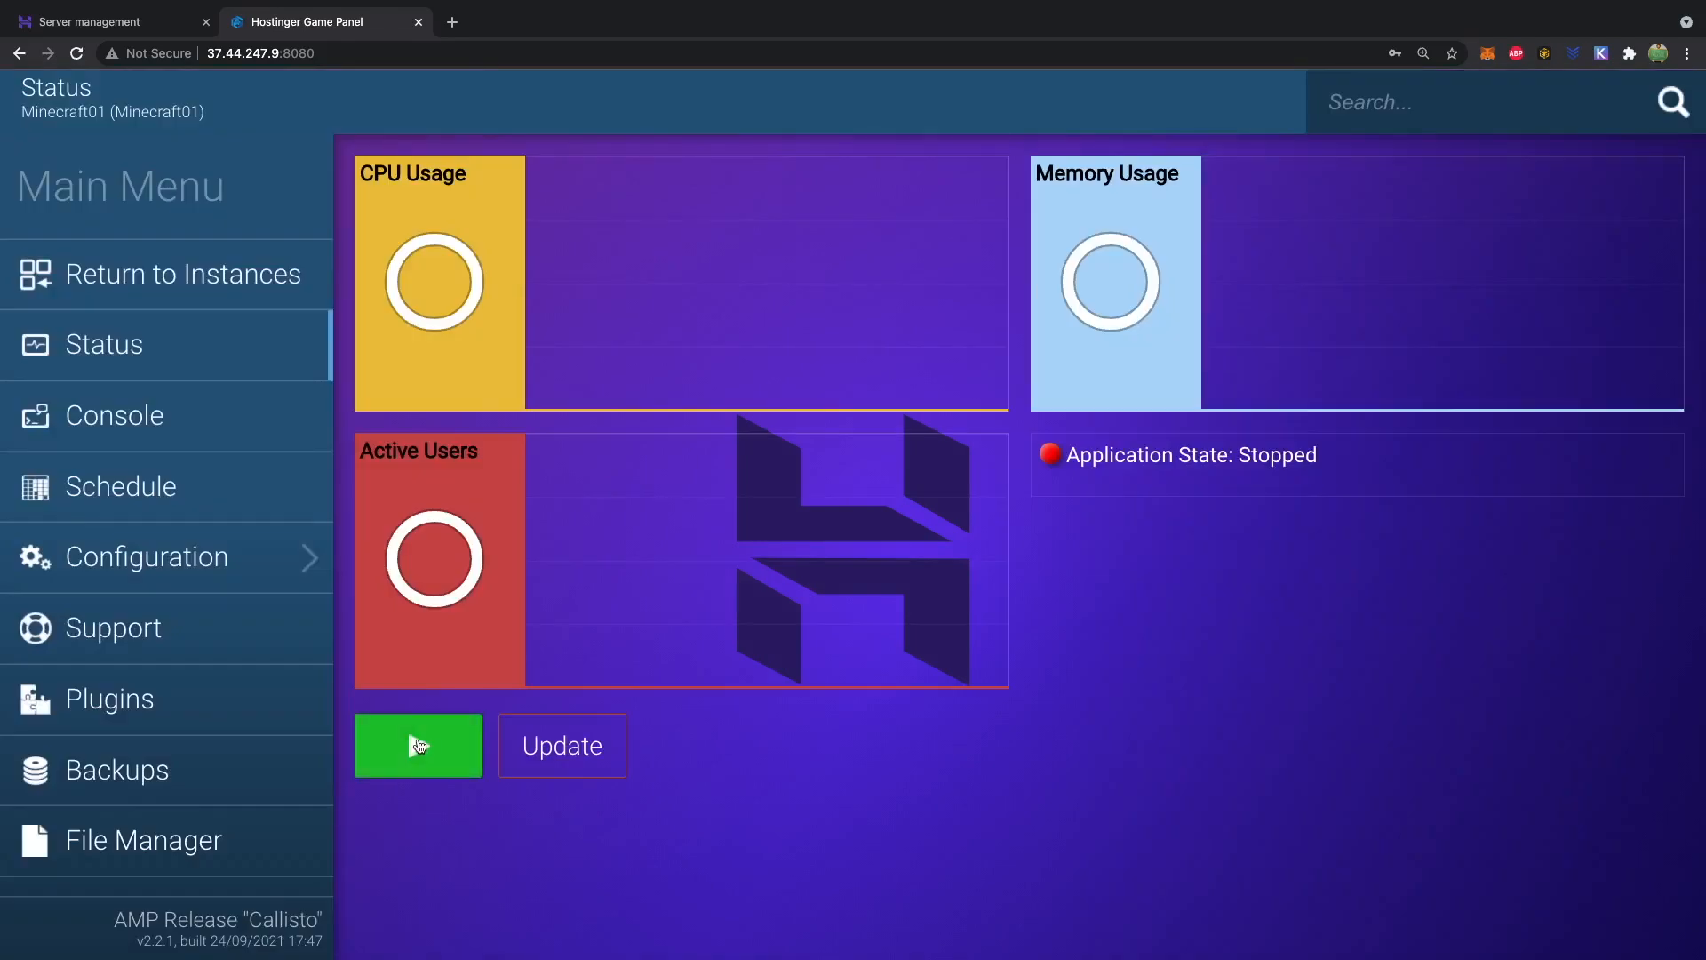
left_click(418, 745)
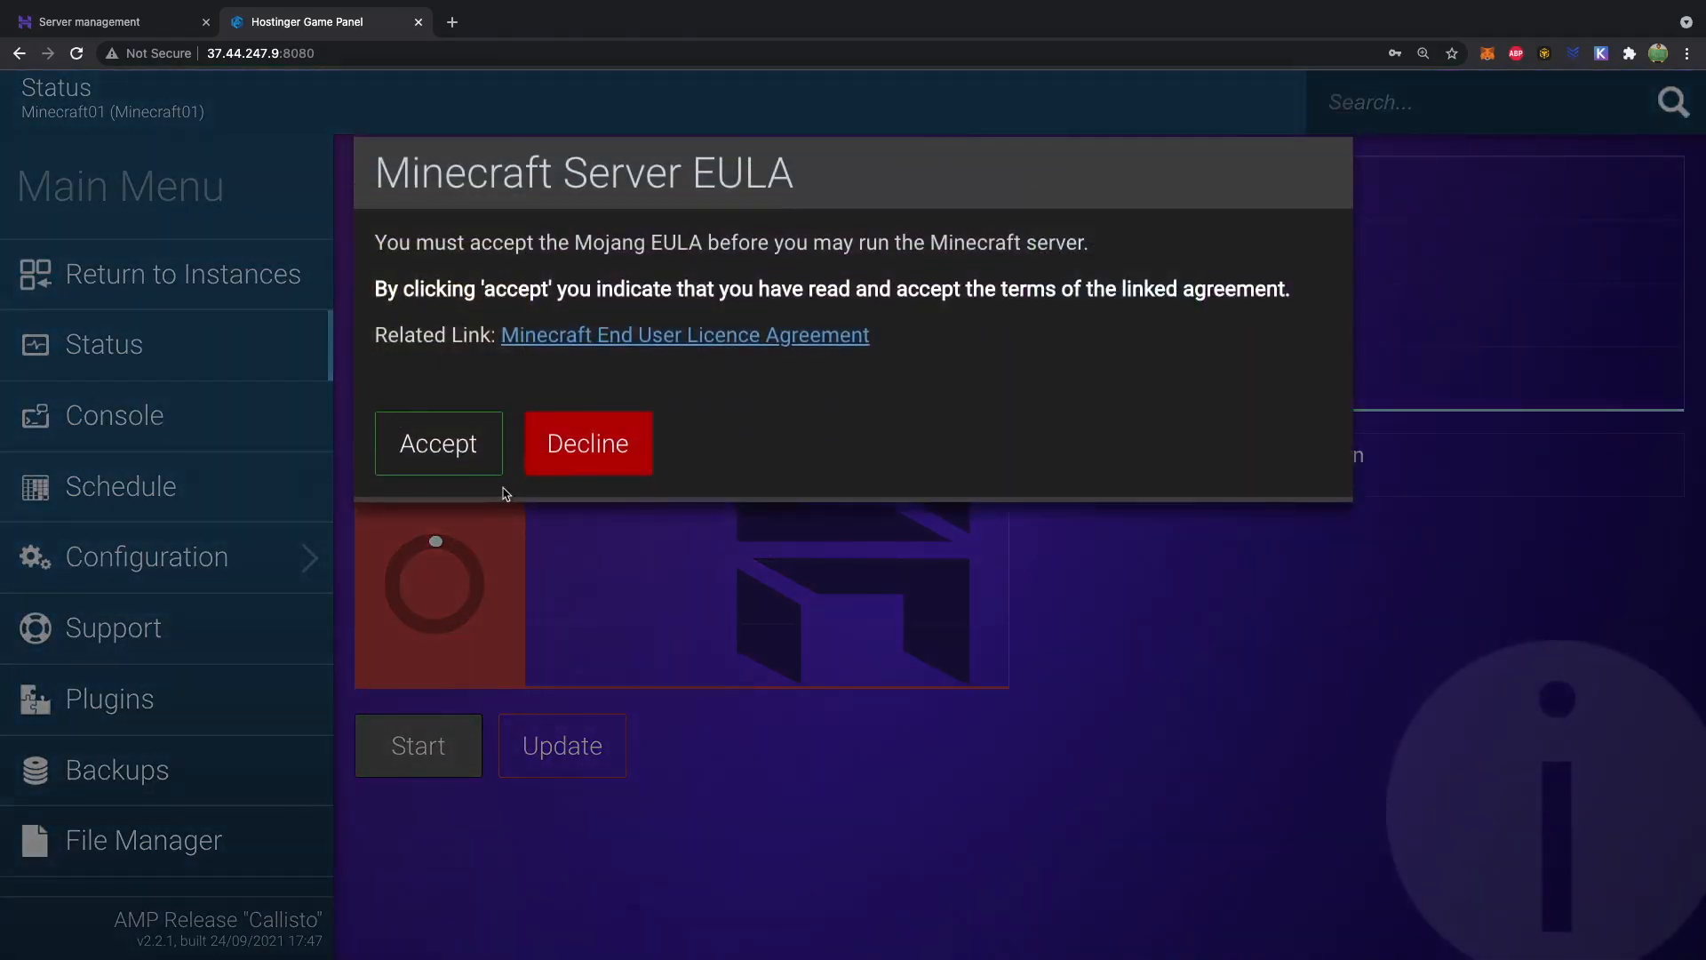
Accept the Mojang EULA and start the server again after the update downloads
left_click(438, 443)
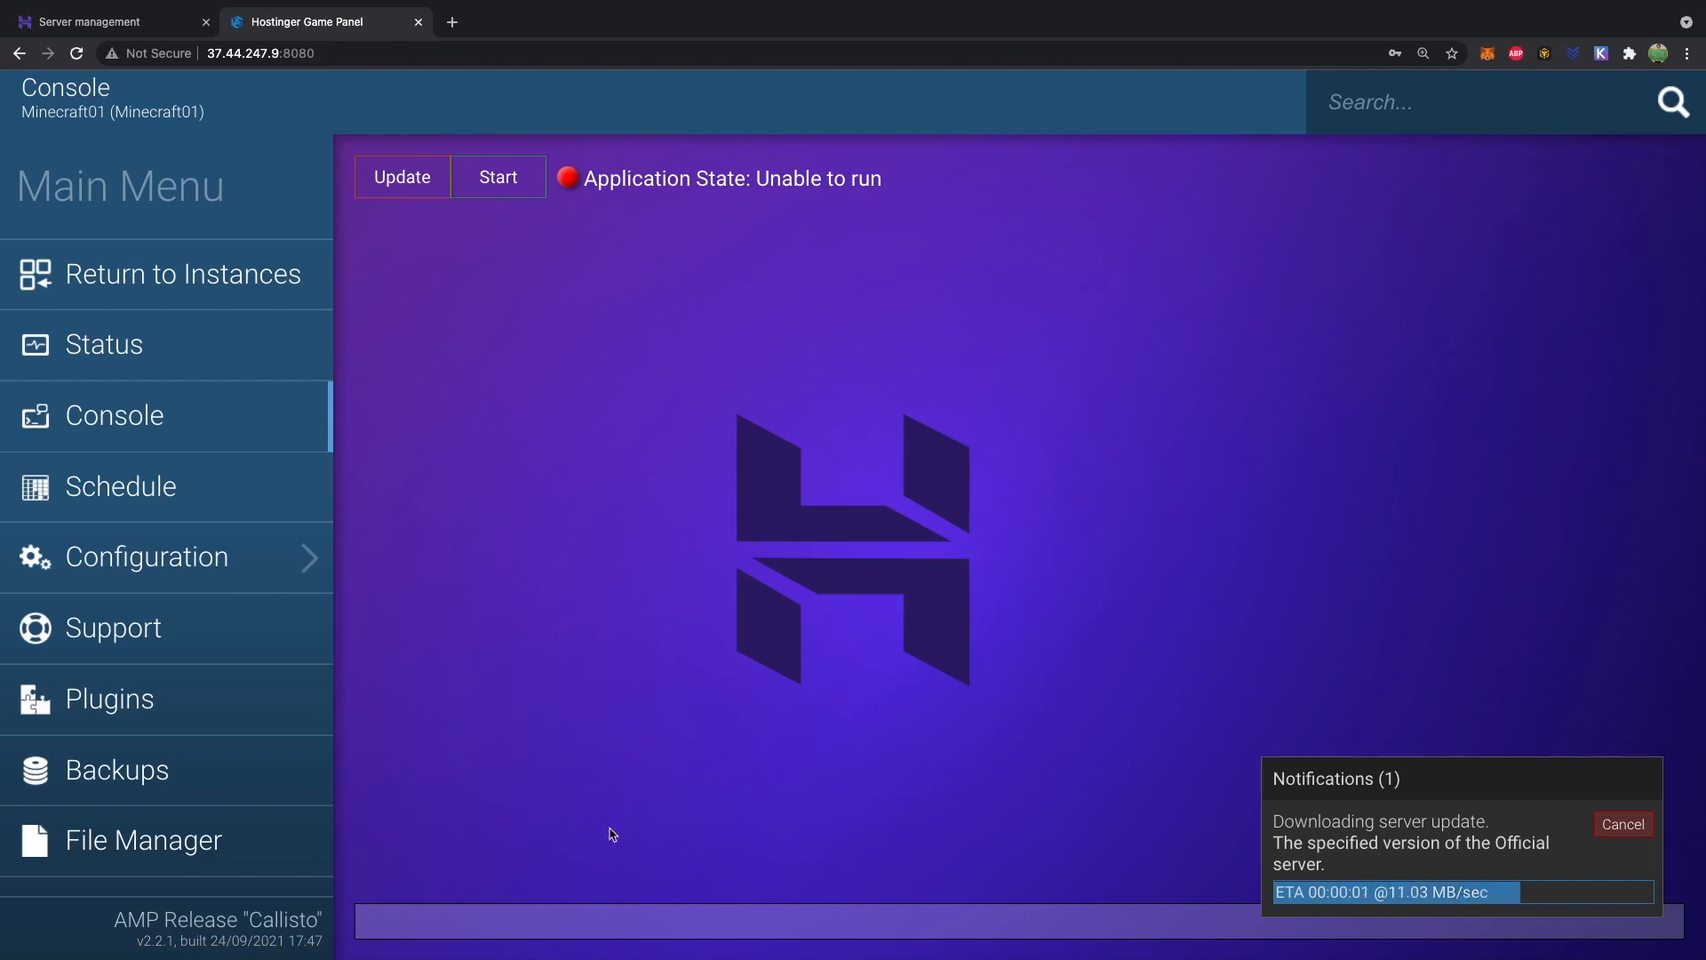
left_click(498, 176)
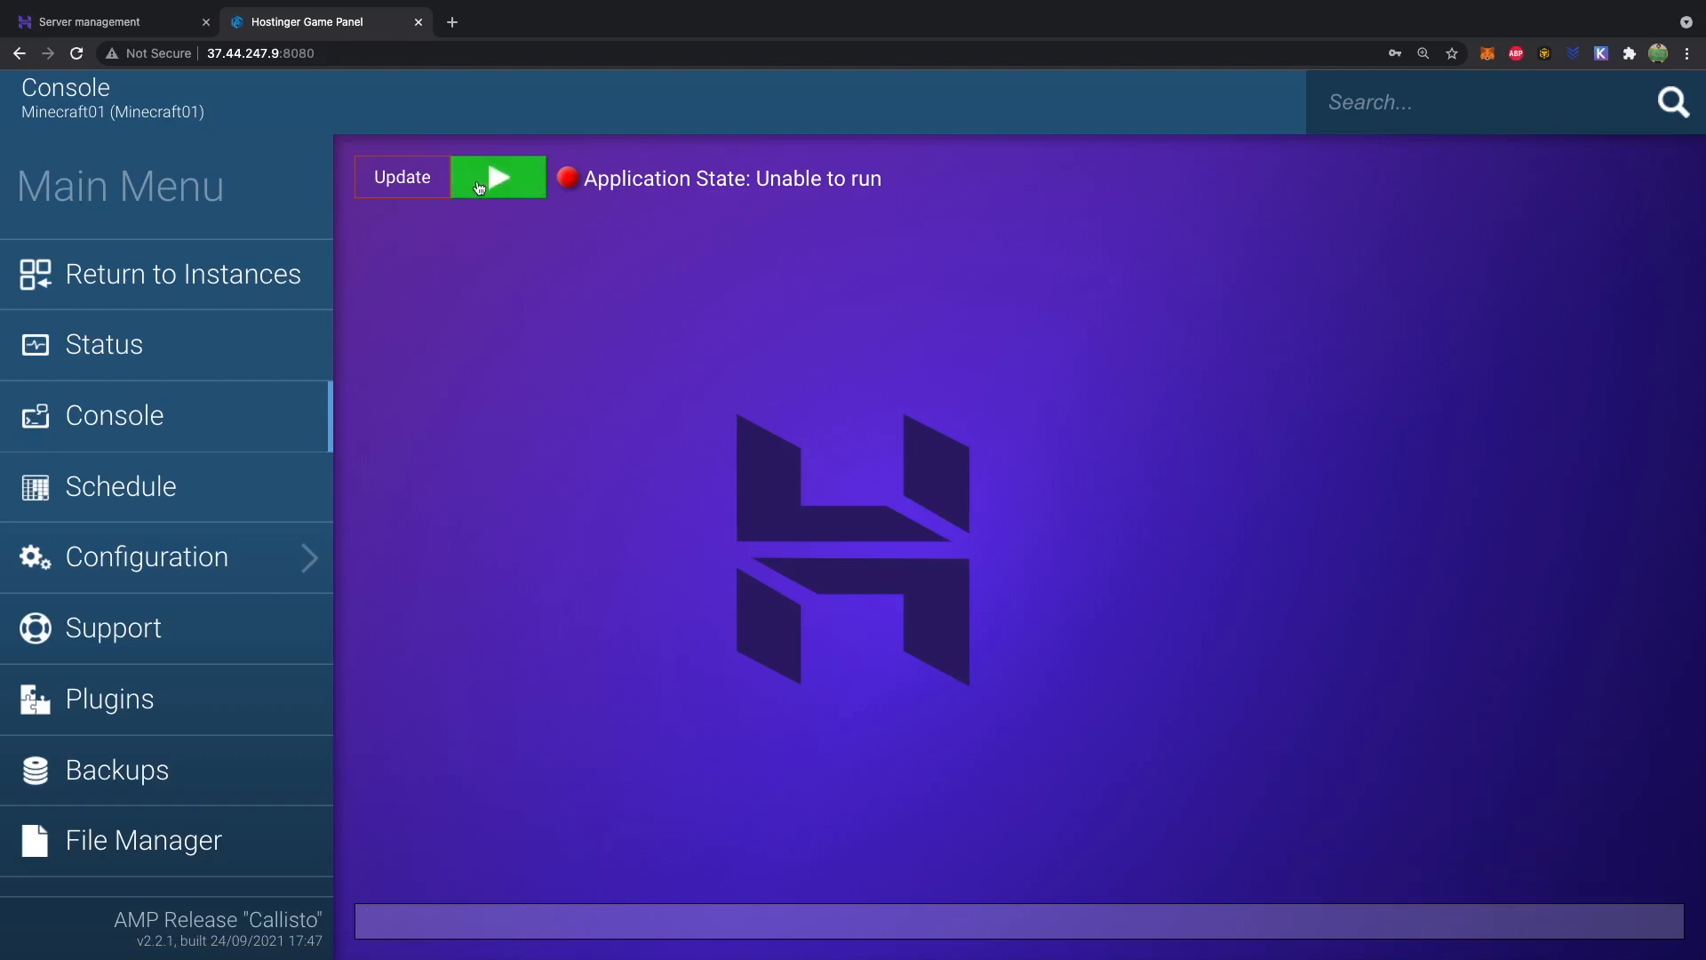
left_click(498, 176)
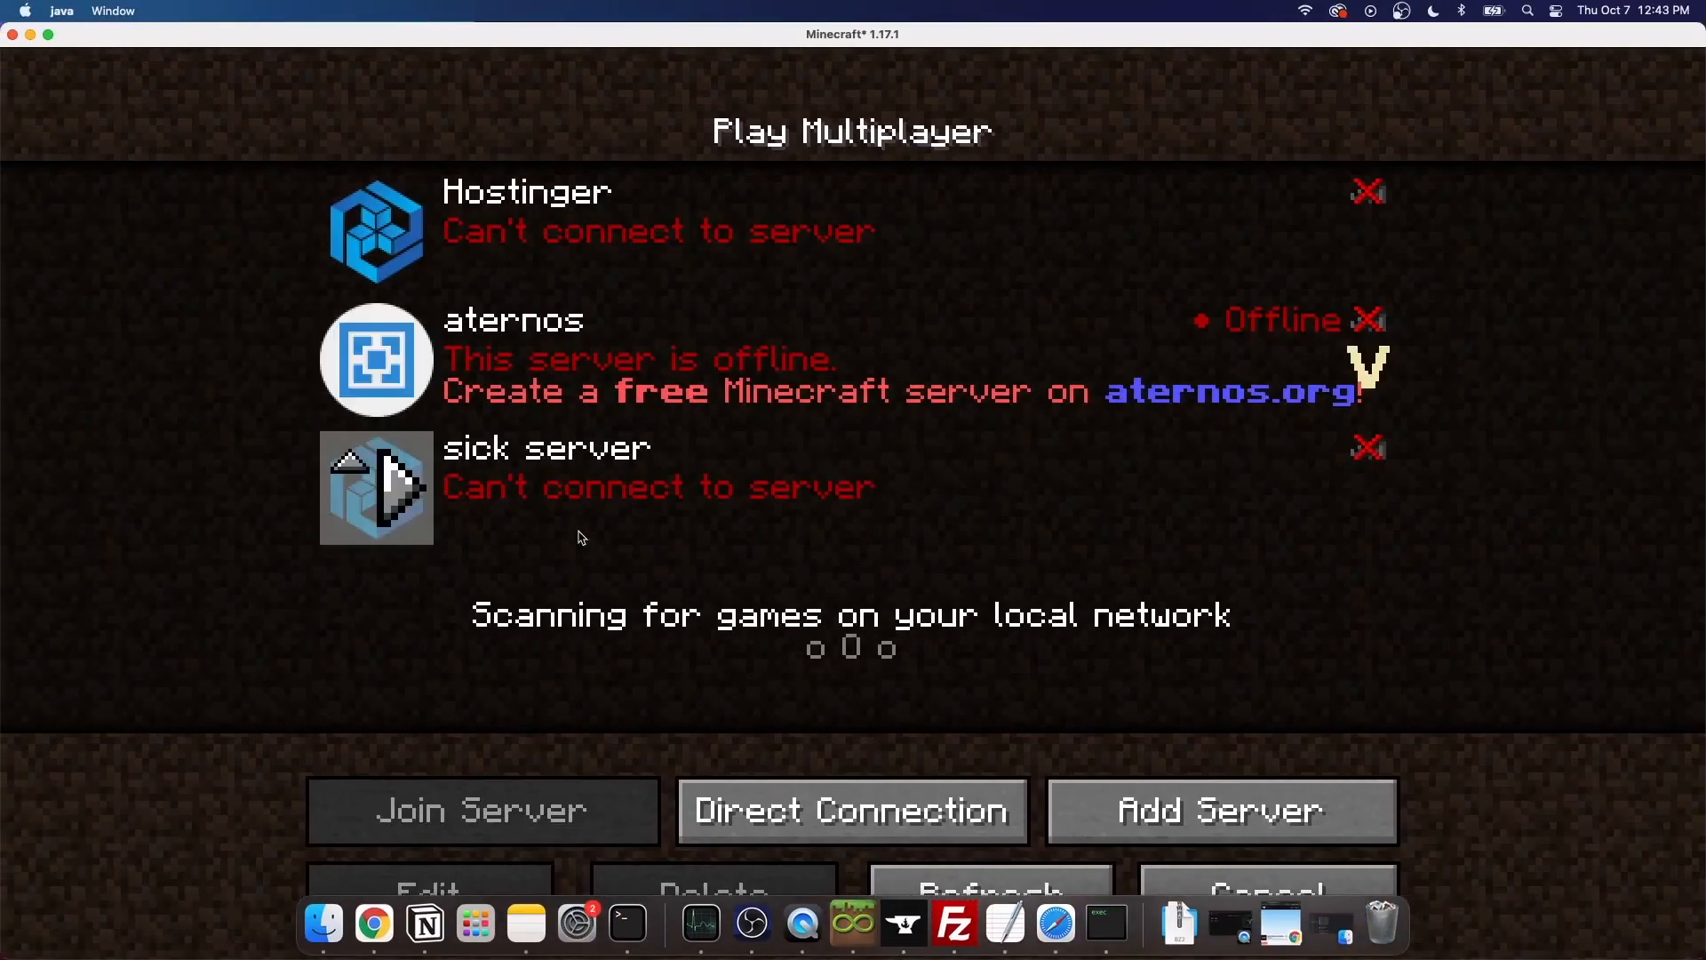
Join 'sick server' from the Multiplayer list and spawn in its survival world
left_click(988, 894)
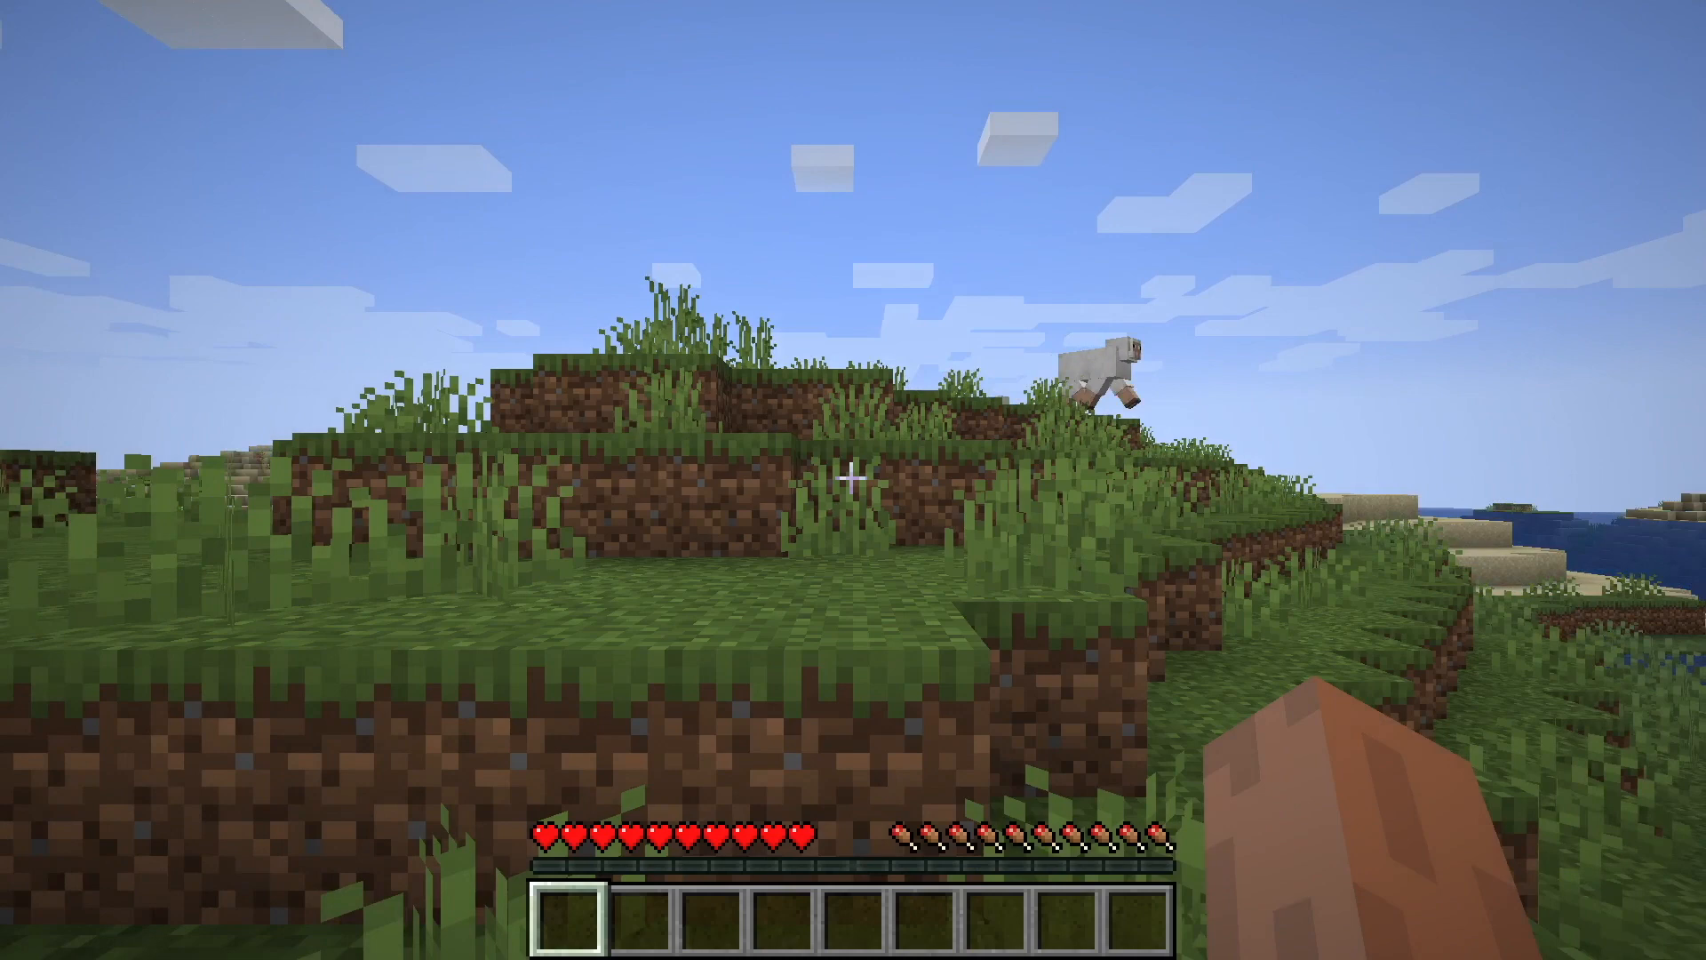
mouse_move(853, 480)
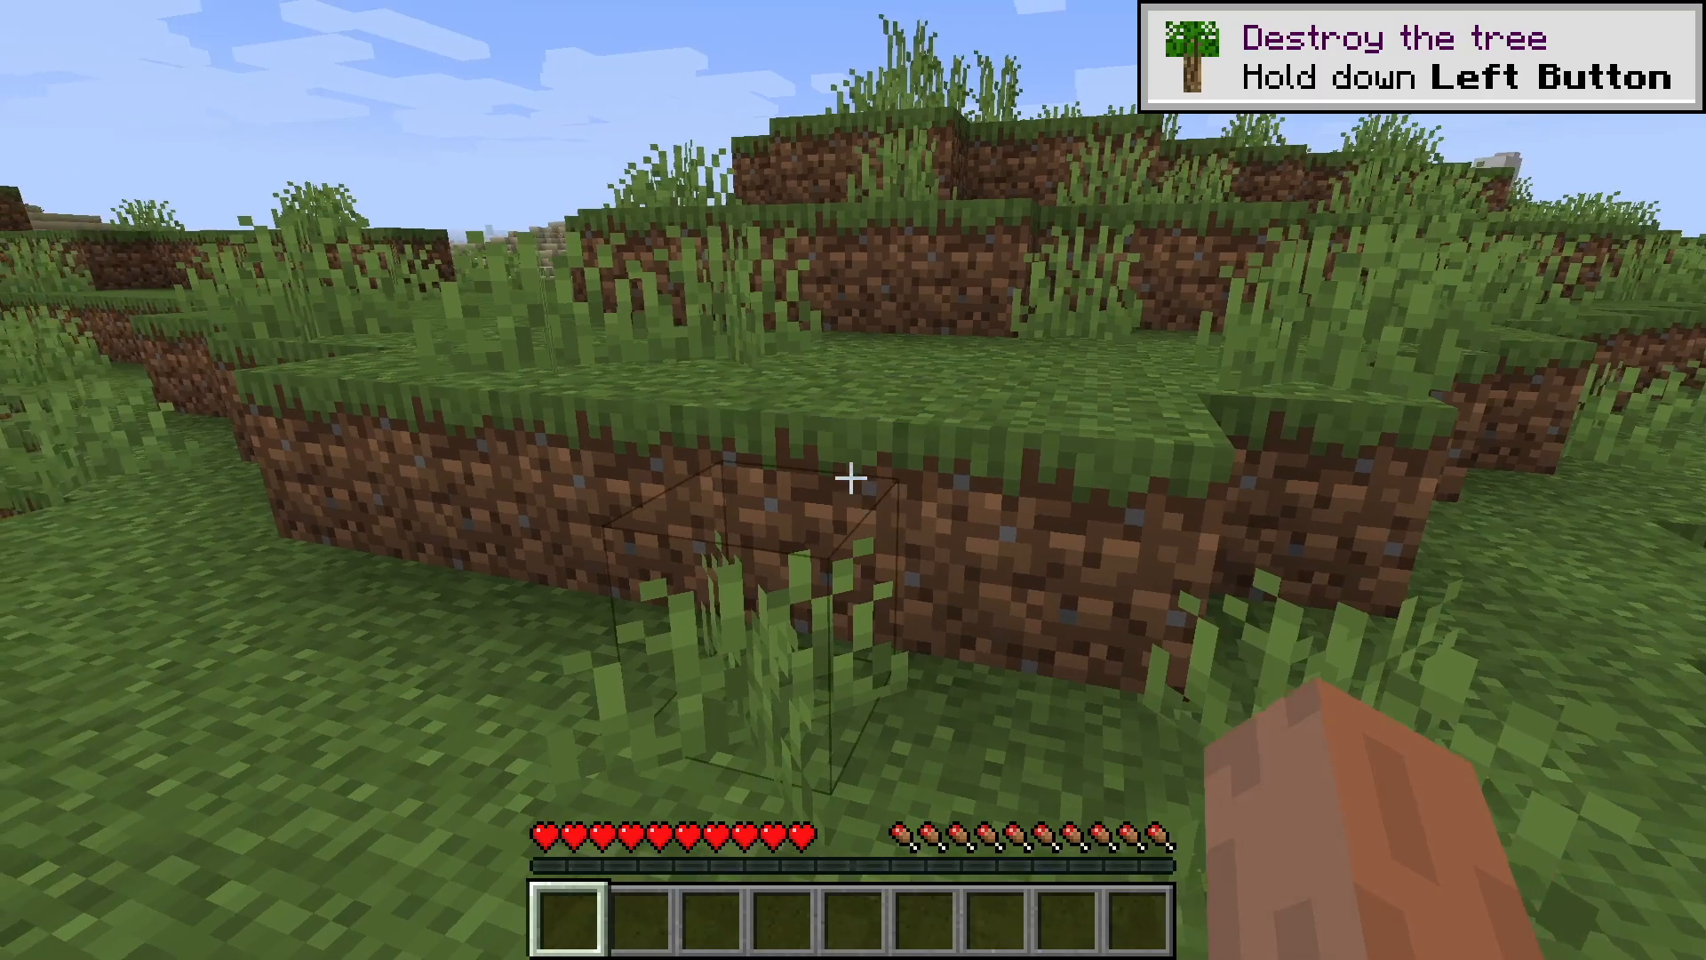